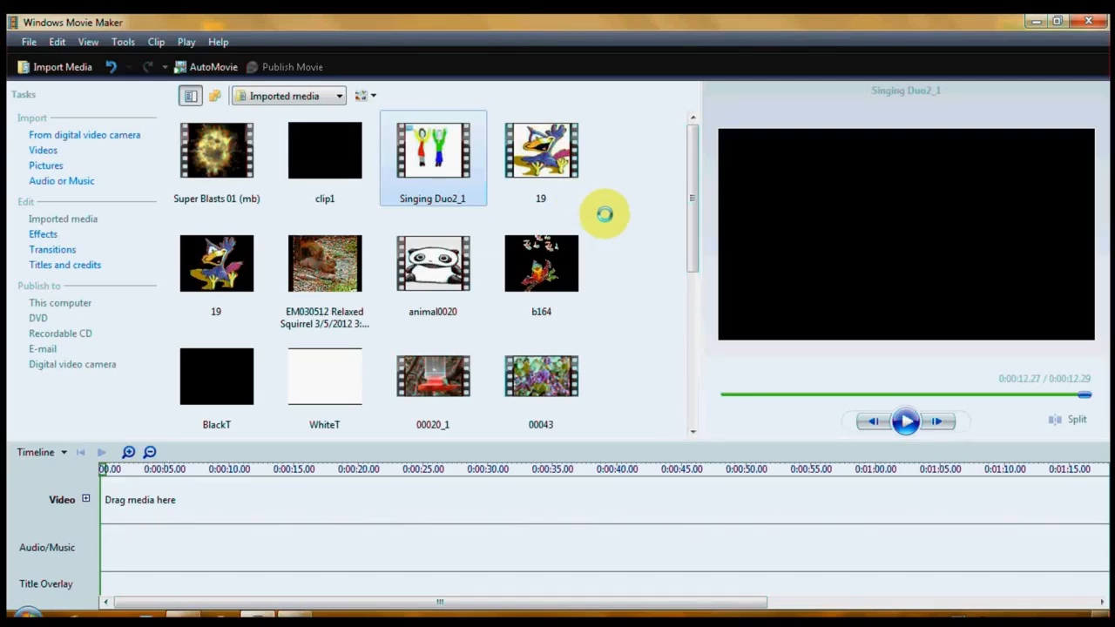
mouse_move(631, 352)
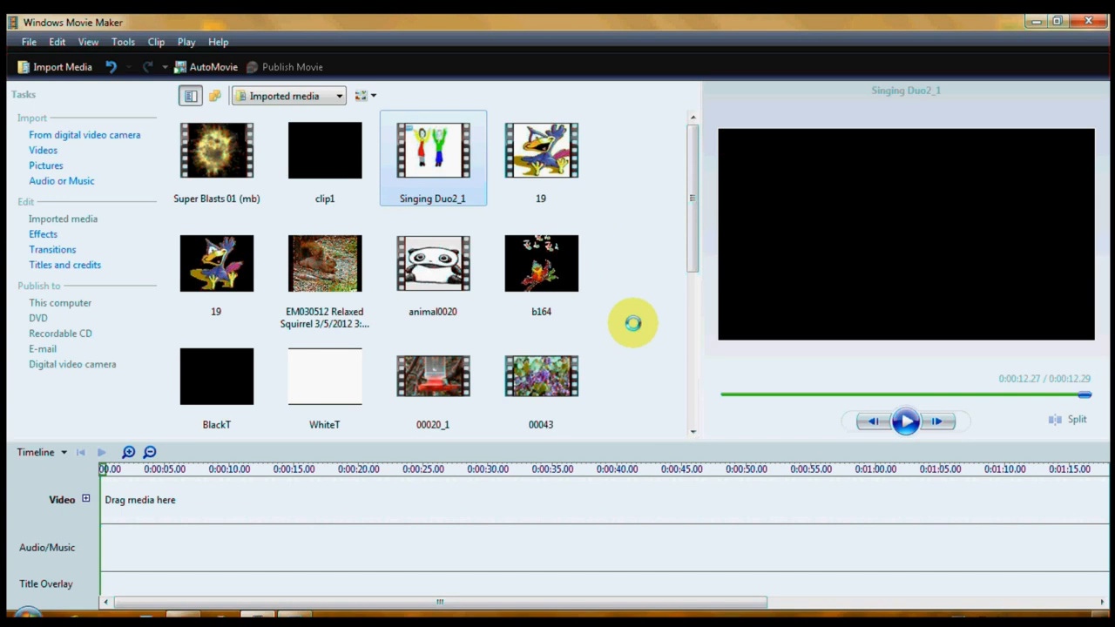
mouse_move(613, 320)
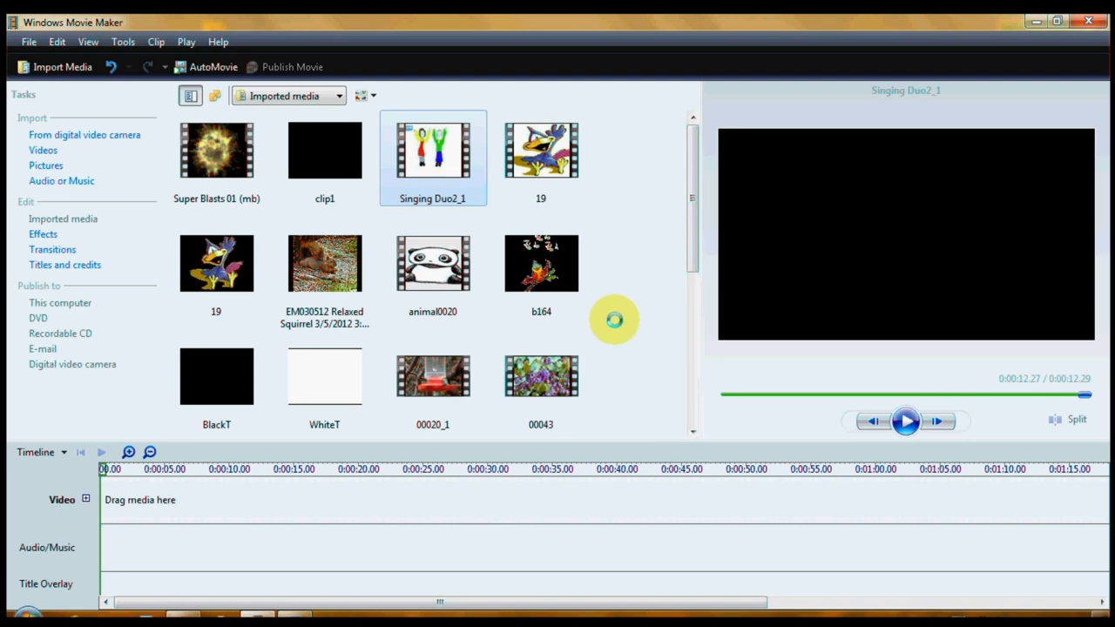
mouse_move(59, 364)
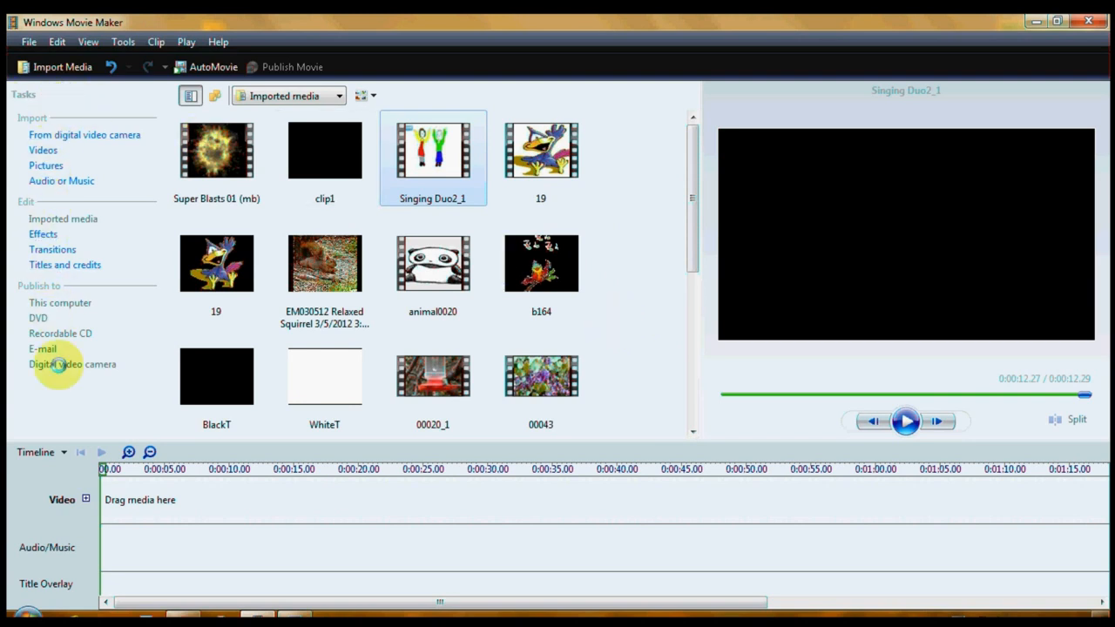
mouse_move(73, 364)
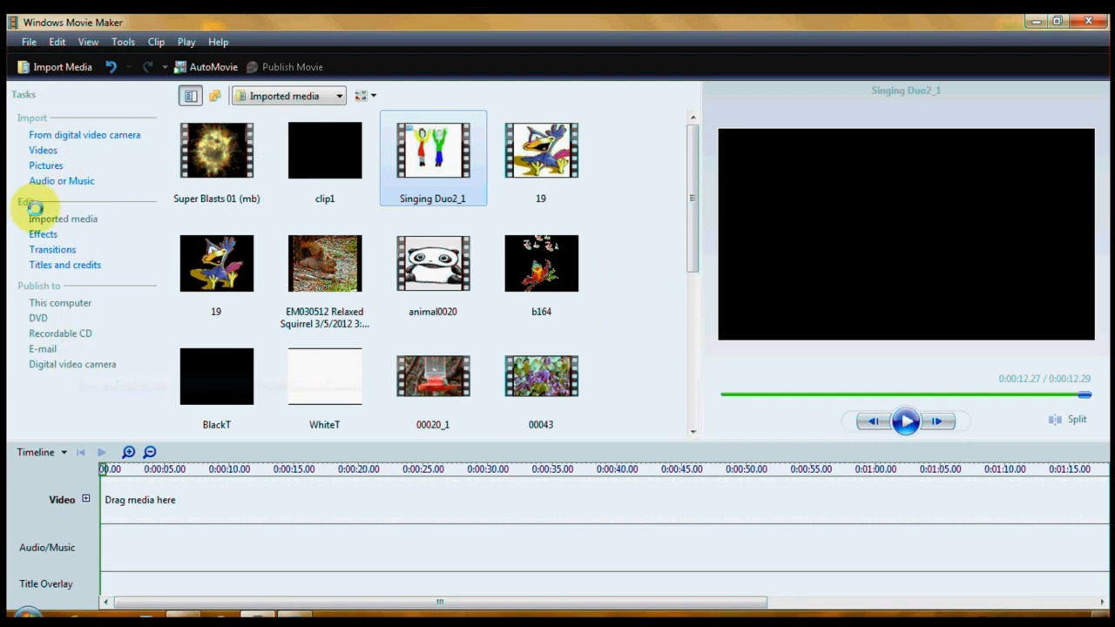
mouse_move(87, 131)
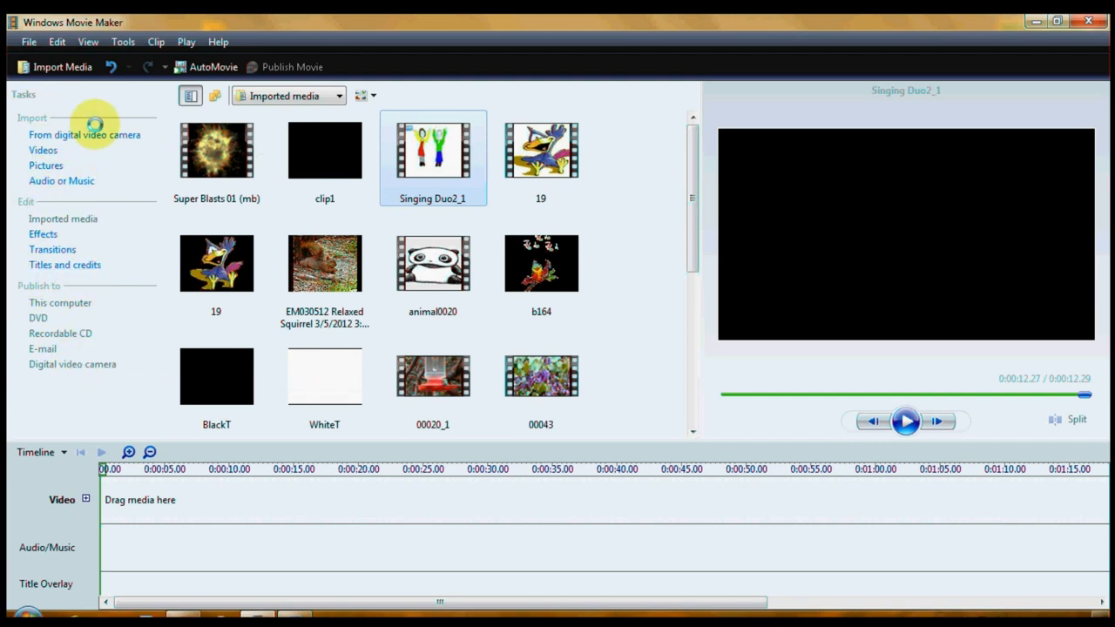
mouse_move(59, 66)
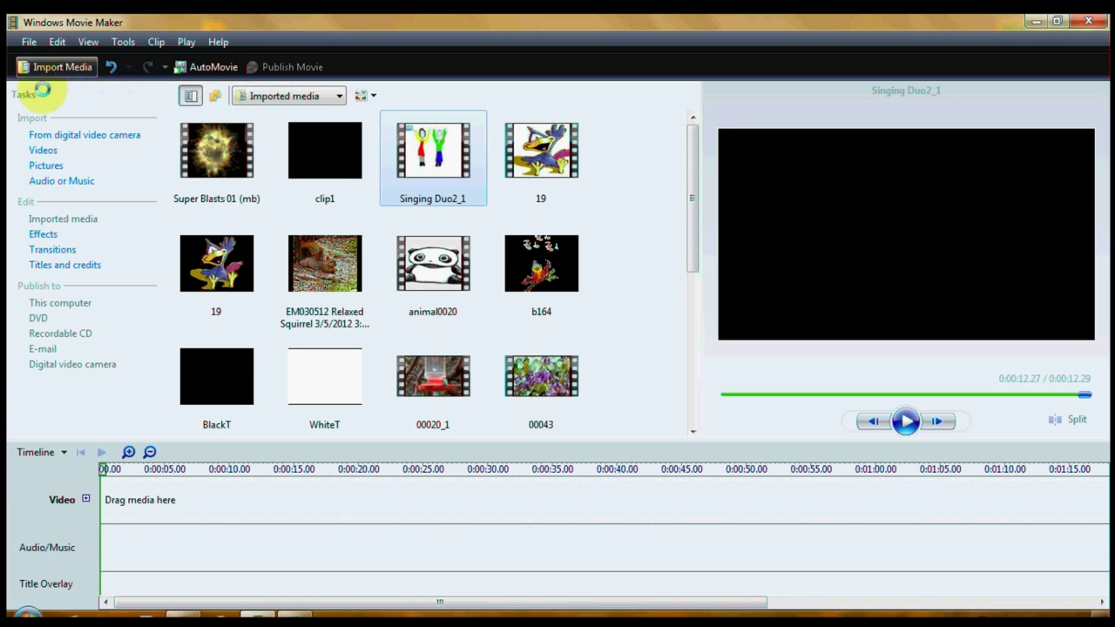
Drag the Wildlife clip onto the video track and move the playhead into it for splitting.
scroll("down", 3)
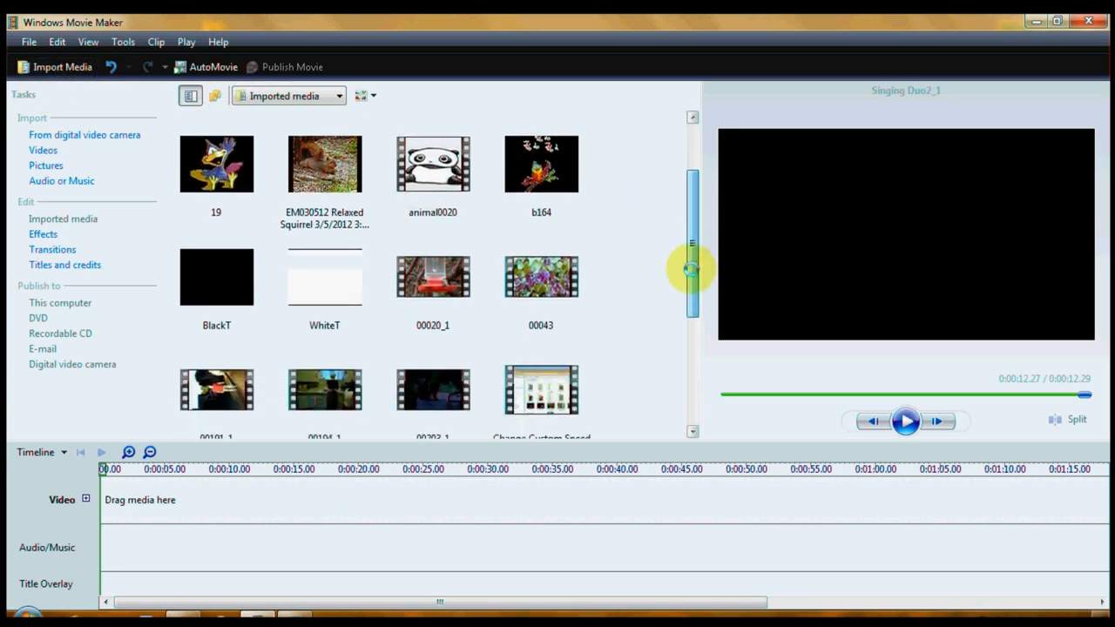
left_click_drag(689, 269, 693, 382)
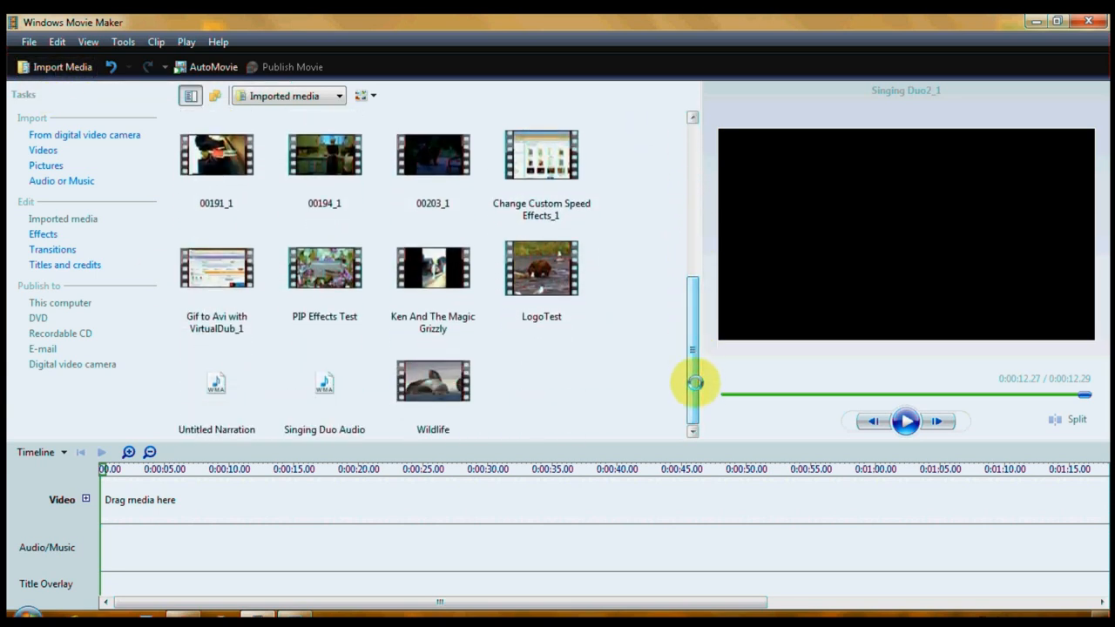
left_click(432, 380)
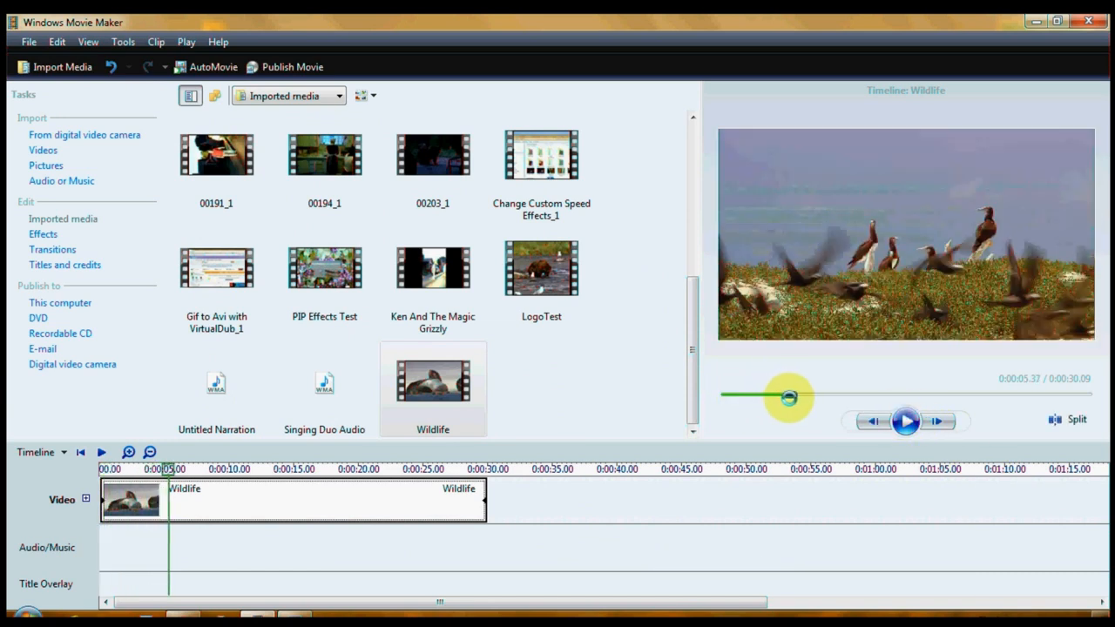
left_click_drag(787, 397, 777, 400)
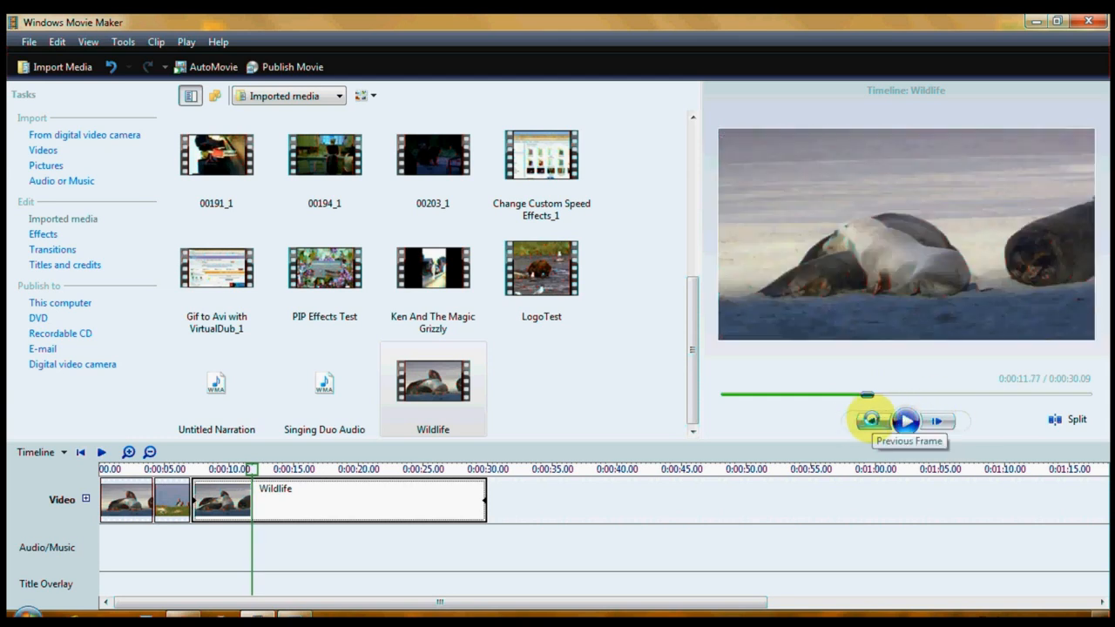
mouse_move(1052, 418)
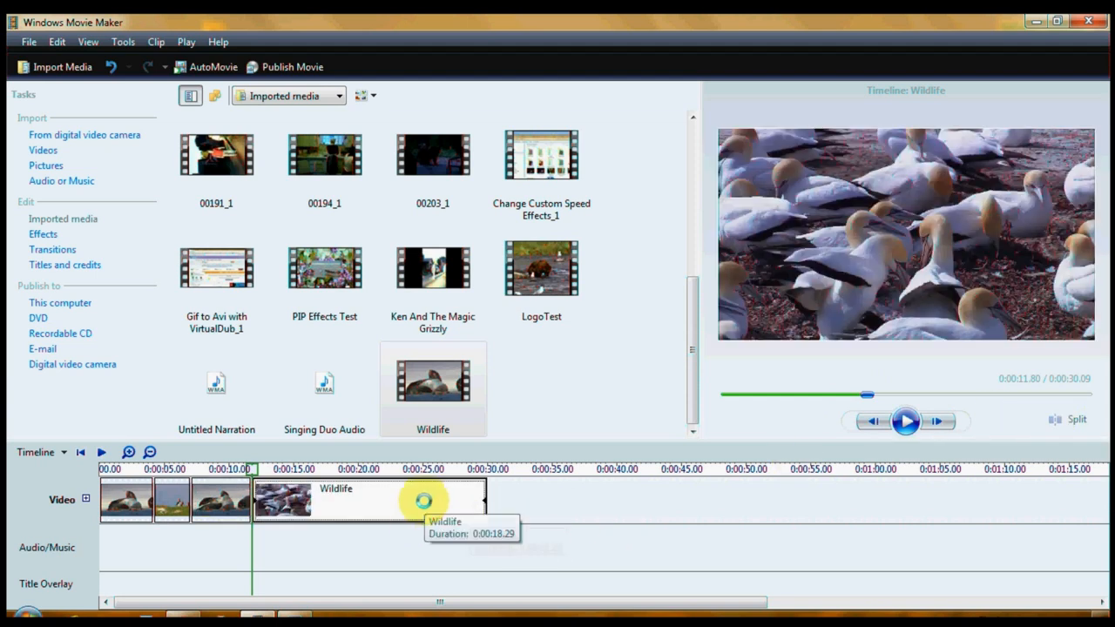
Remove the leftover long Wildlife clip from the timeline via its context menu.
right_click(419, 502)
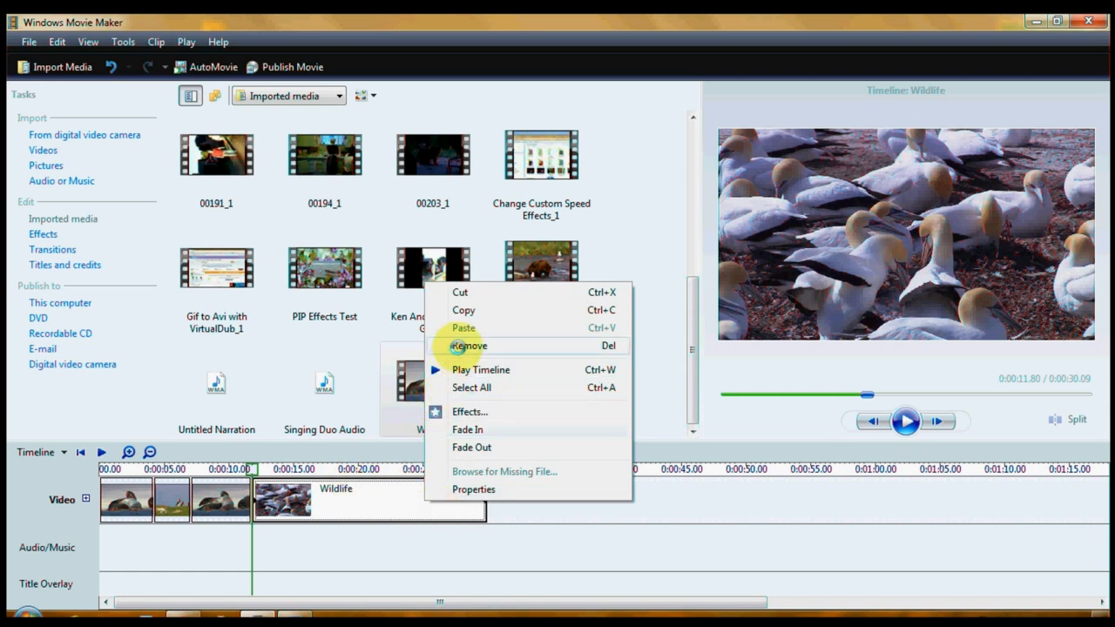
left_click(467, 345)
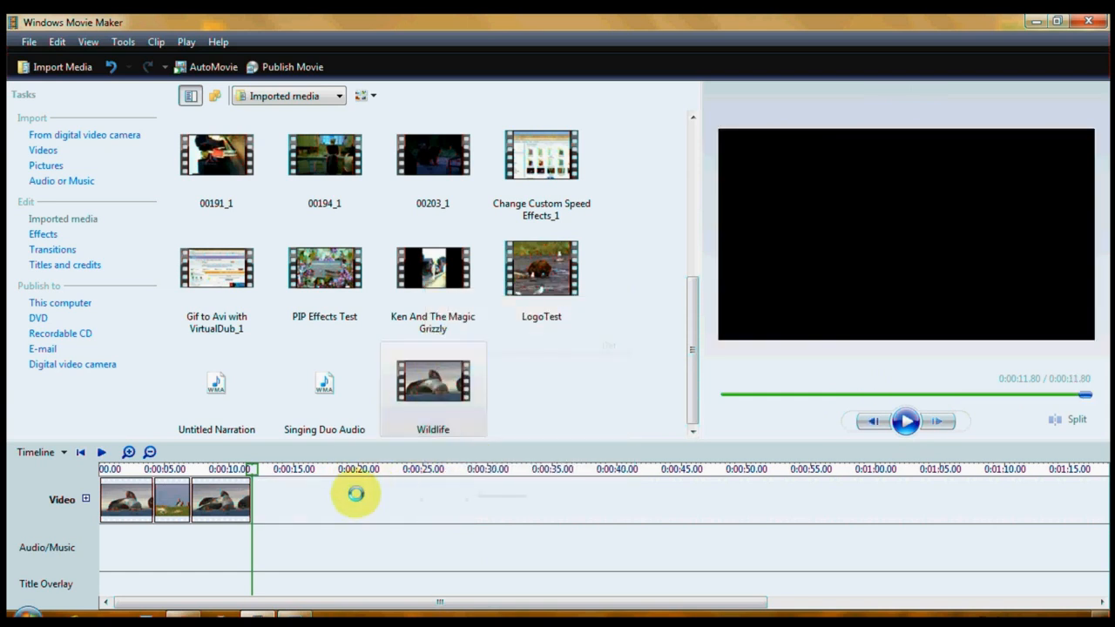
mouse_move(354, 491)
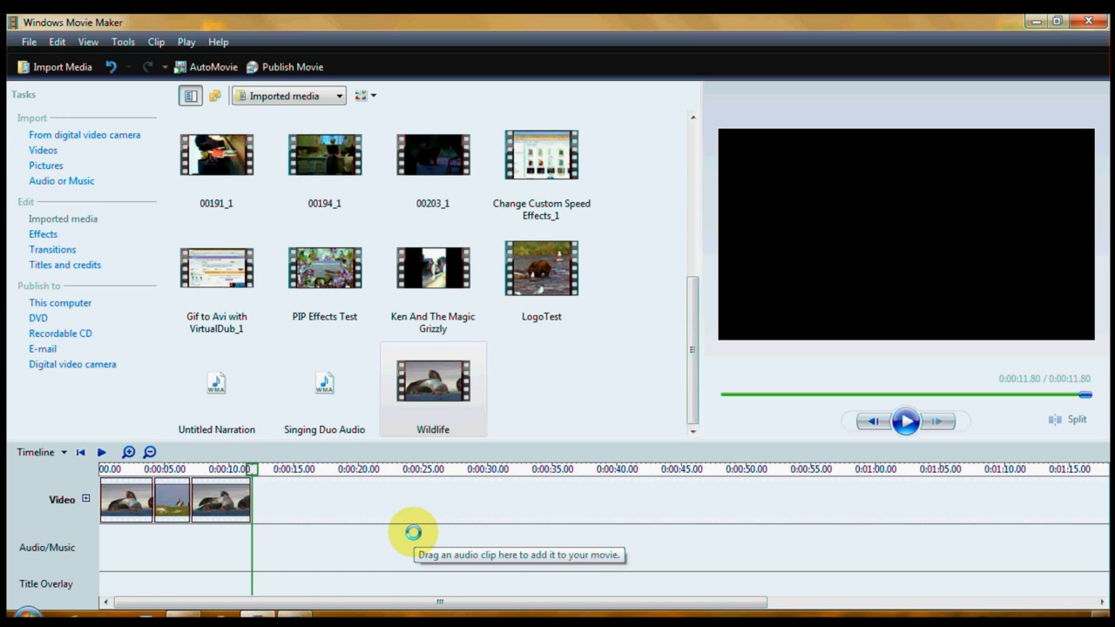
mouse_move(540, 268)
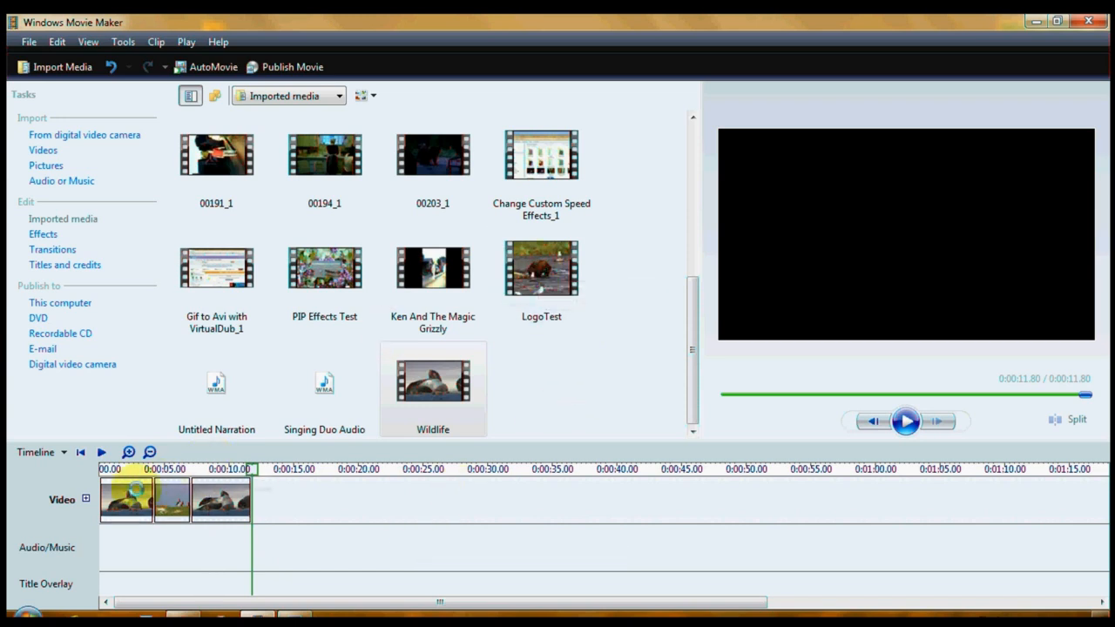
mouse_move(540, 270)
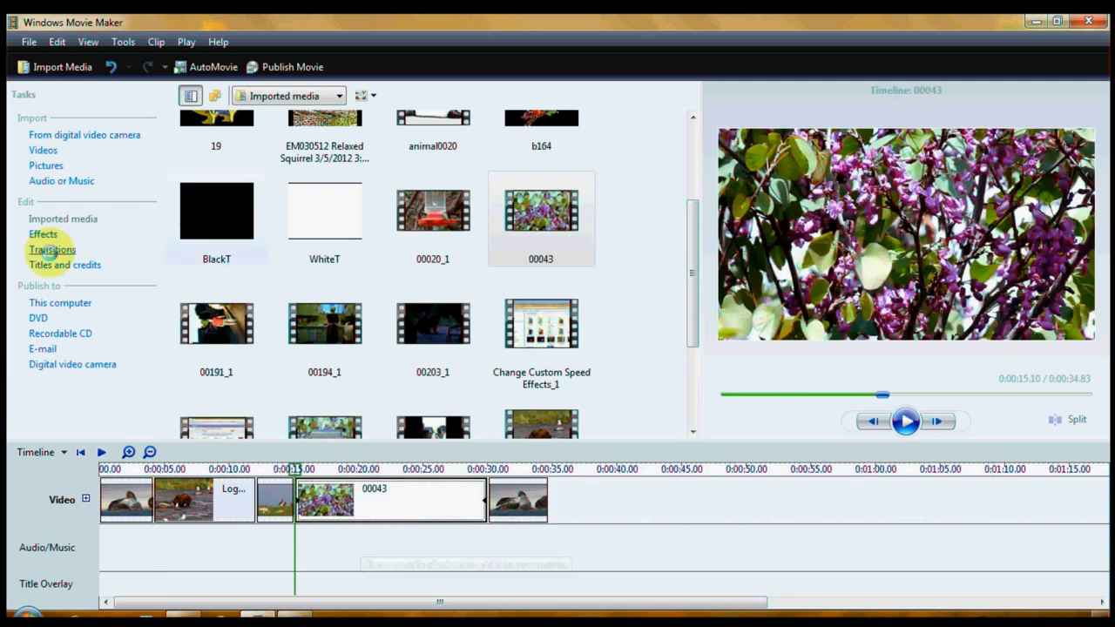
Show the Transitions collection and scroll down to the RehanFX PIP entries.
left_click(52, 251)
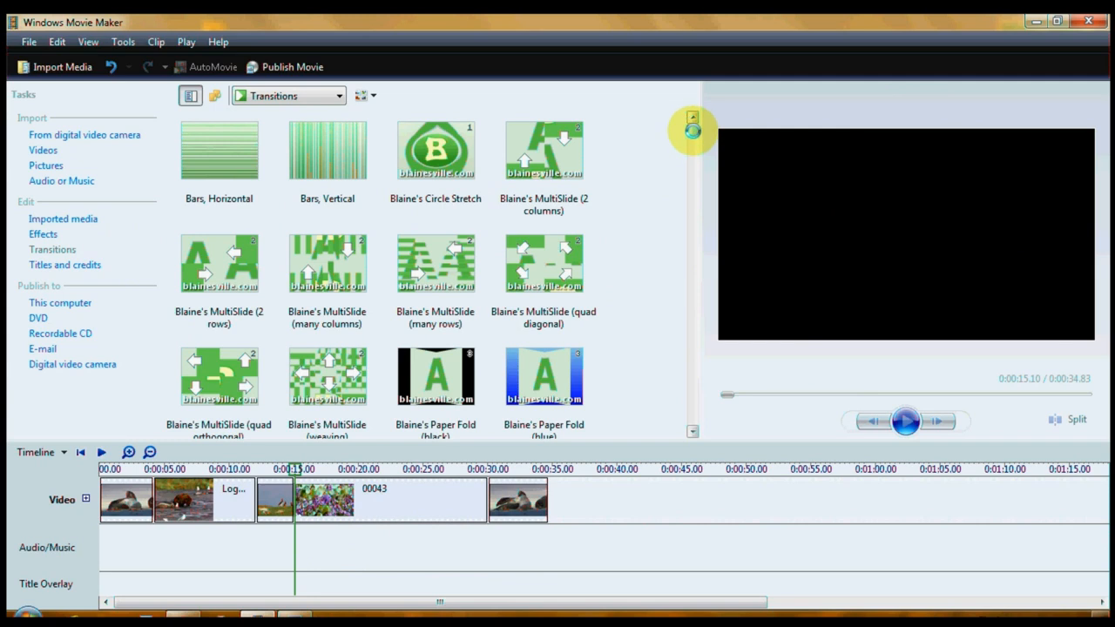
scroll("down", 3)
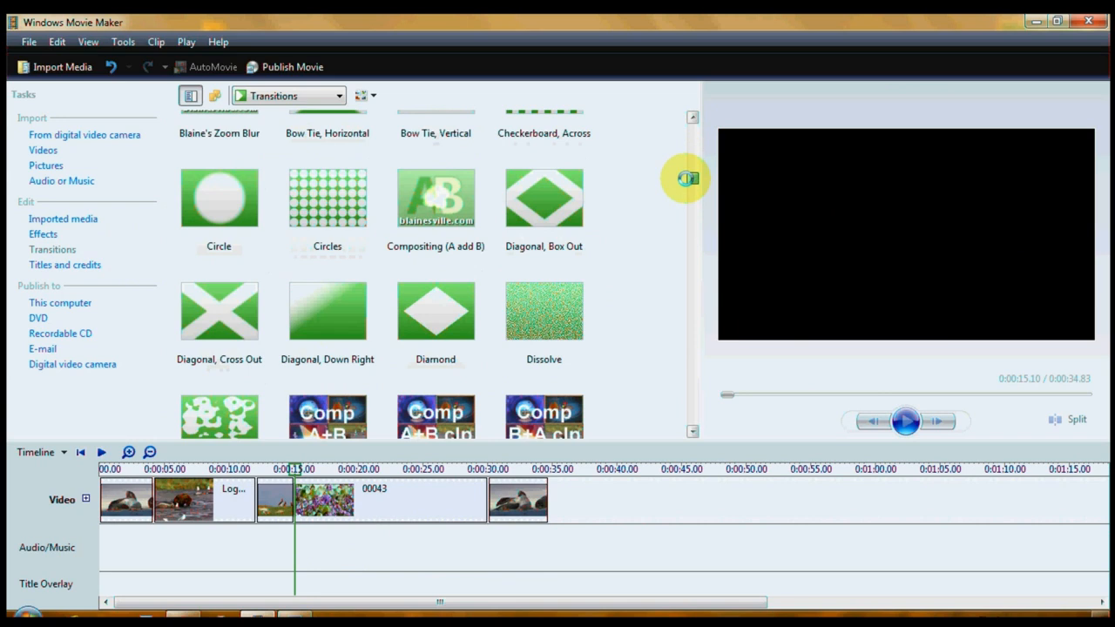
scroll("down", 3)
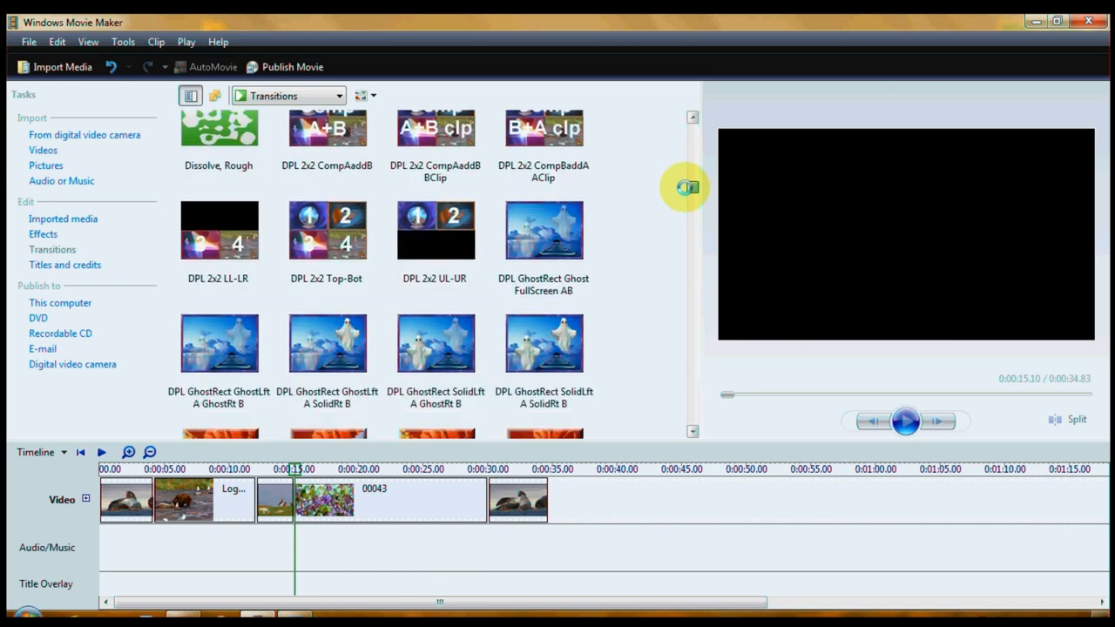
scroll("down", 3)
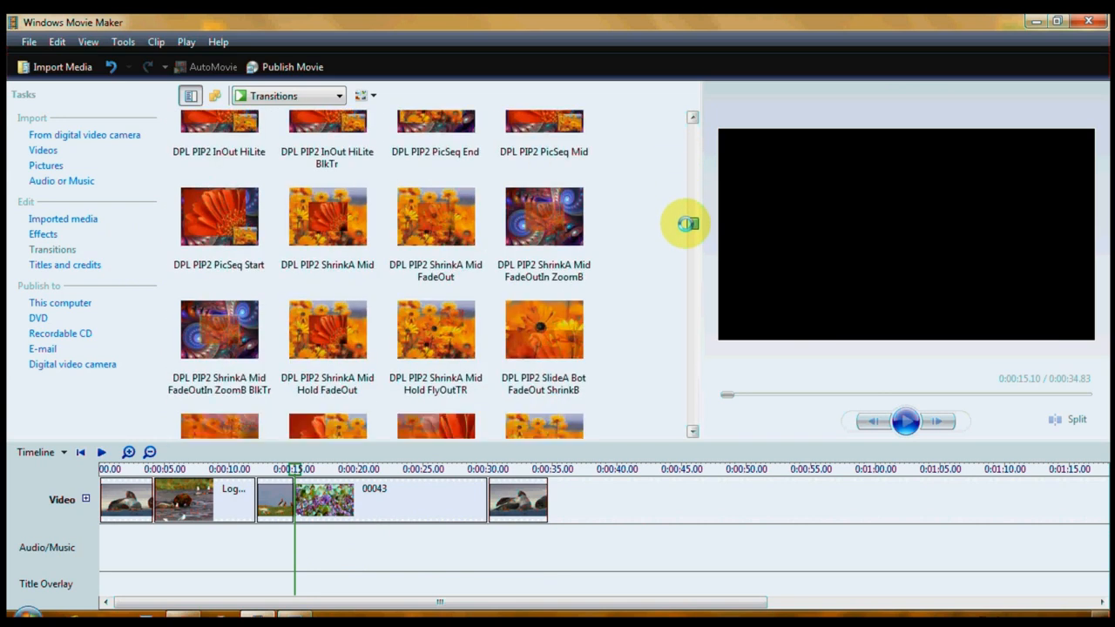
scroll("down", 3)
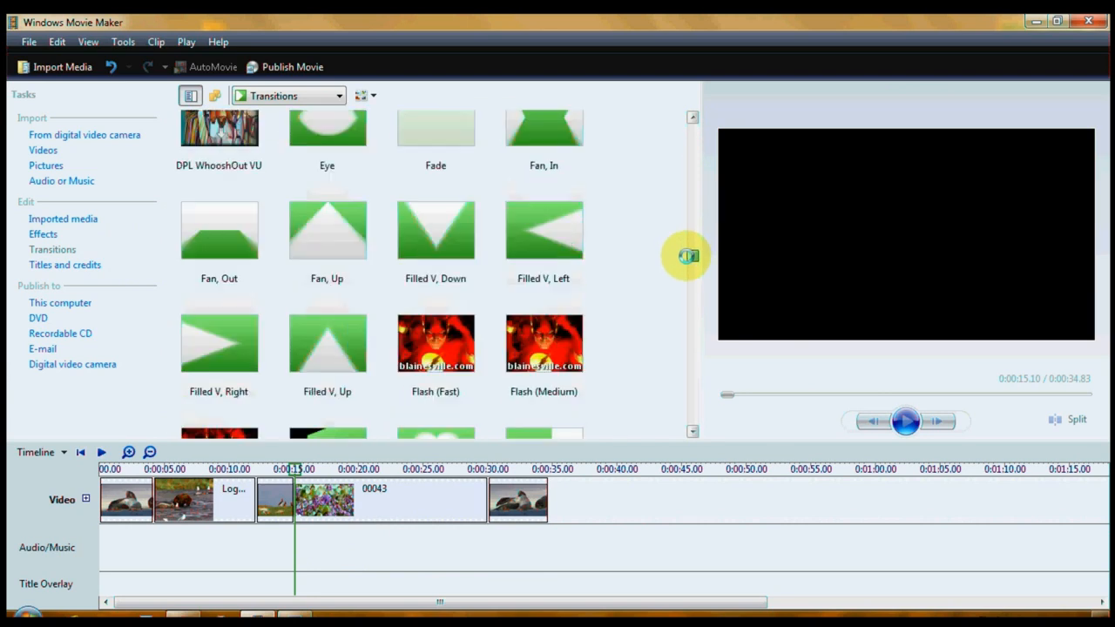
scroll("down", 3)
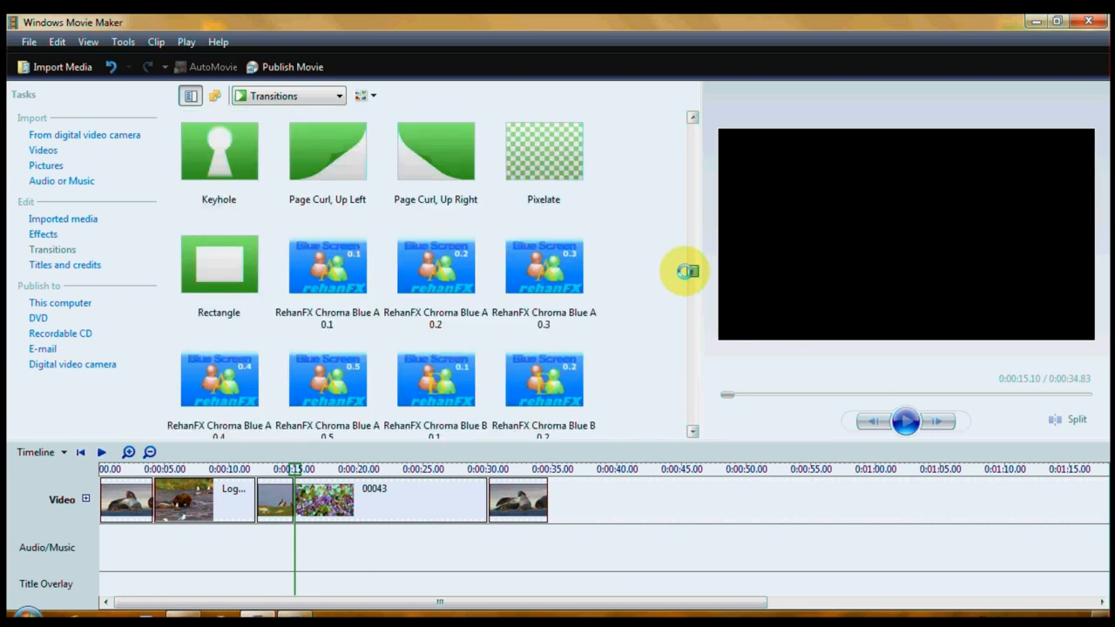
scroll("down", 3)
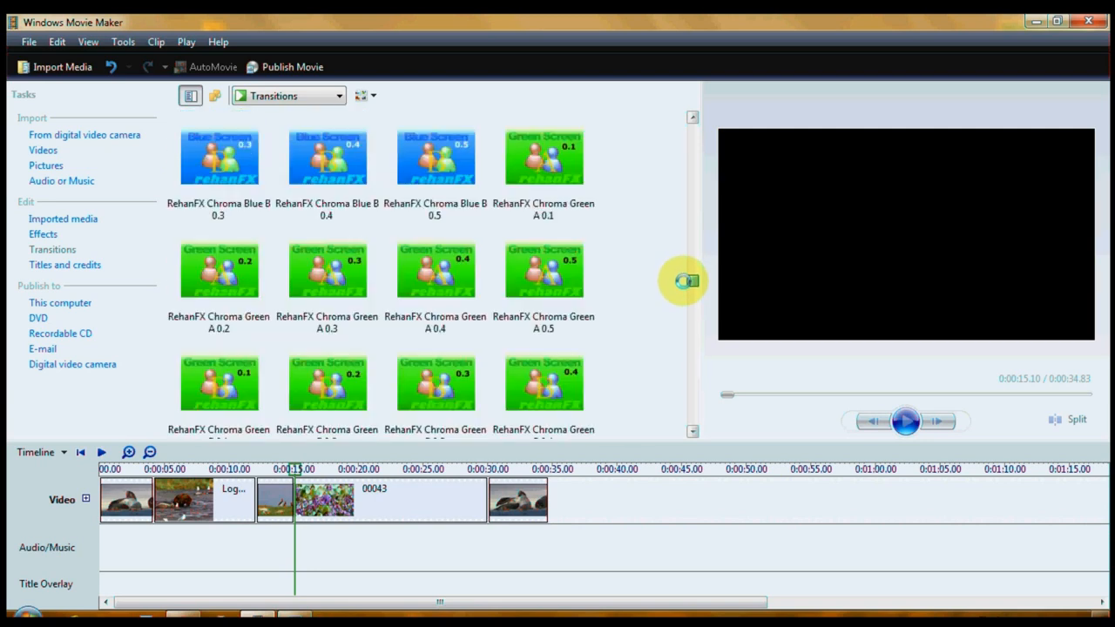
scroll("down", 3)
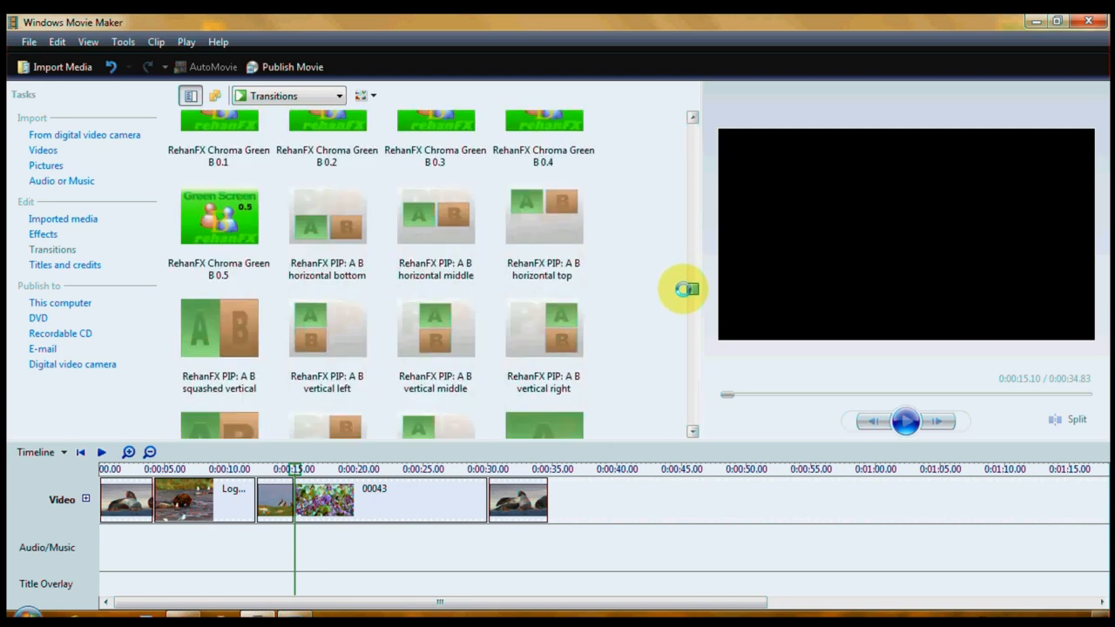
scroll("down", 3)
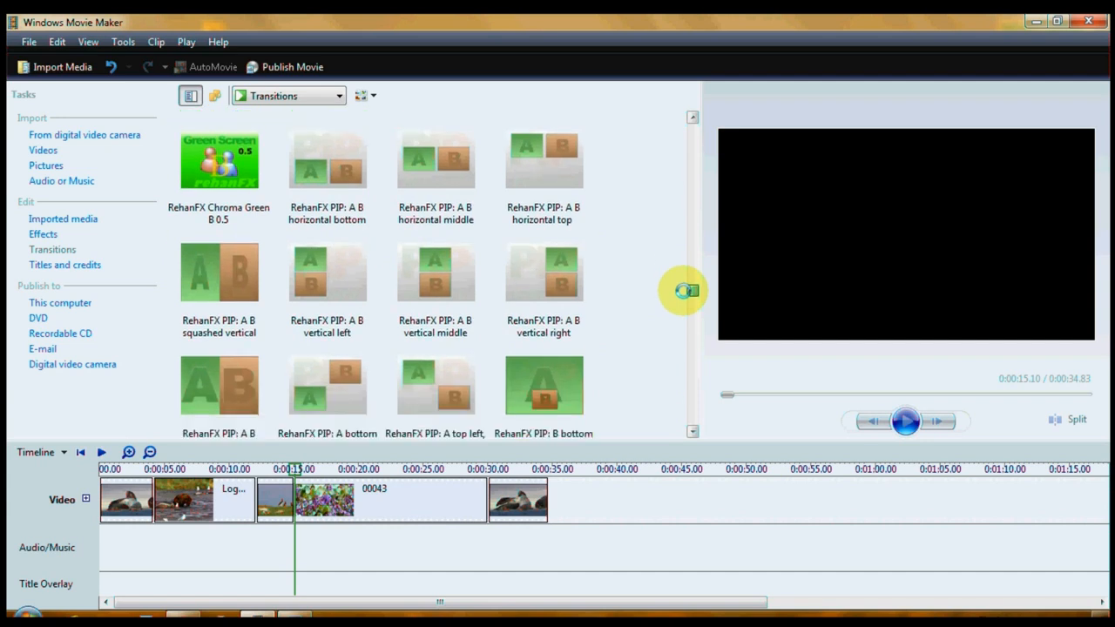
mouse_move(432, 159)
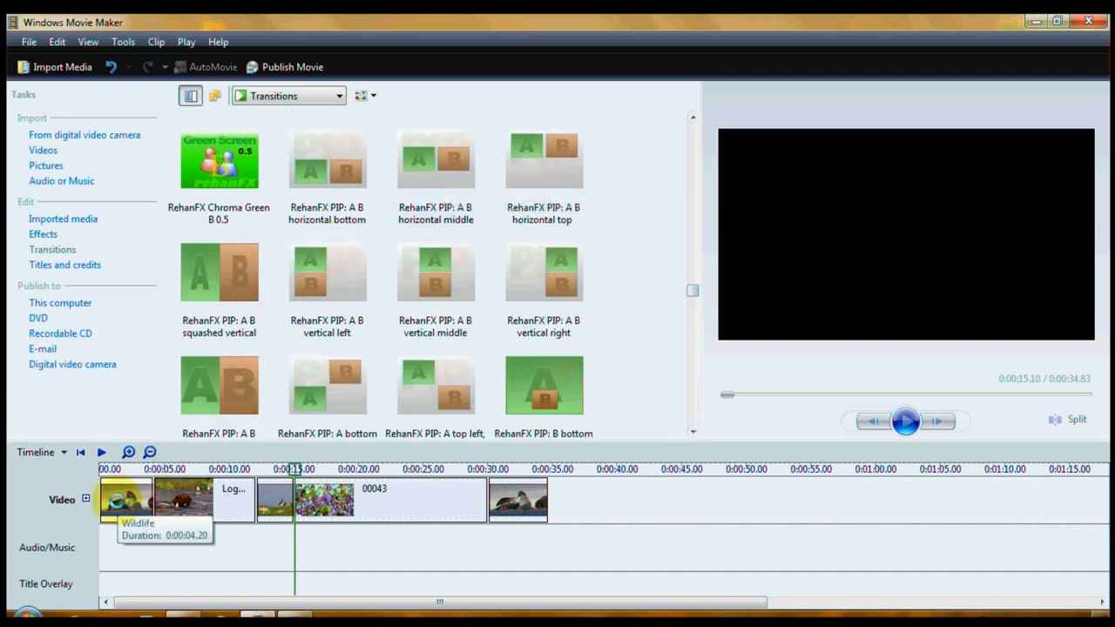
mouse_move(212, 519)
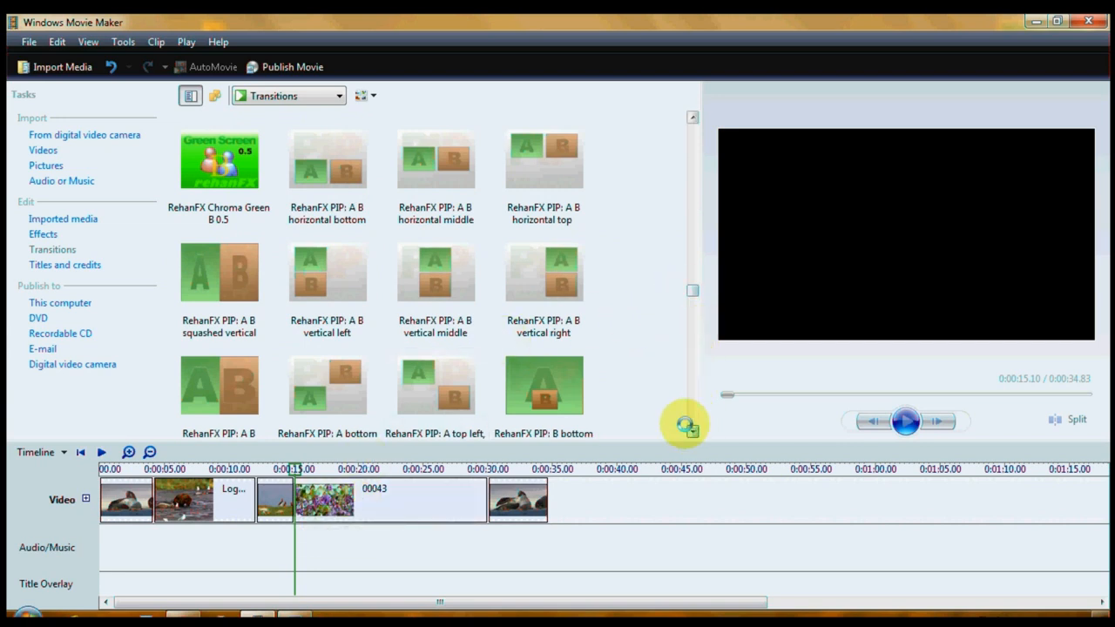
scroll("down", 3)
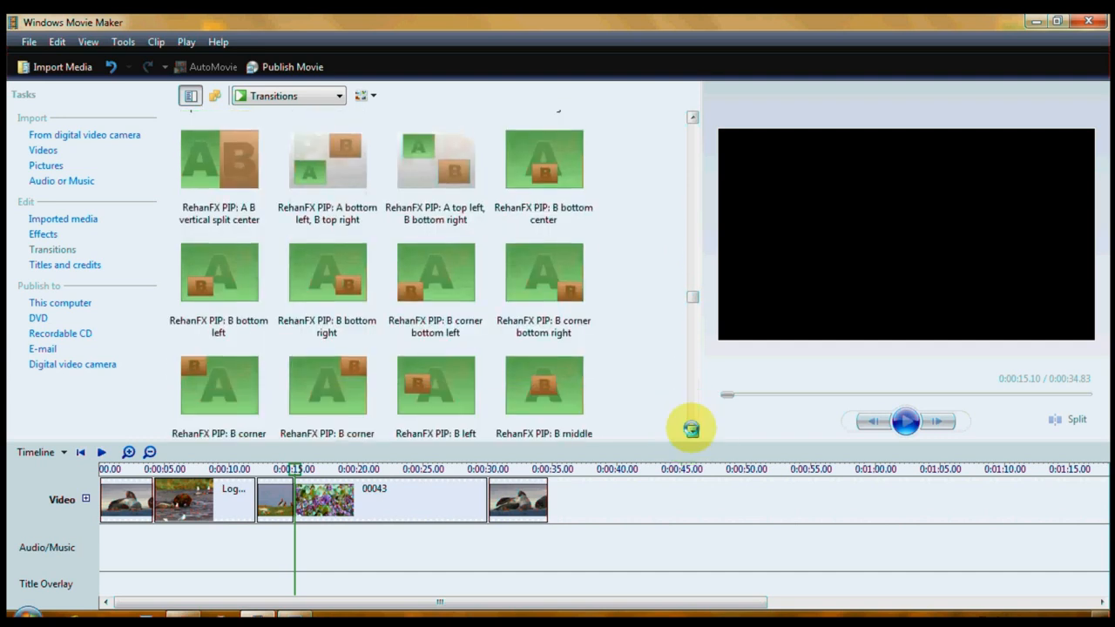
mouse_move(557, 287)
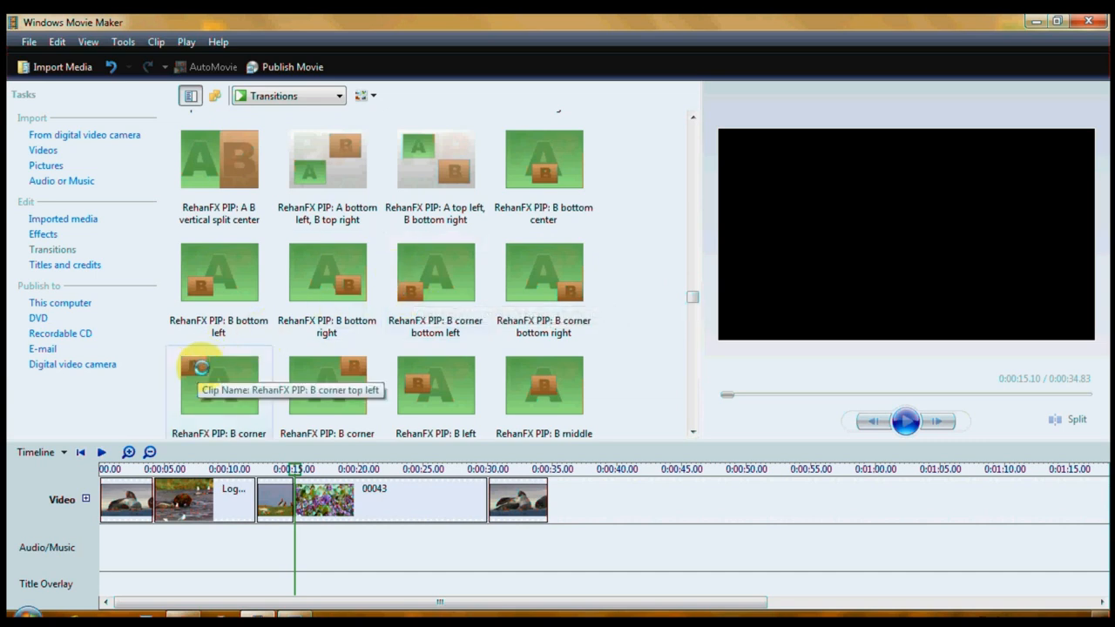
mouse_move(435, 390)
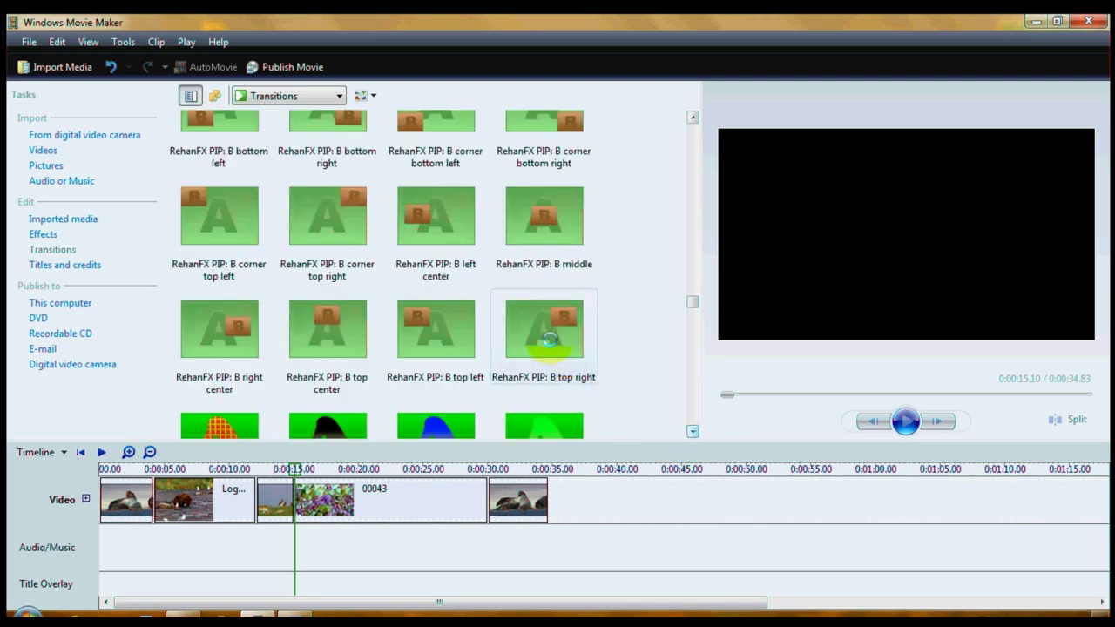
mouse_move(557, 328)
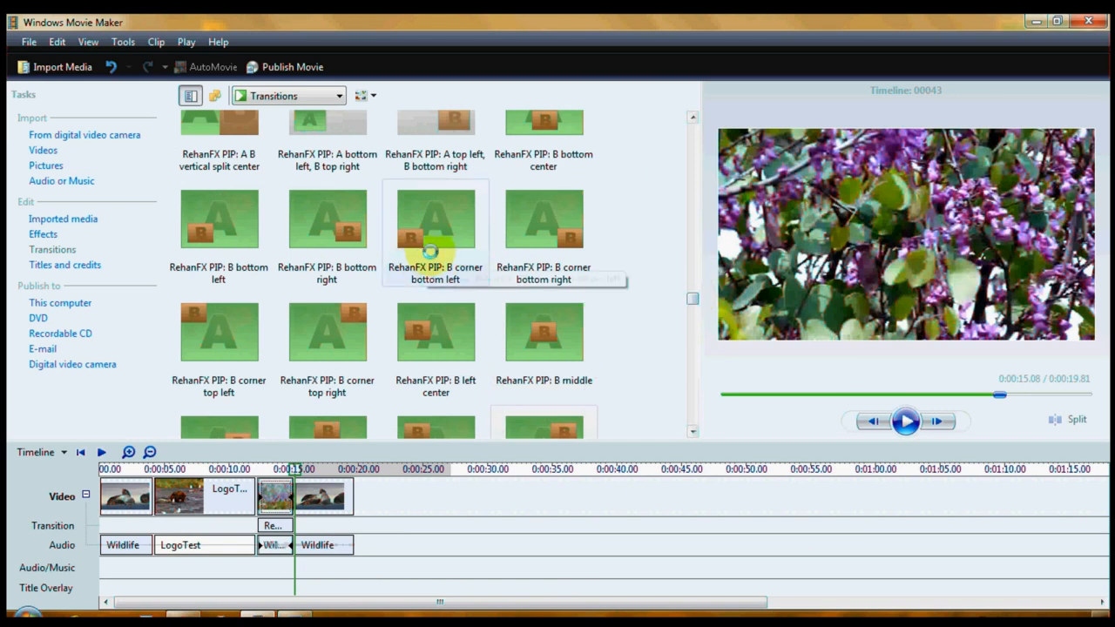
Place the 'RehanFX PIP: B corner bottom left' transition at the first clip join.
left_click(436, 223)
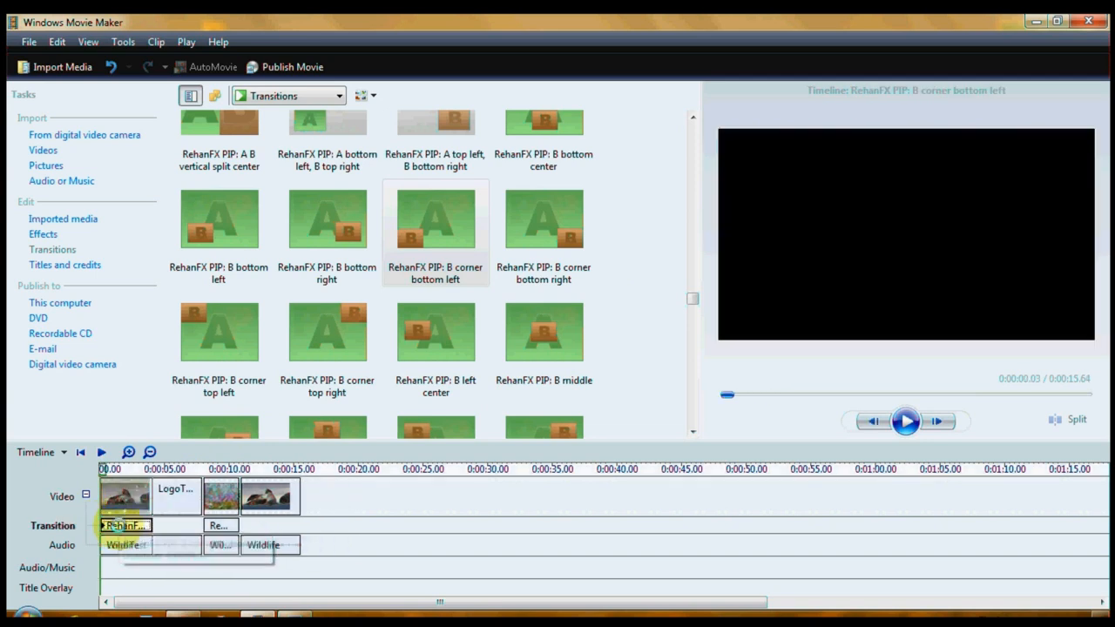
left_click(174, 494)
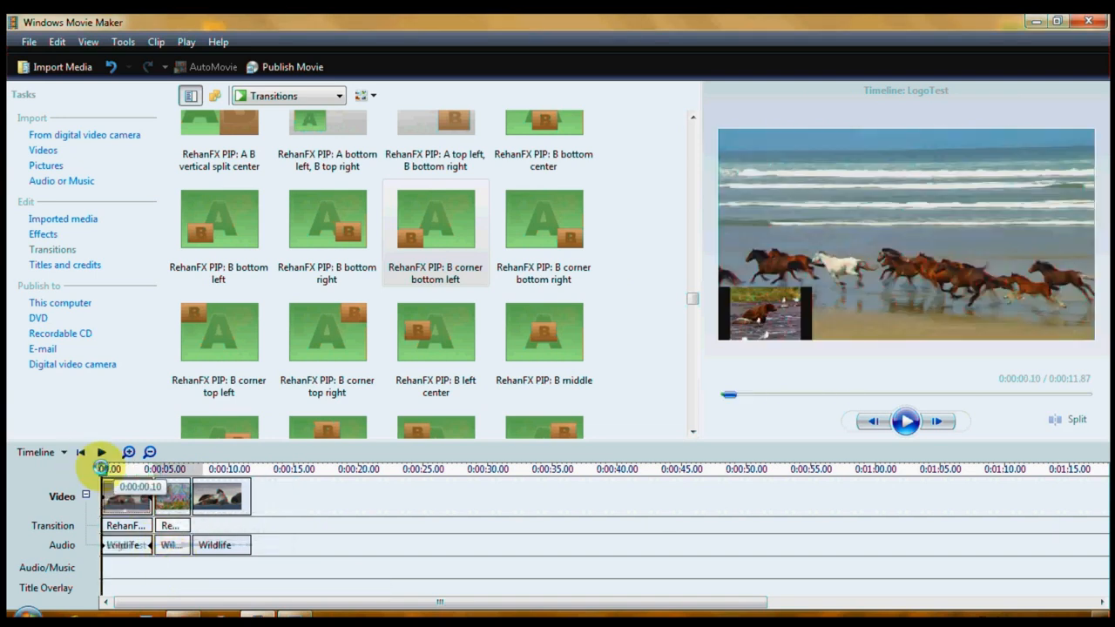
left_click(906, 419)
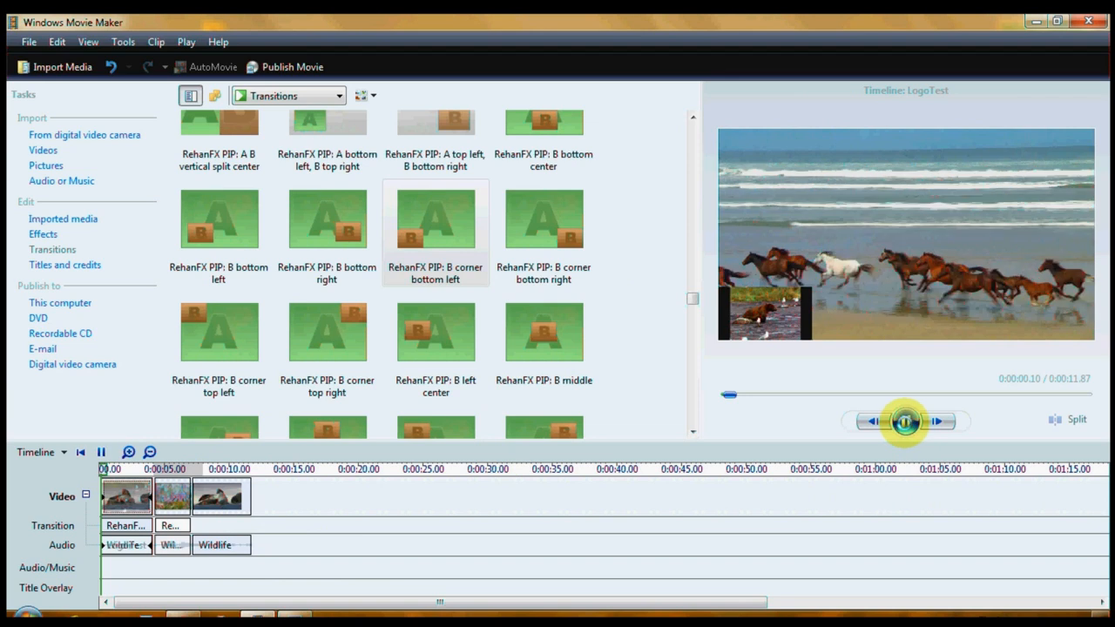
left_click(906, 420)
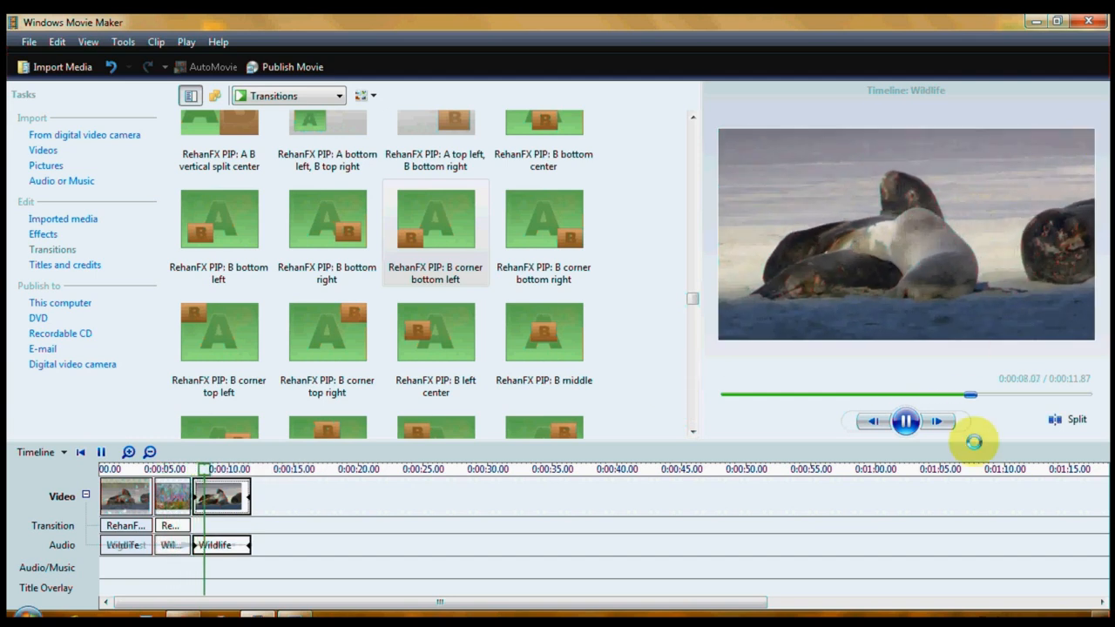
left_click(905, 418)
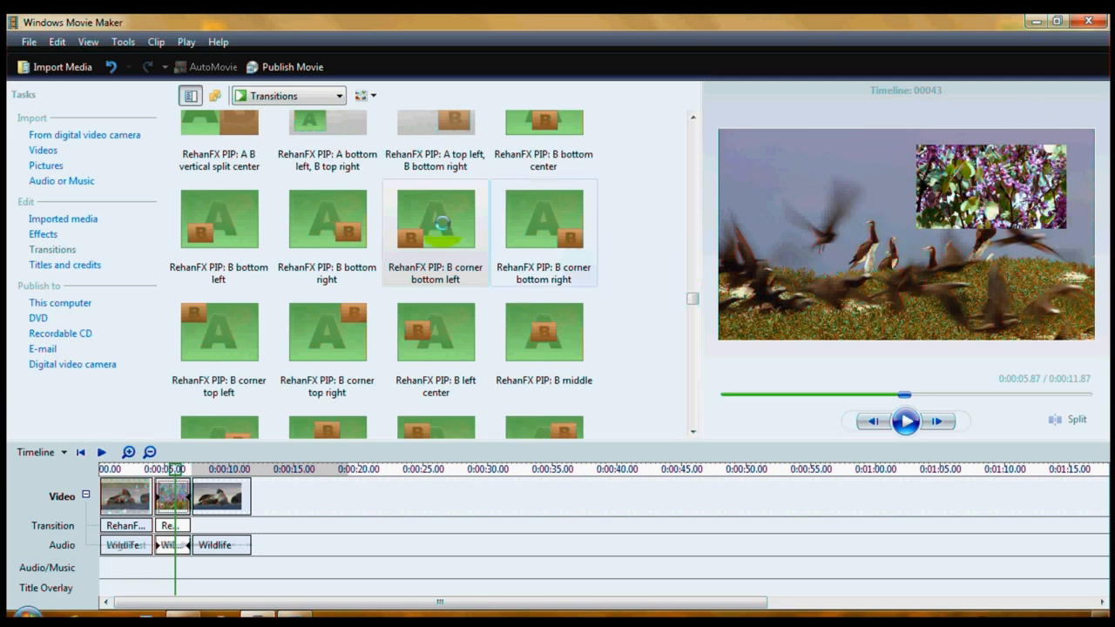
mouse_move(200, 233)
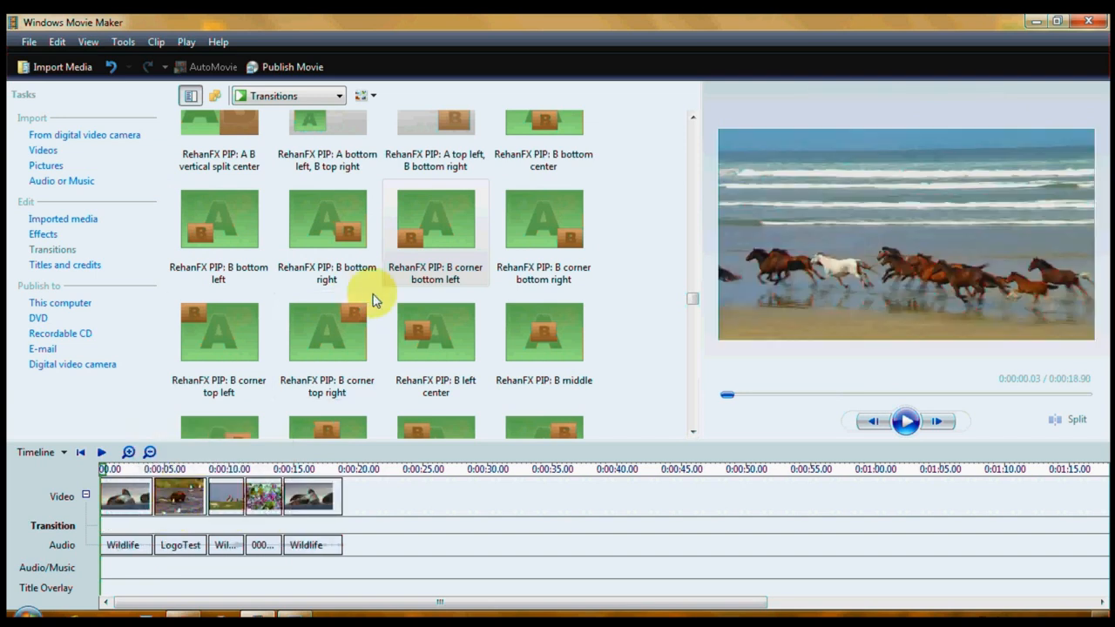
mouse_move(209, 230)
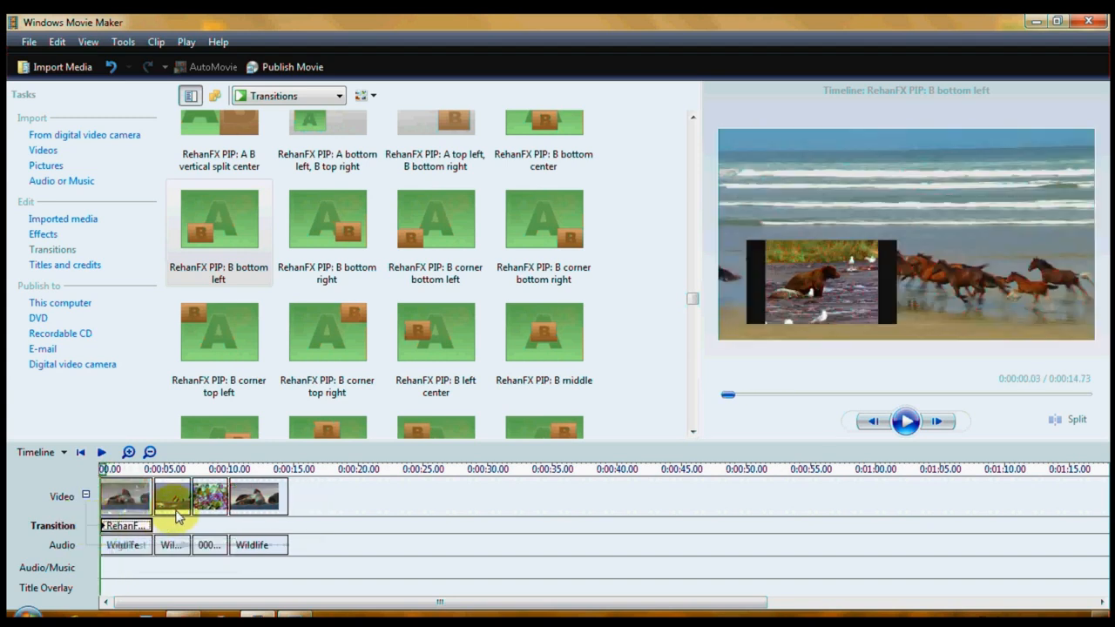
mouse_move(435, 230)
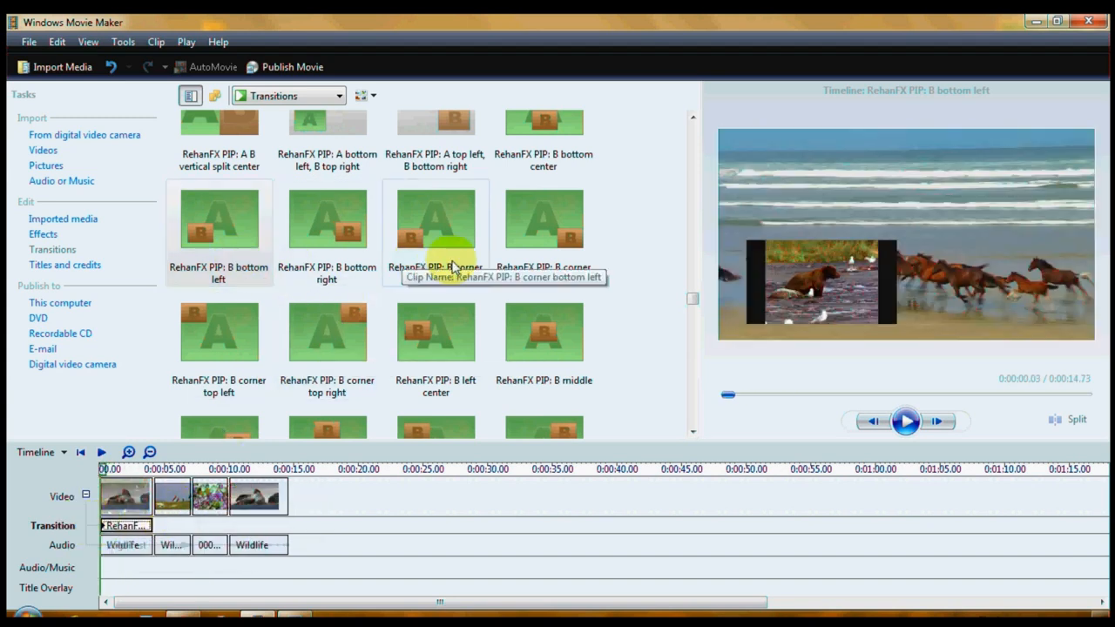
mouse_move(442, 234)
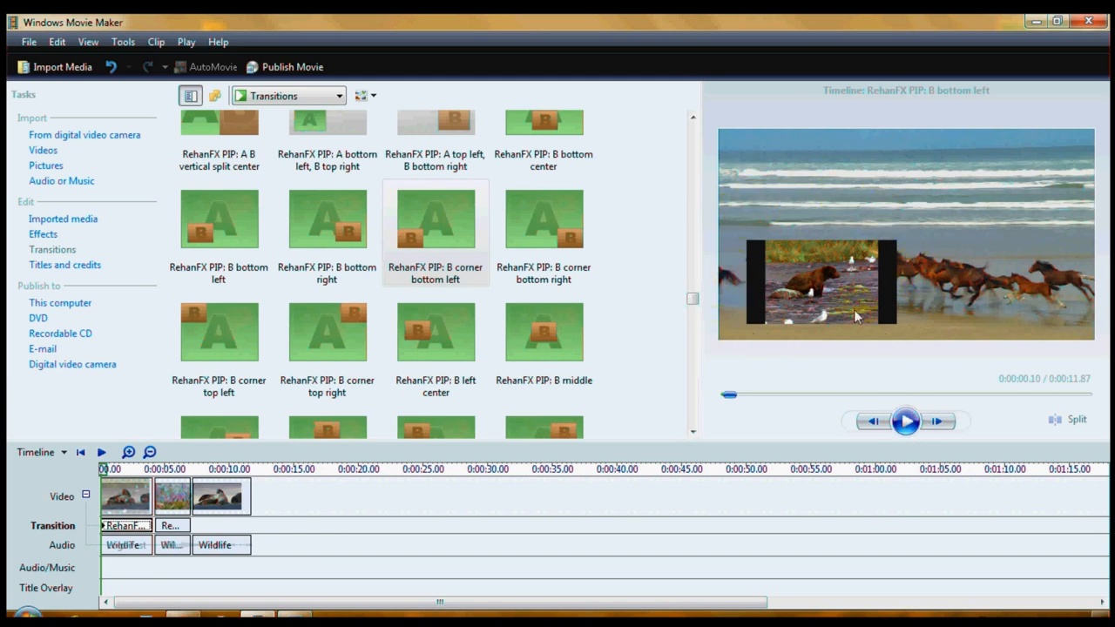
Play the preview and scrub back to check the horses inset transition.
left_click(905, 420)
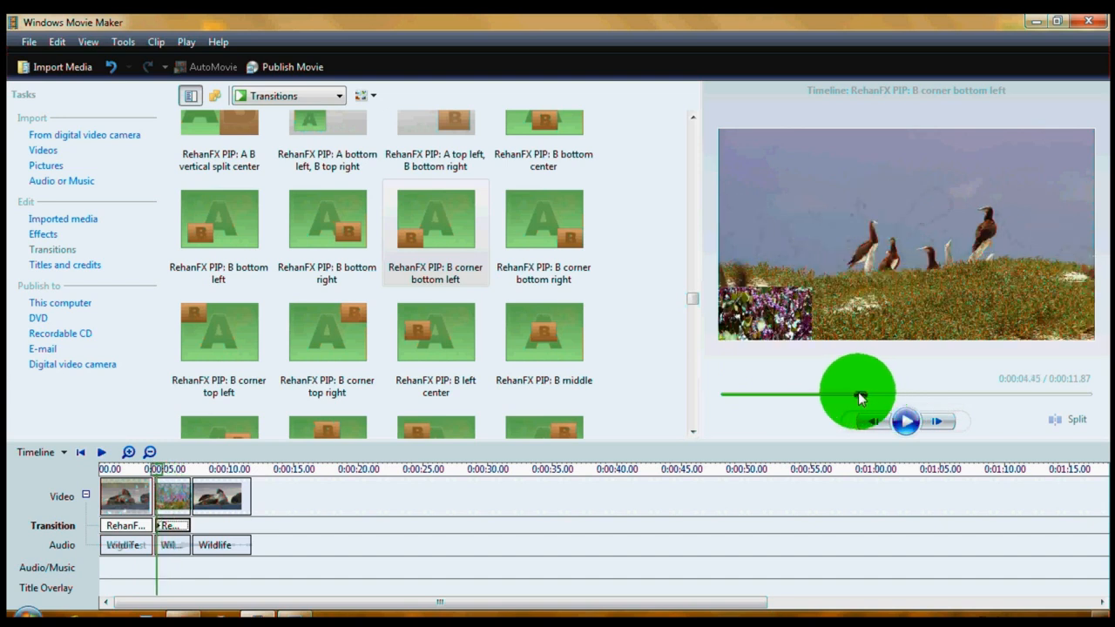
left_click_drag(857, 392, 775, 392)
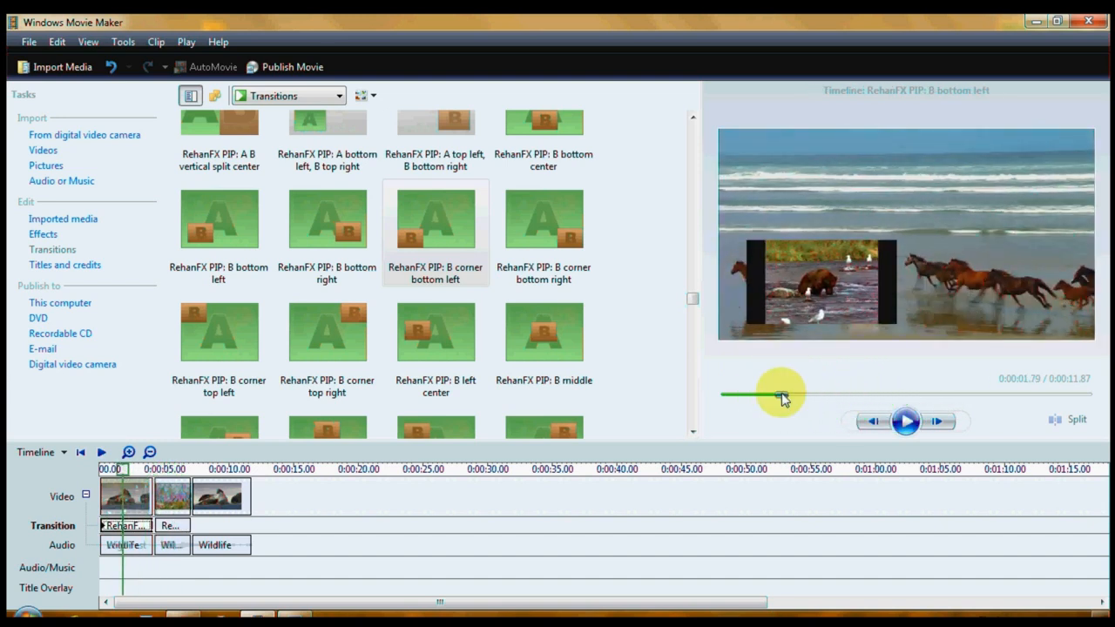
Set the preview aspect ratio to 16:9 in Tools > Options > Advanced.
left_click(122, 42)
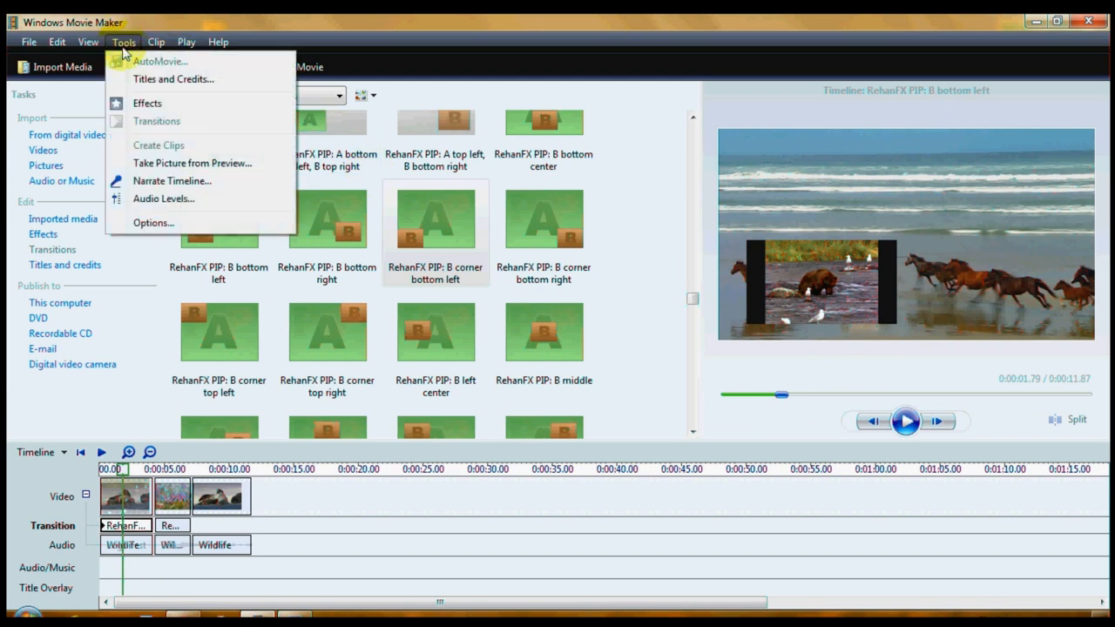
left_click(154, 223)
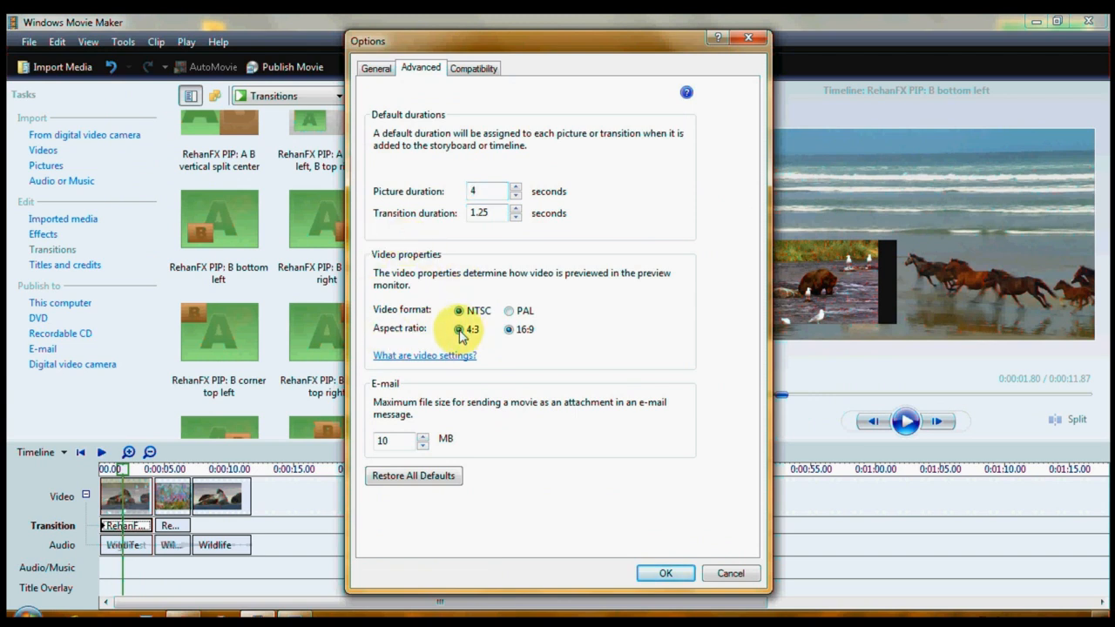
left_click(665, 573)
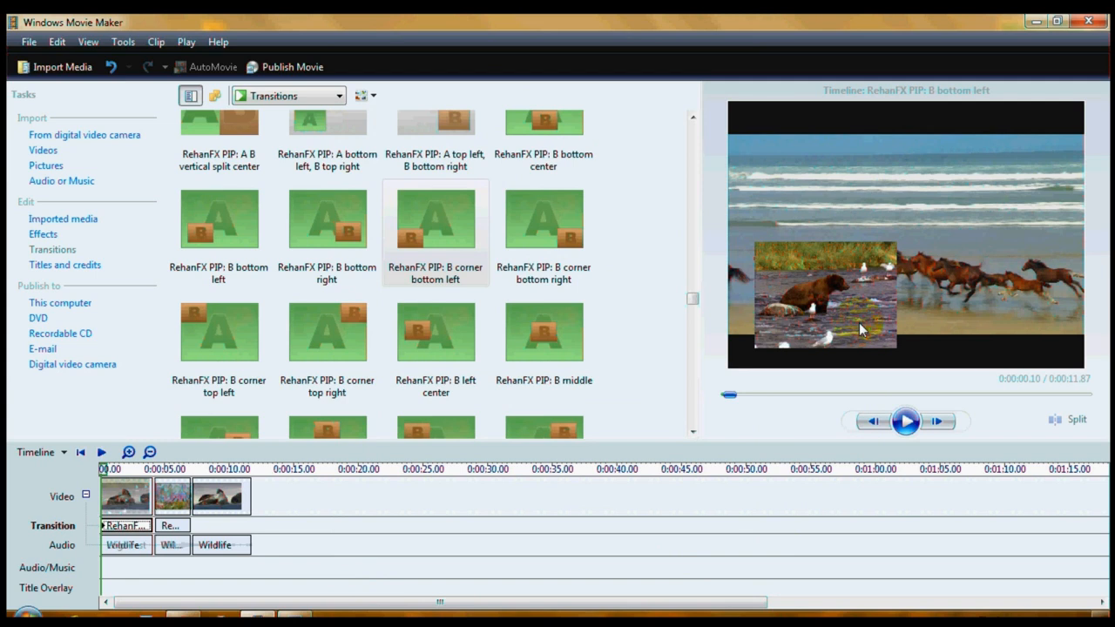
mouse_move(883, 307)
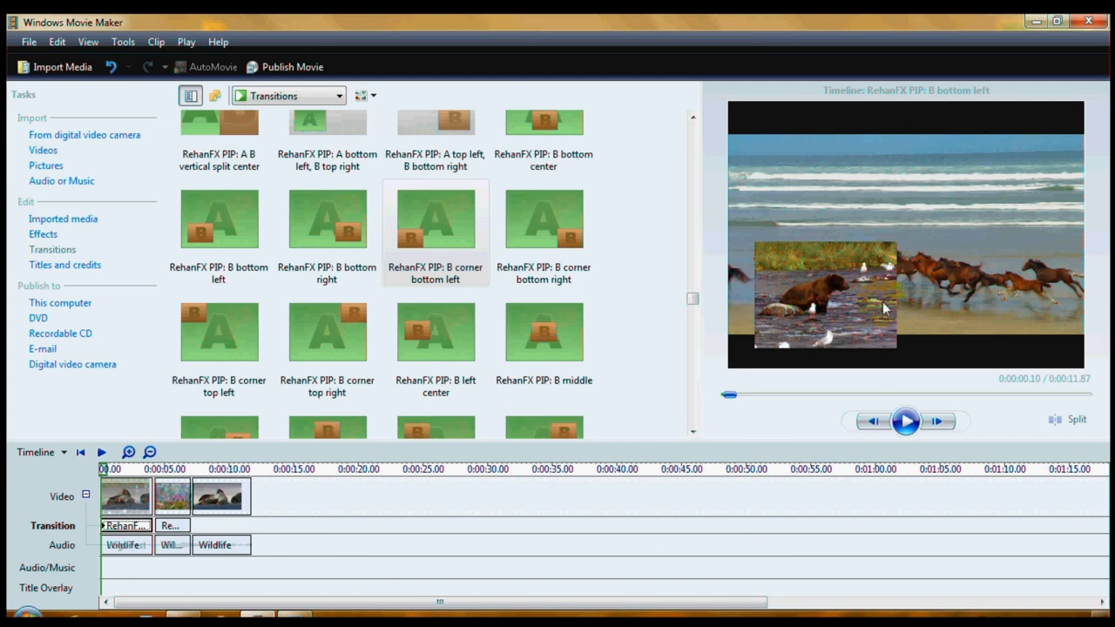
mouse_move(775, 303)
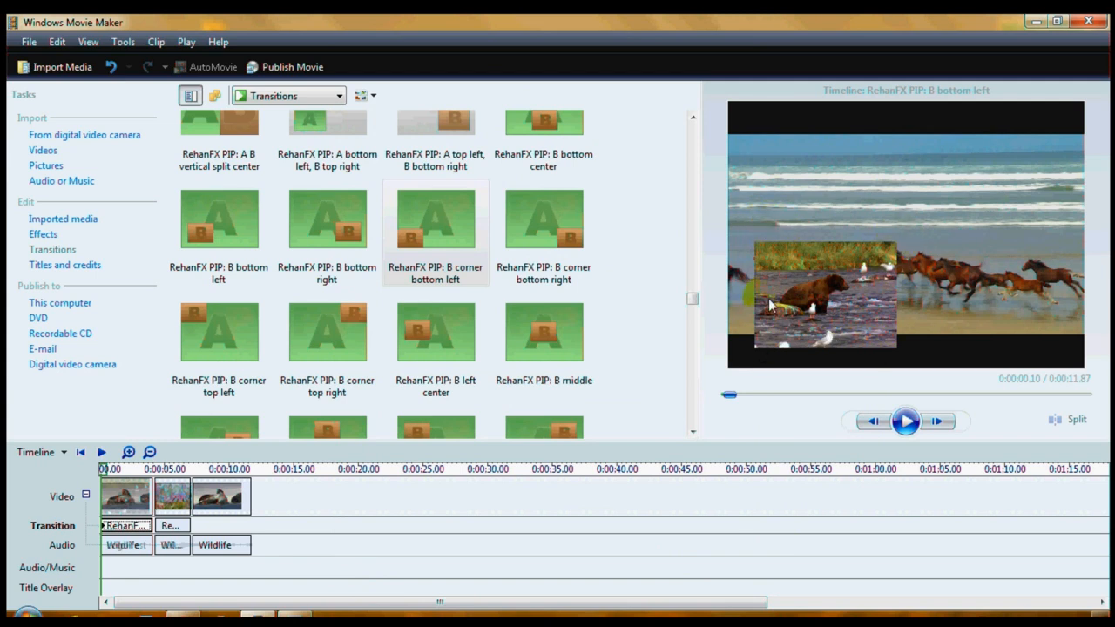
mouse_move(966, 250)
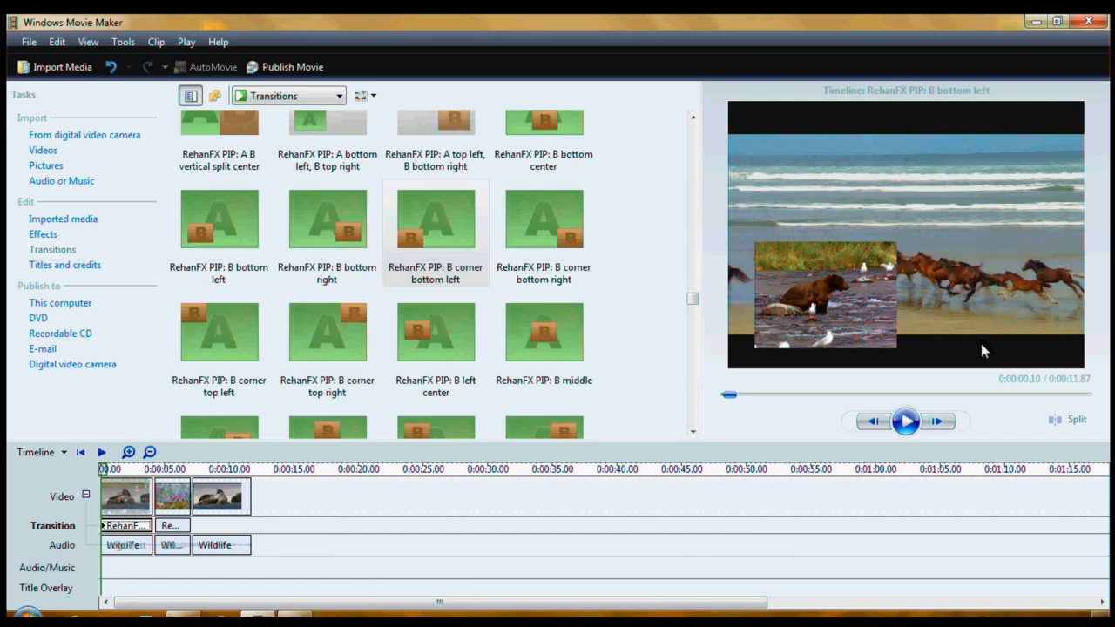
mouse_move(986, 355)
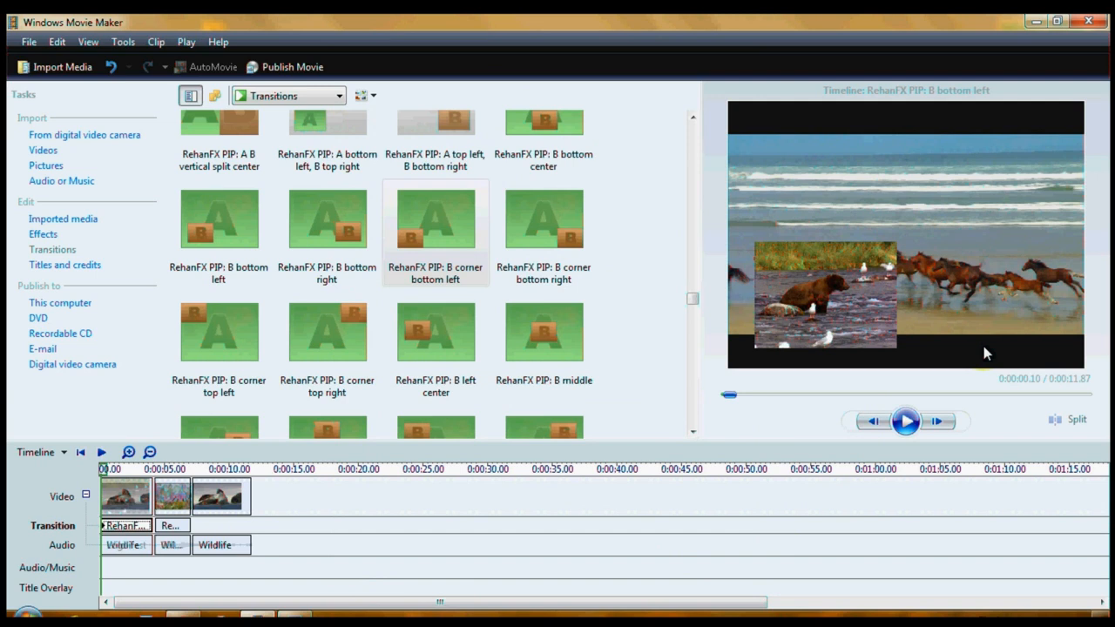
mouse_move(1007, 356)
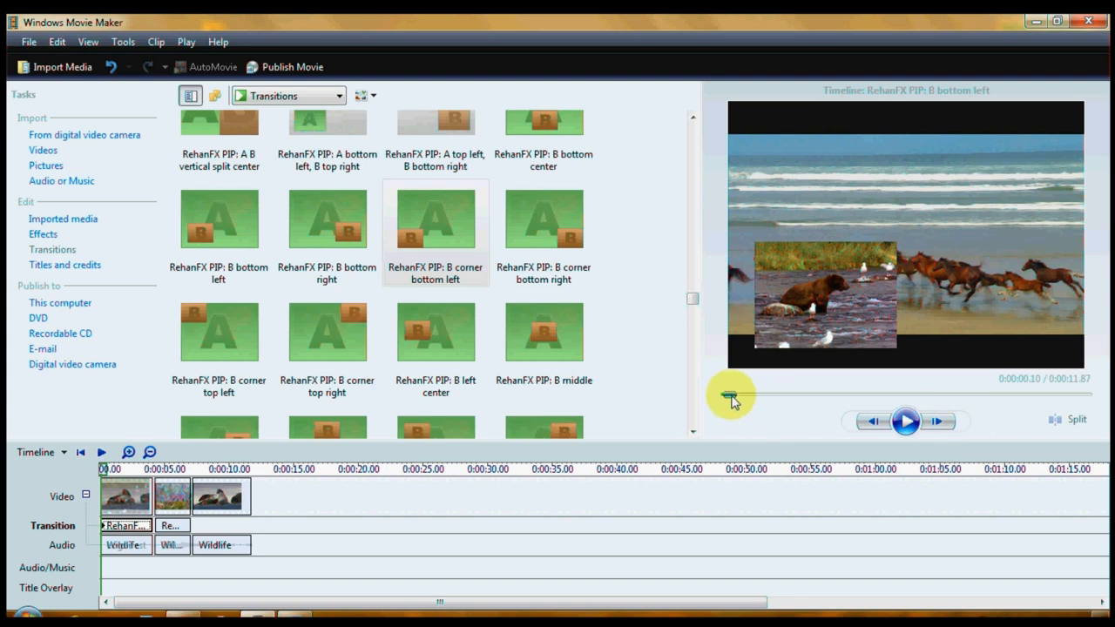
Scrub the preview through the birds clip and back to the horses clip.
left_click_drag(731, 394, 920, 394)
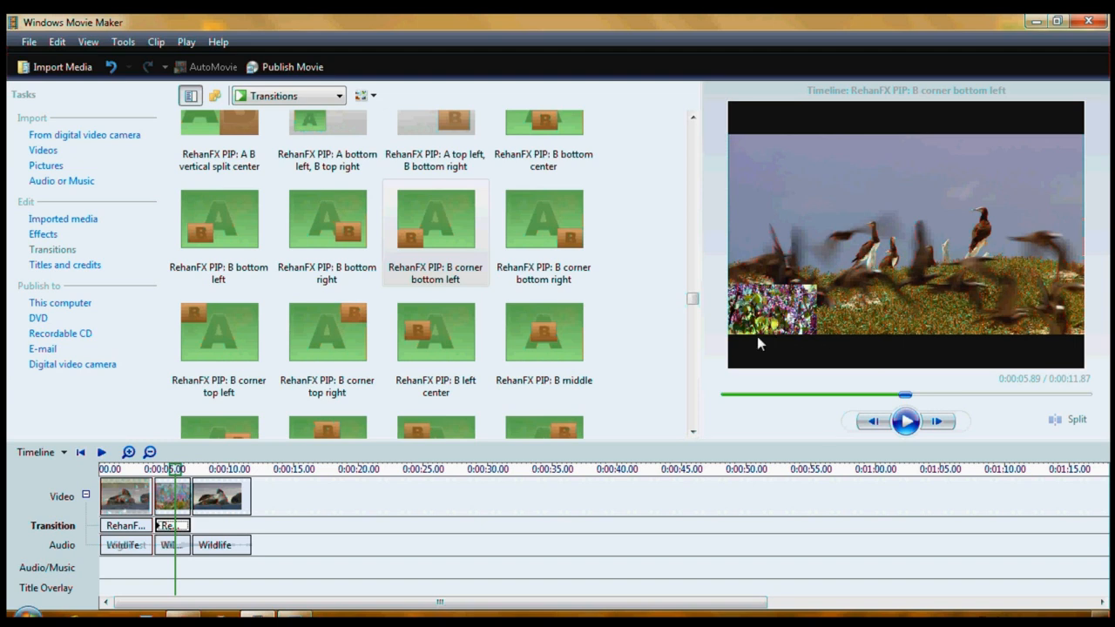
left_click_drag(906, 394, 805, 393)
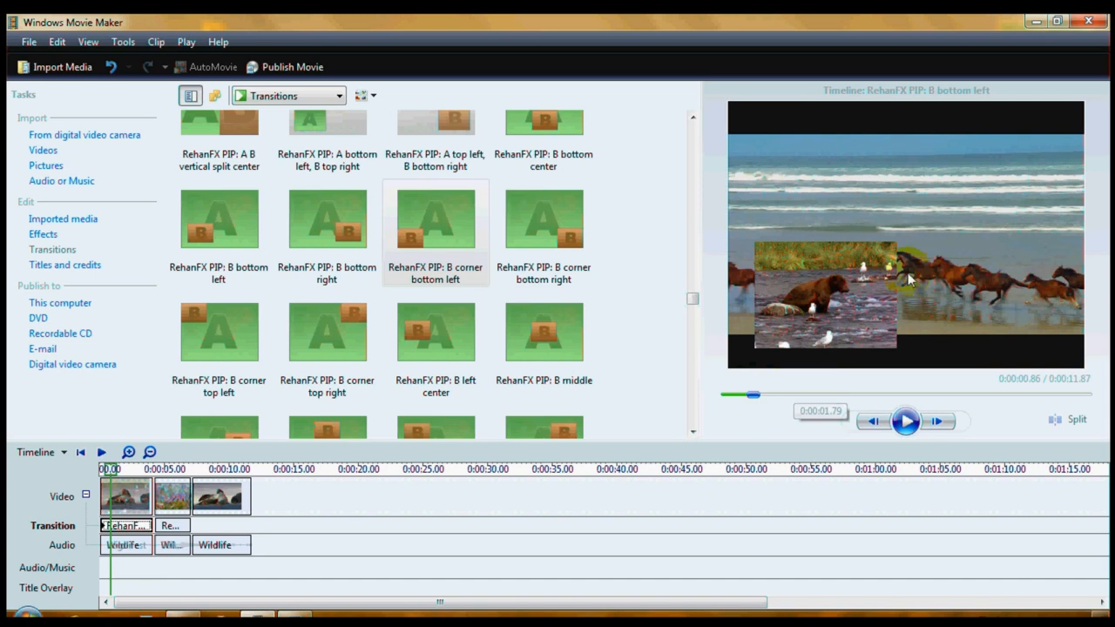
mouse_move(860, 314)
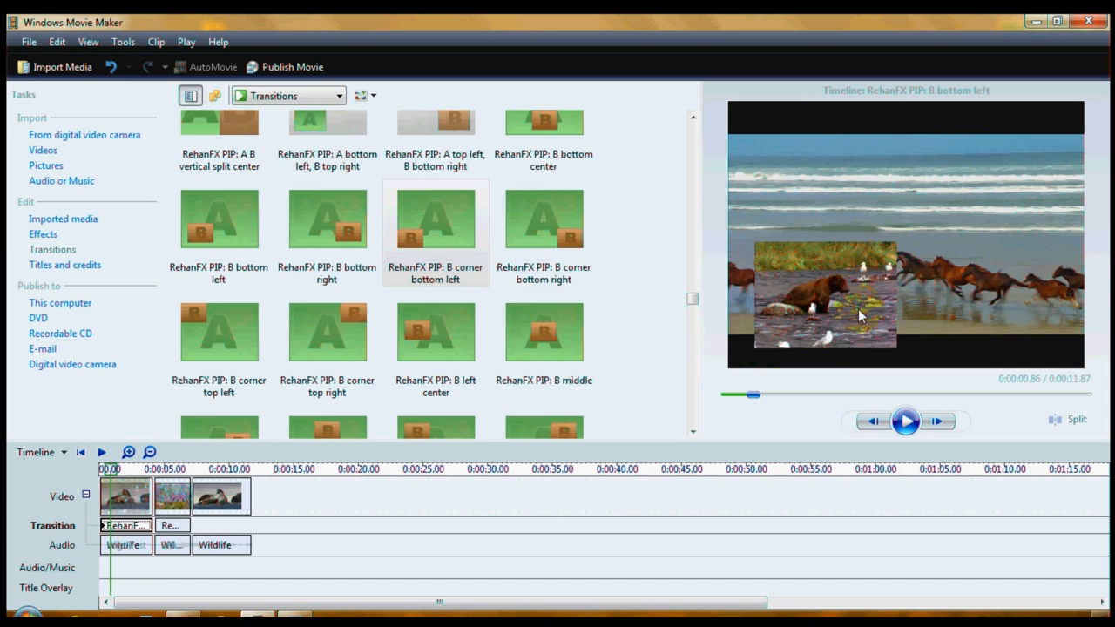
left_click(122, 42)
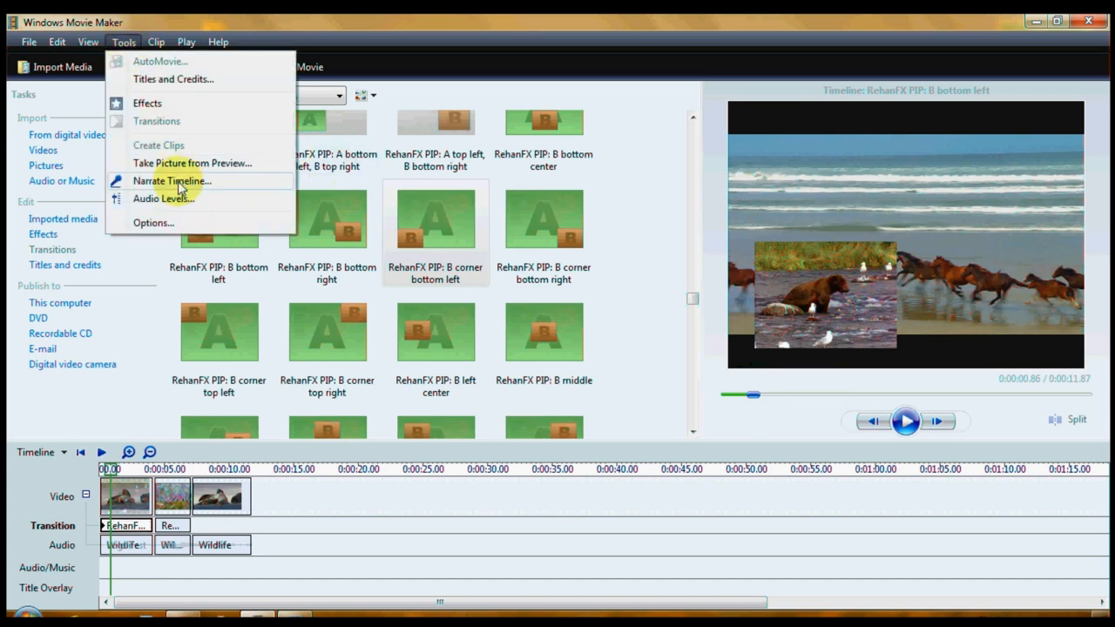
left_click(153, 223)
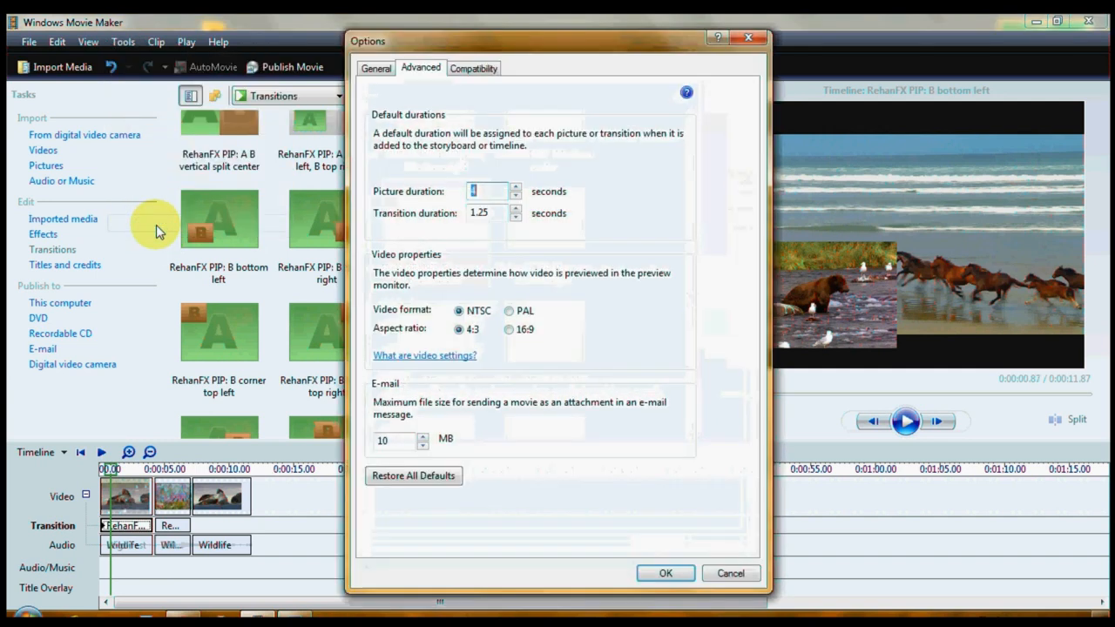
mouse_move(463, 292)
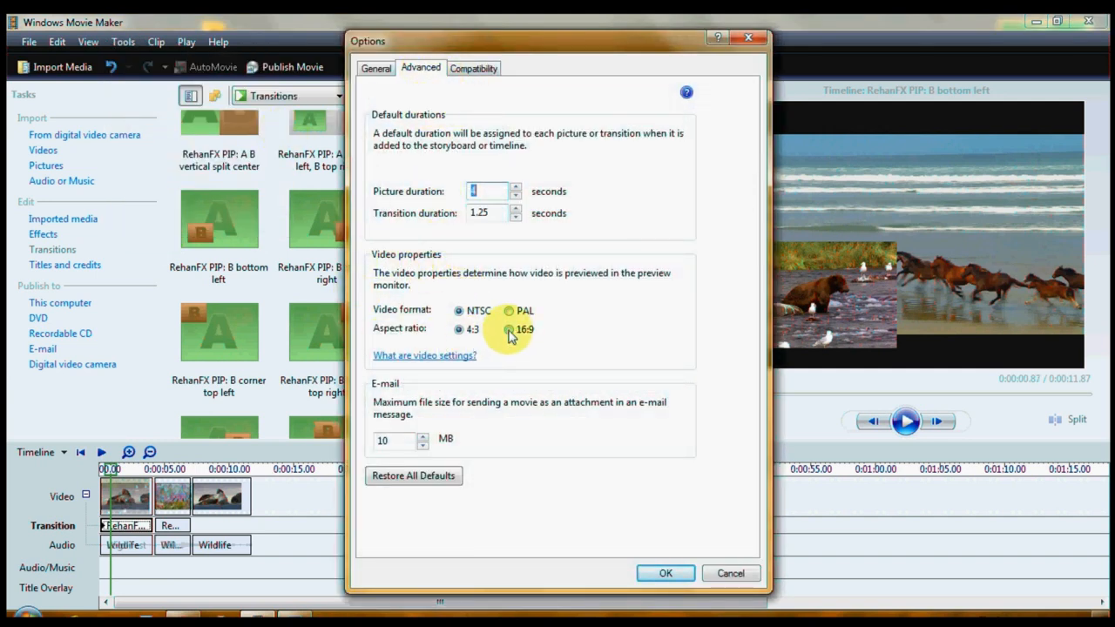
left_click(457, 329)
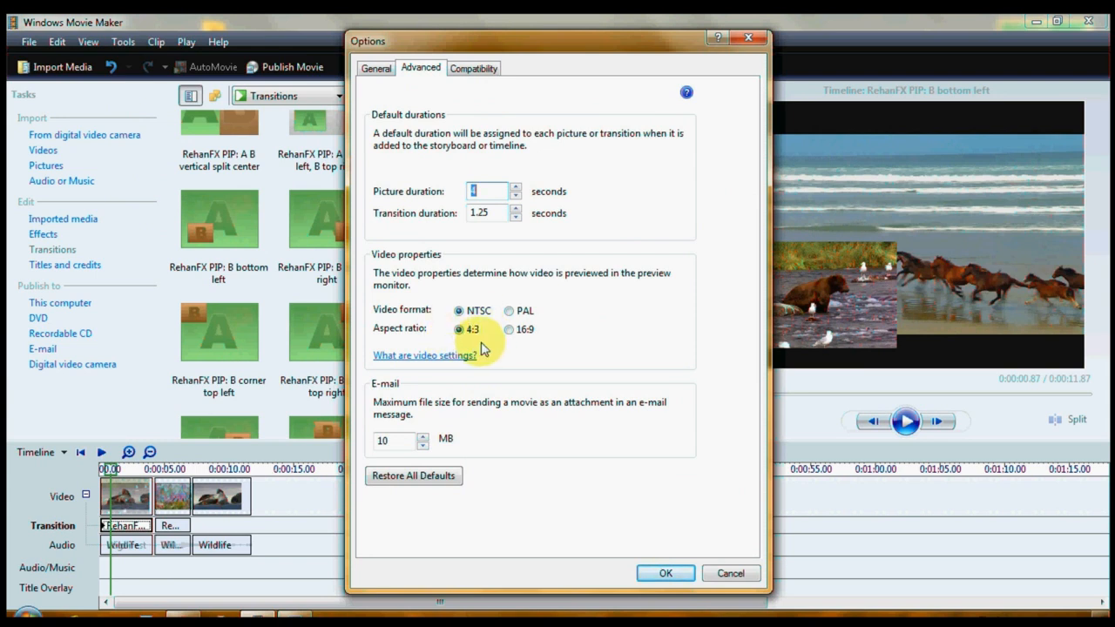
left_click(509, 329)
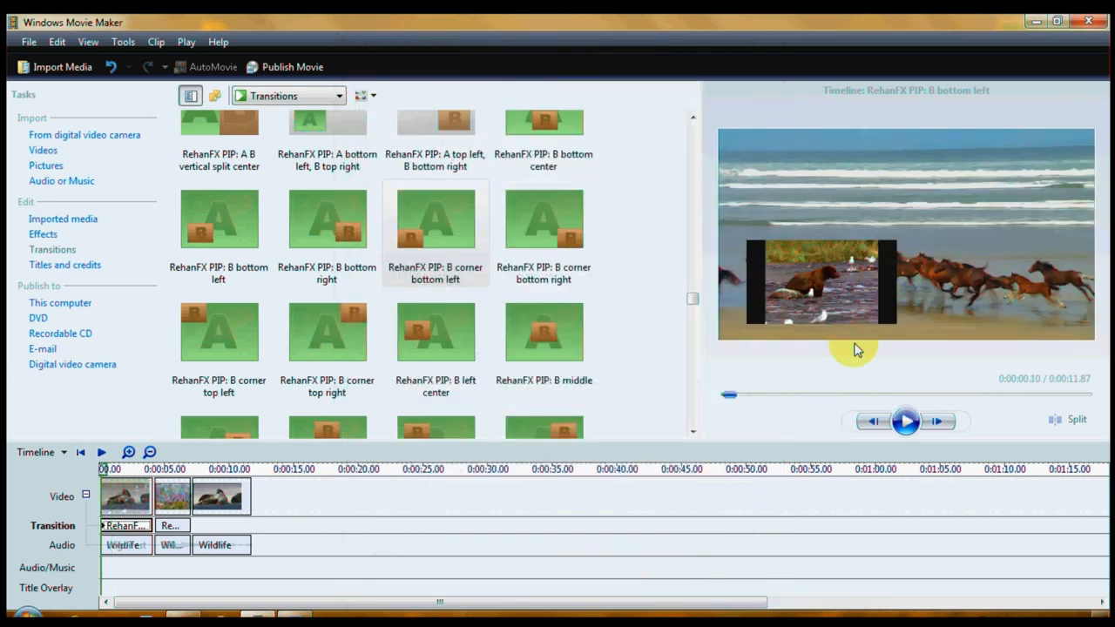
mouse_move(826, 371)
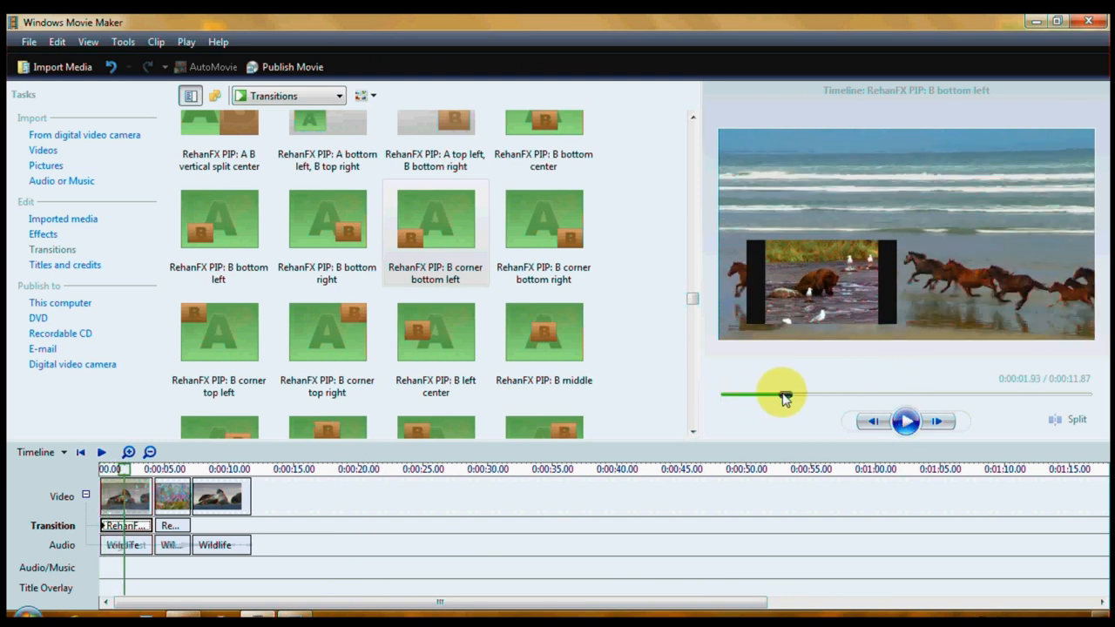
left_click_drag(784, 394, 844, 394)
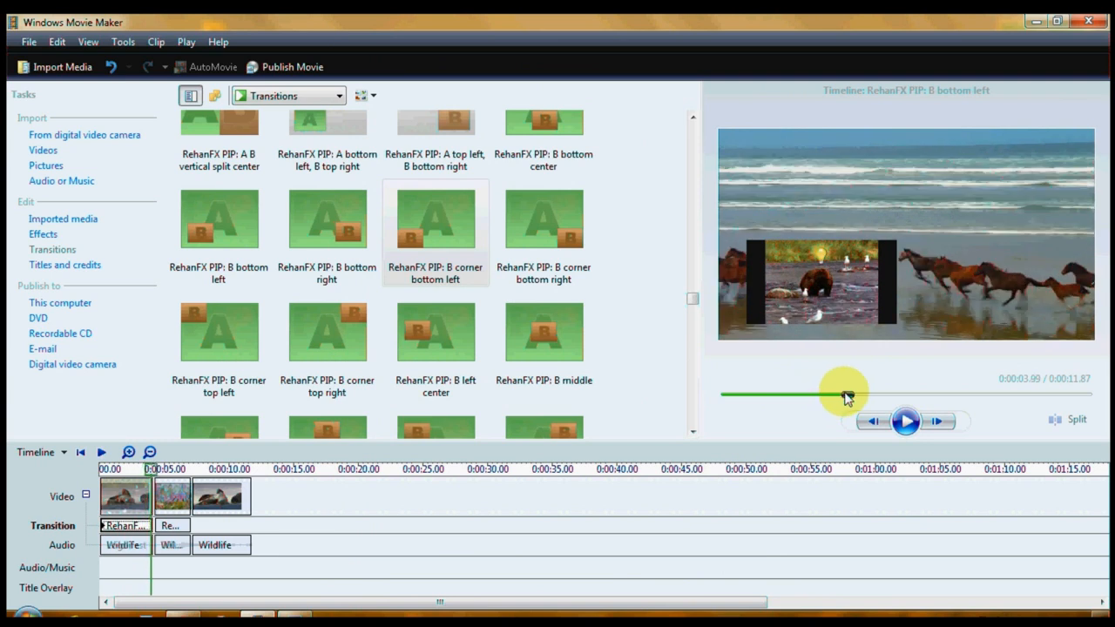
left_click_drag(845, 393, 880, 394)
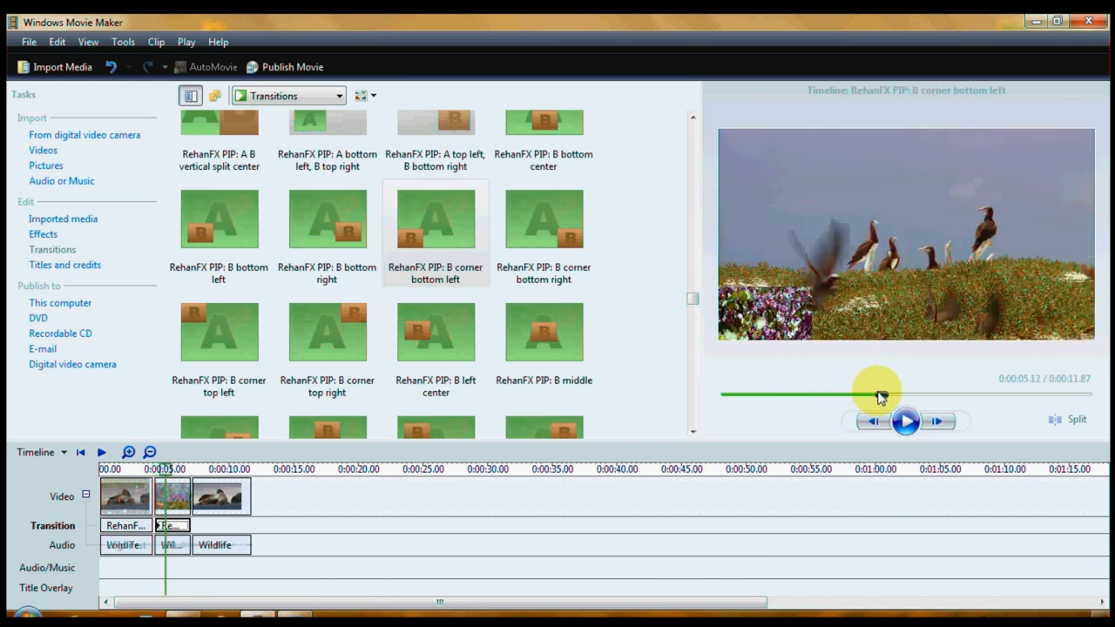
left_click_drag(878, 394, 767, 394)
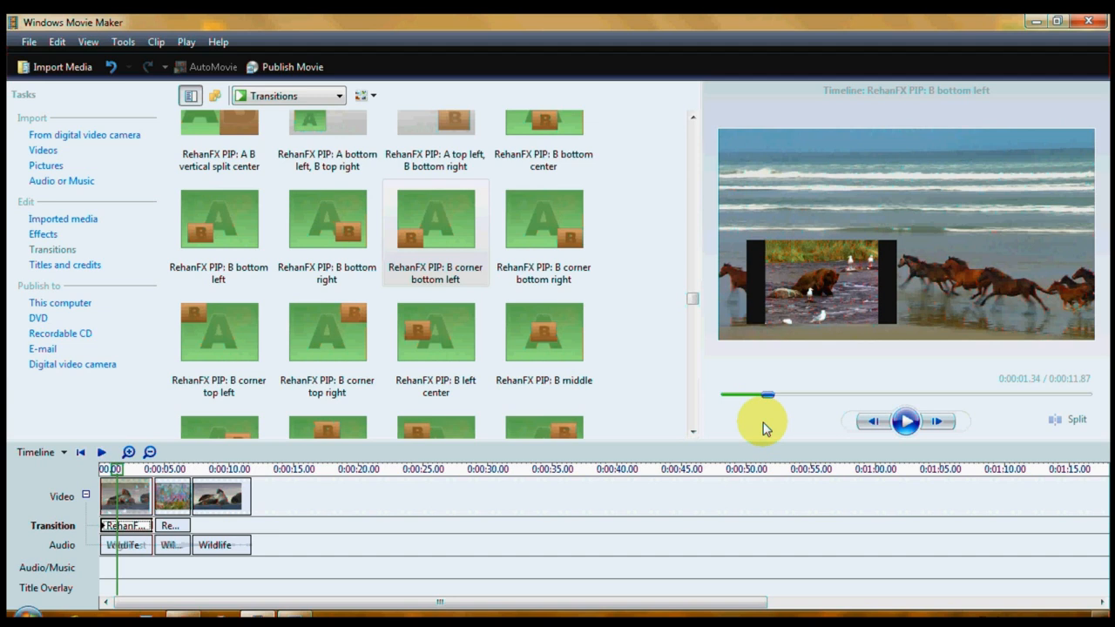
mouse_move(804, 427)
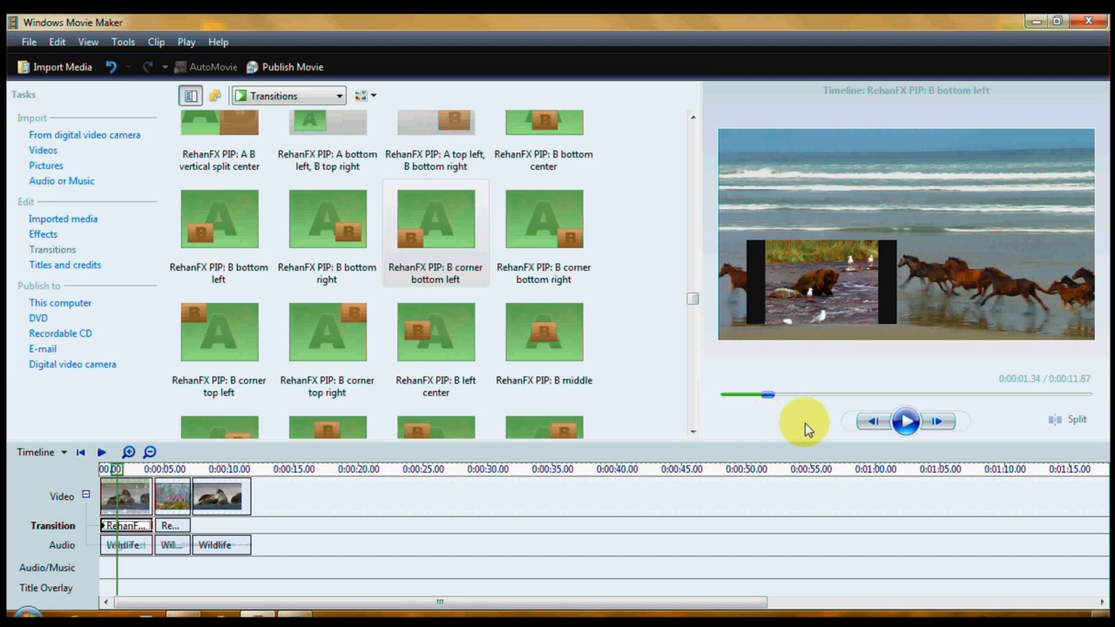
mouse_move(788, 432)
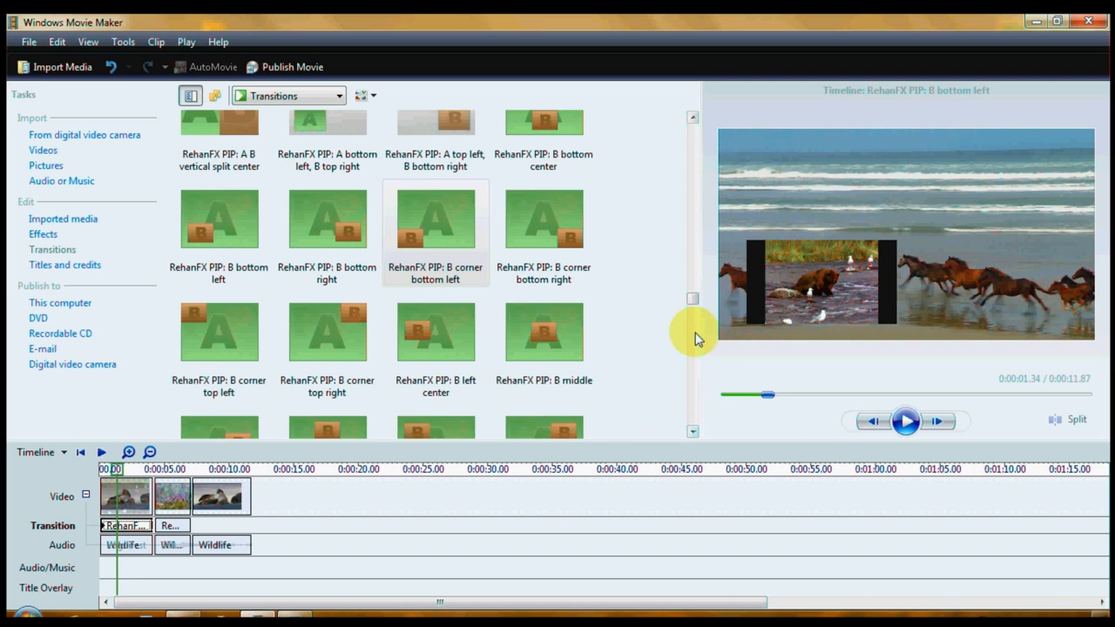
mouse_move(511, 279)
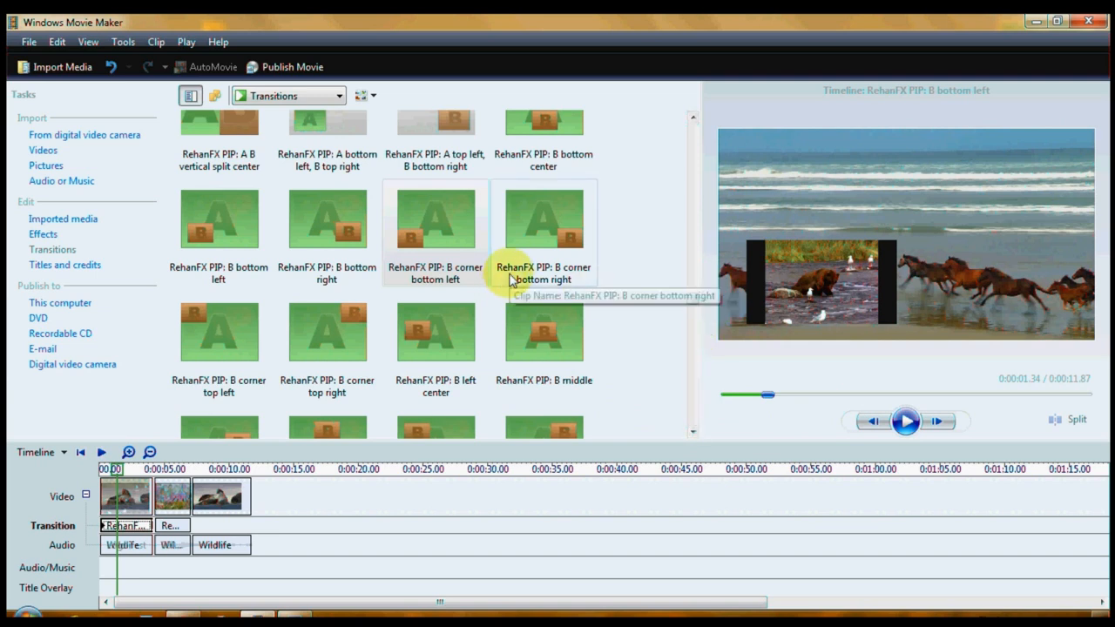
mouse_move(526, 278)
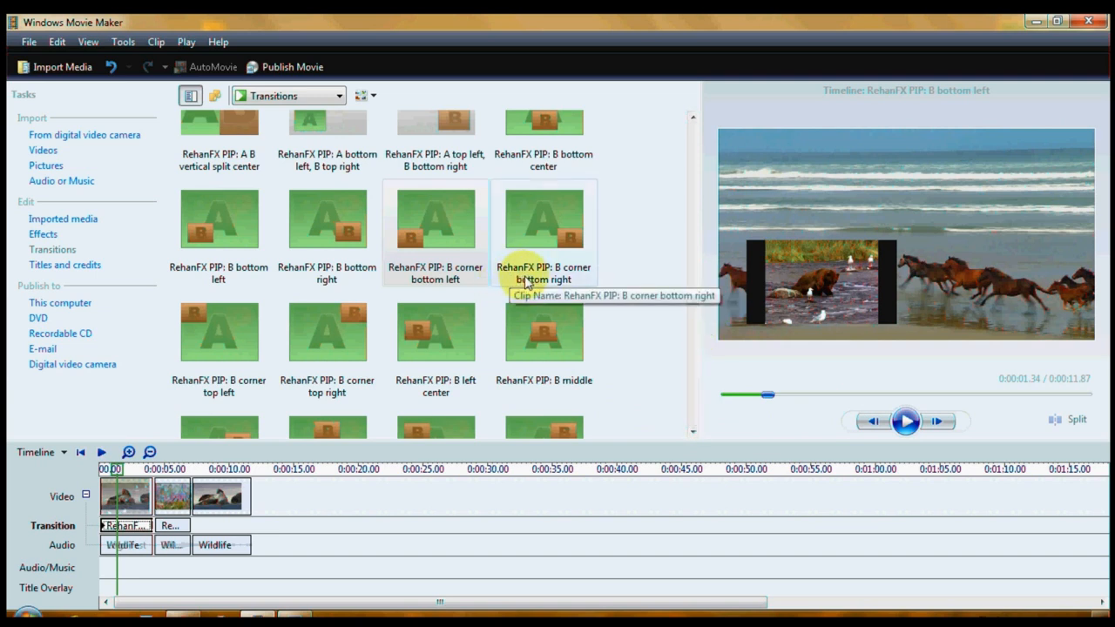
mouse_move(554, 277)
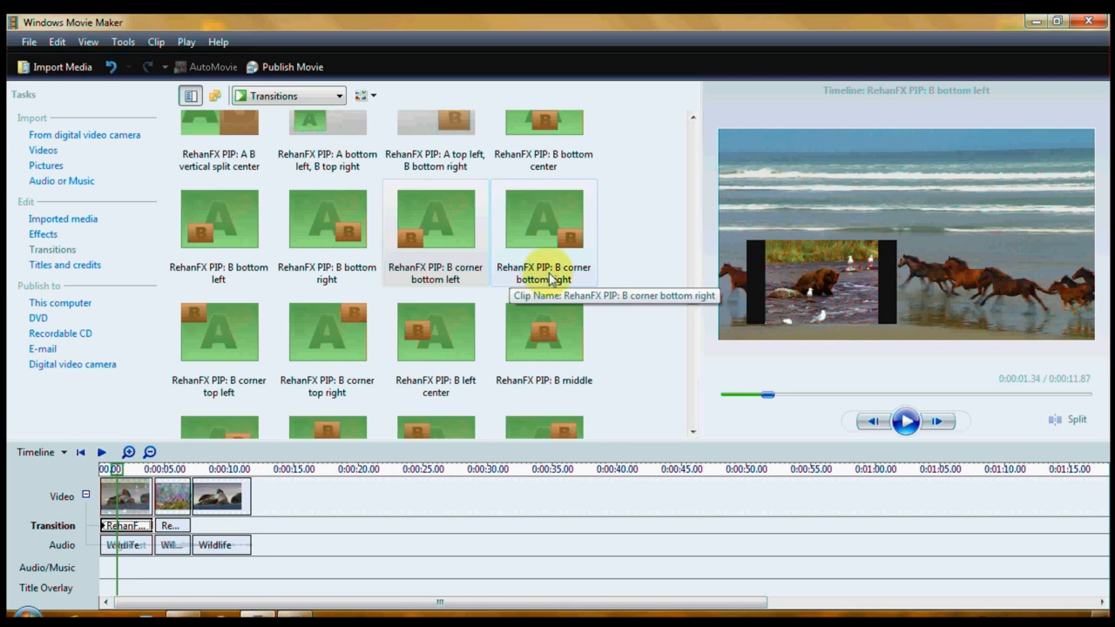
mouse_move(582, 242)
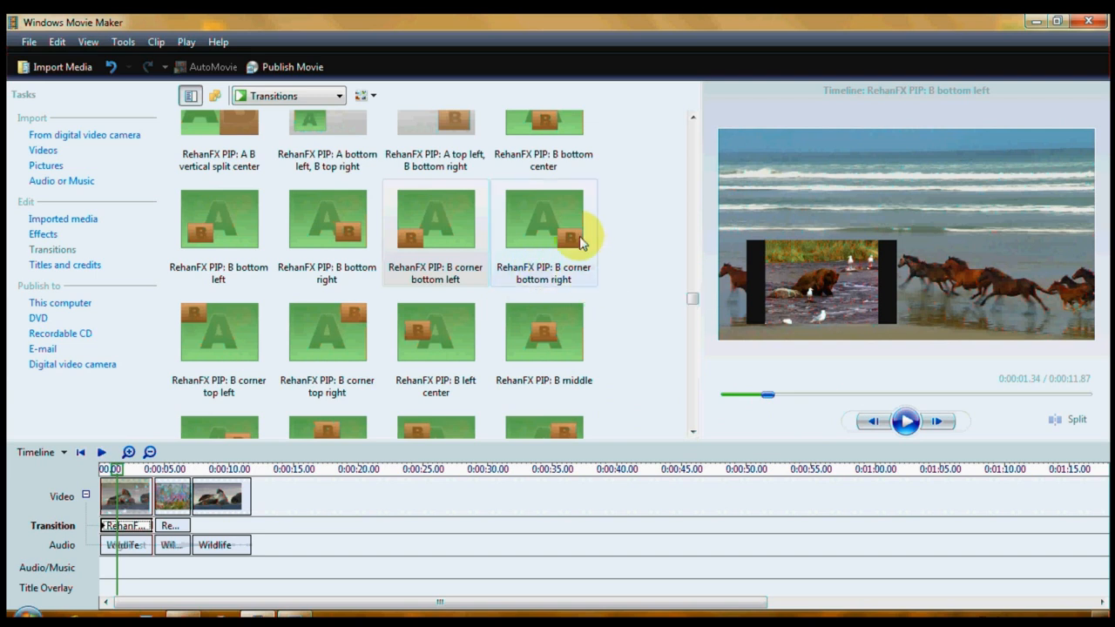
mouse_move(415, 247)
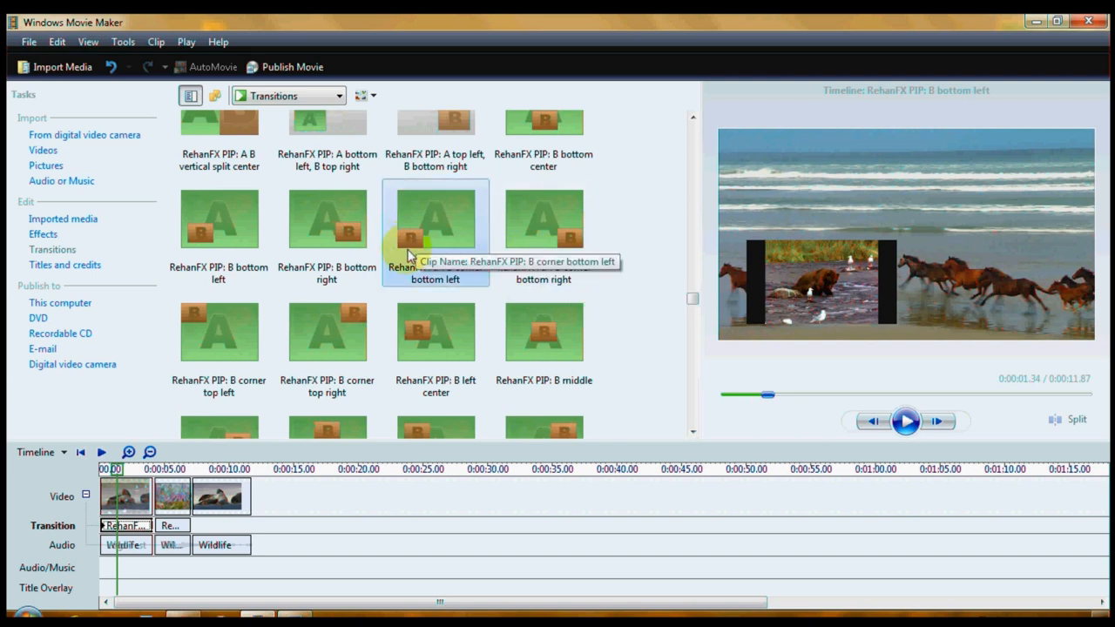
mouse_move(202, 233)
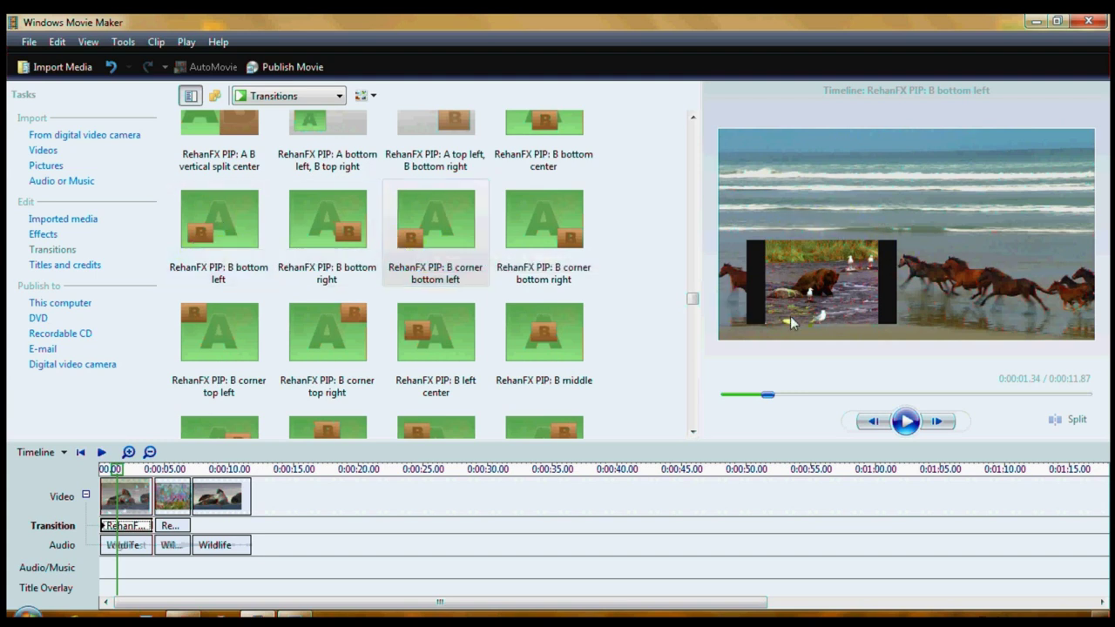
mouse_move(797, 434)
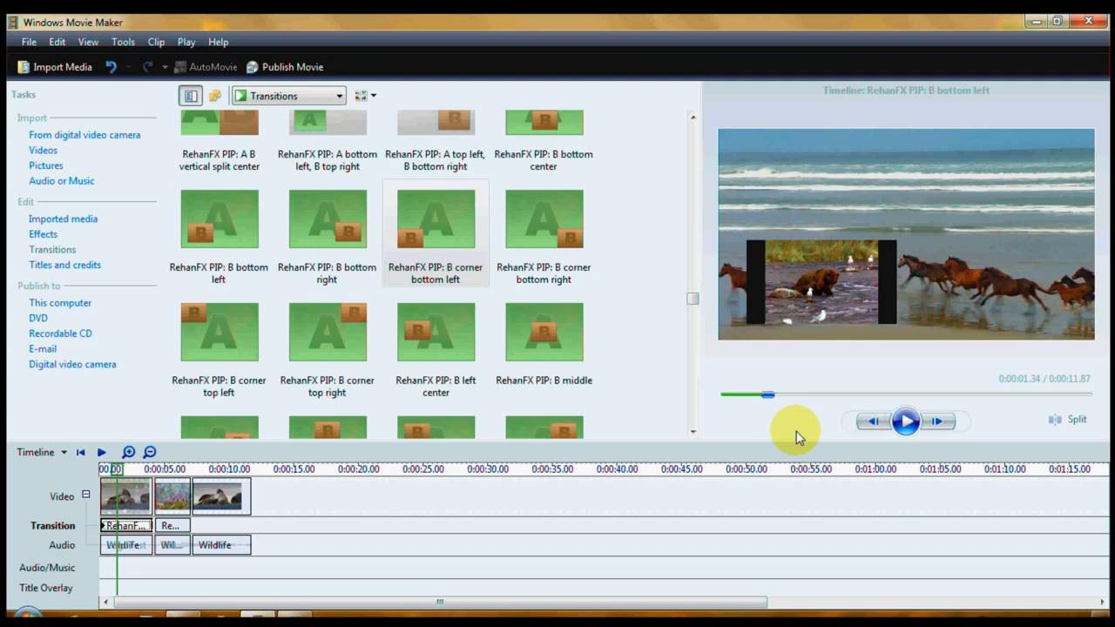
mouse_move(620, 376)
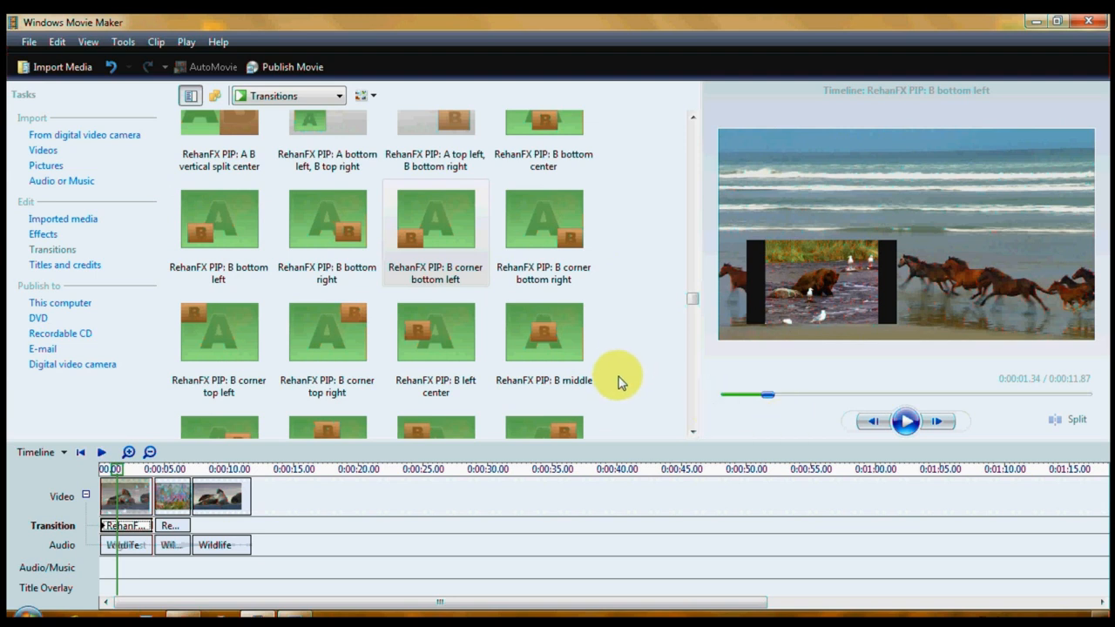
mouse_move(251, 529)
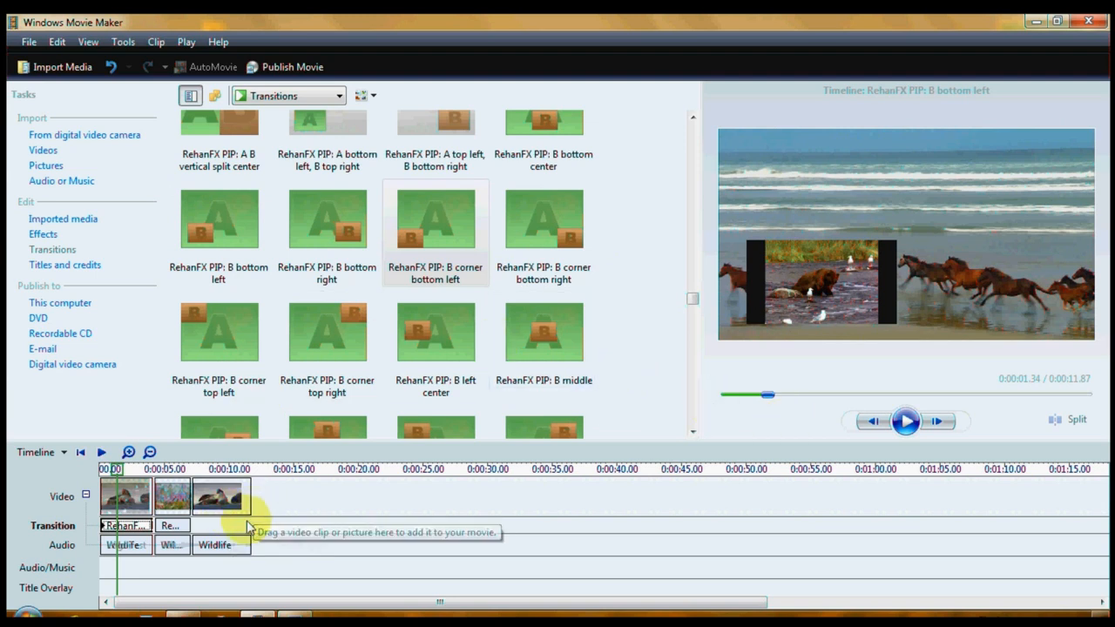
mouse_move(530, 338)
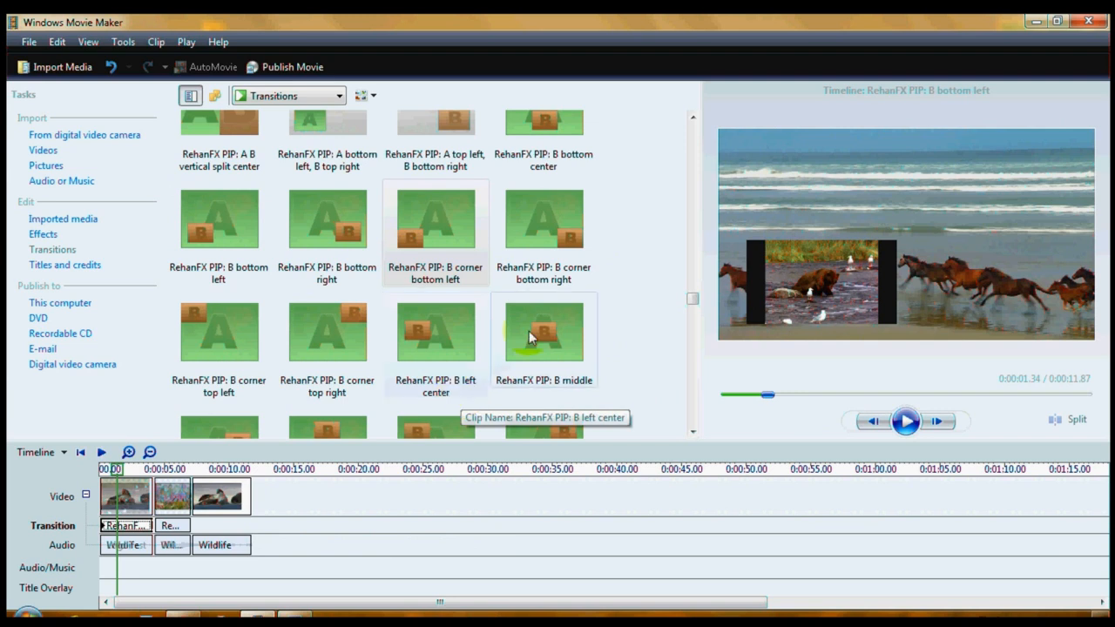
mouse_move(45, 154)
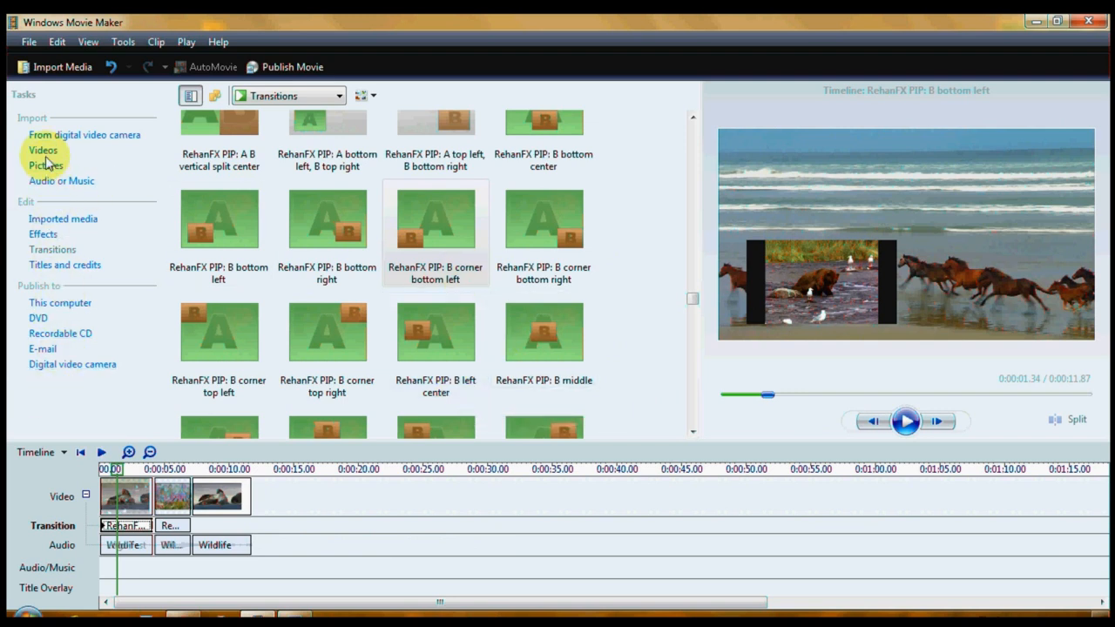
mouse_move(42, 150)
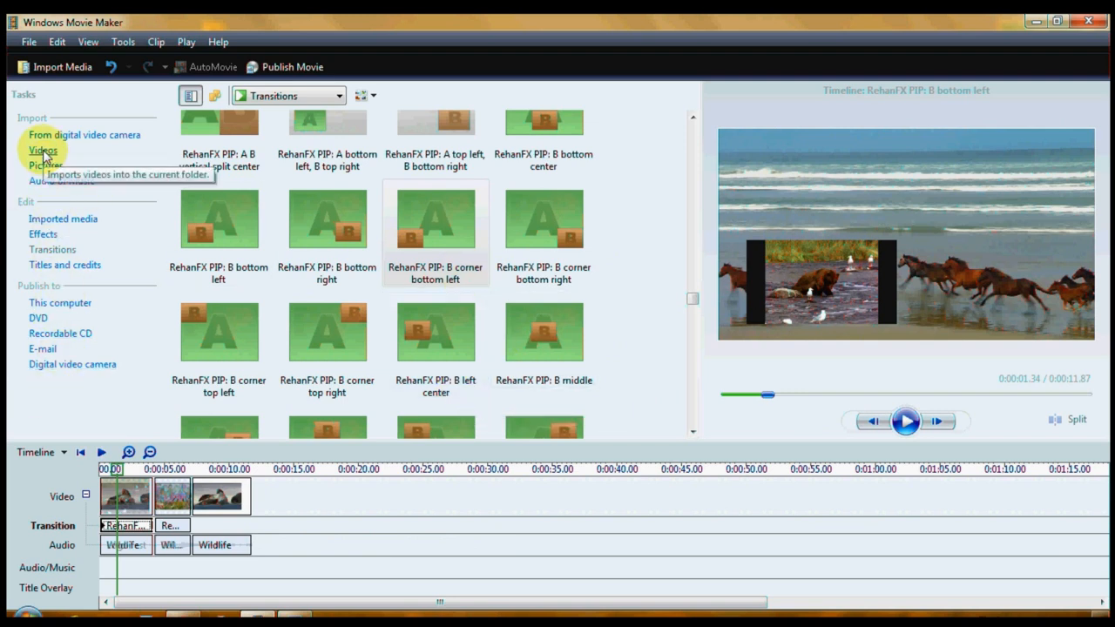
Show Imported media, zoom the timeline in, and add clip 00020_1 after the last wildlife clip.
left_click(341, 96)
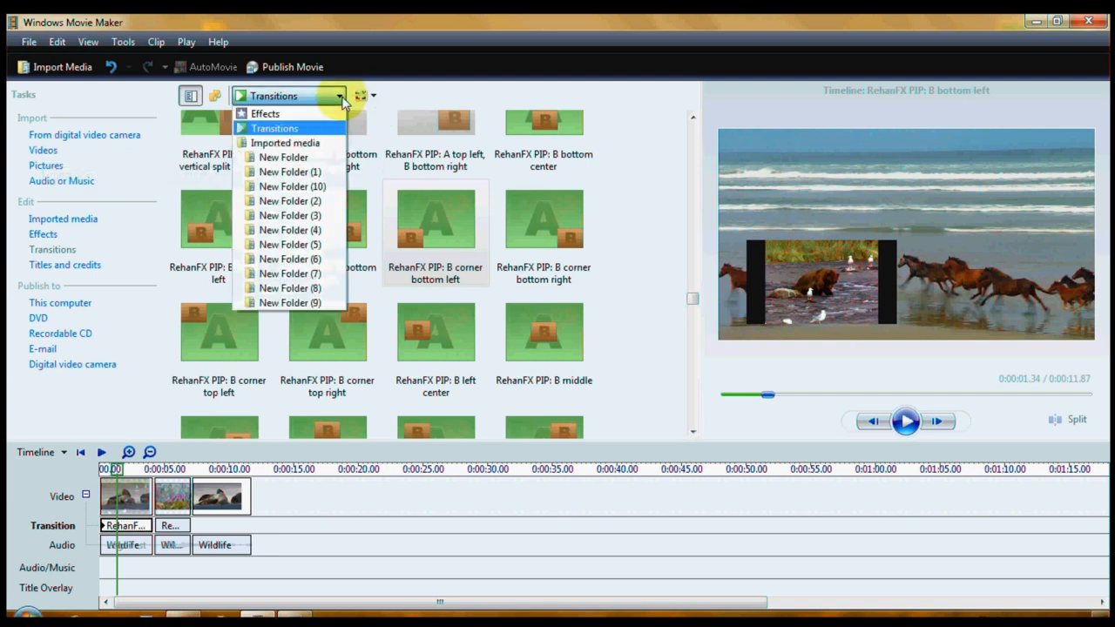
mouse_move(329, 146)
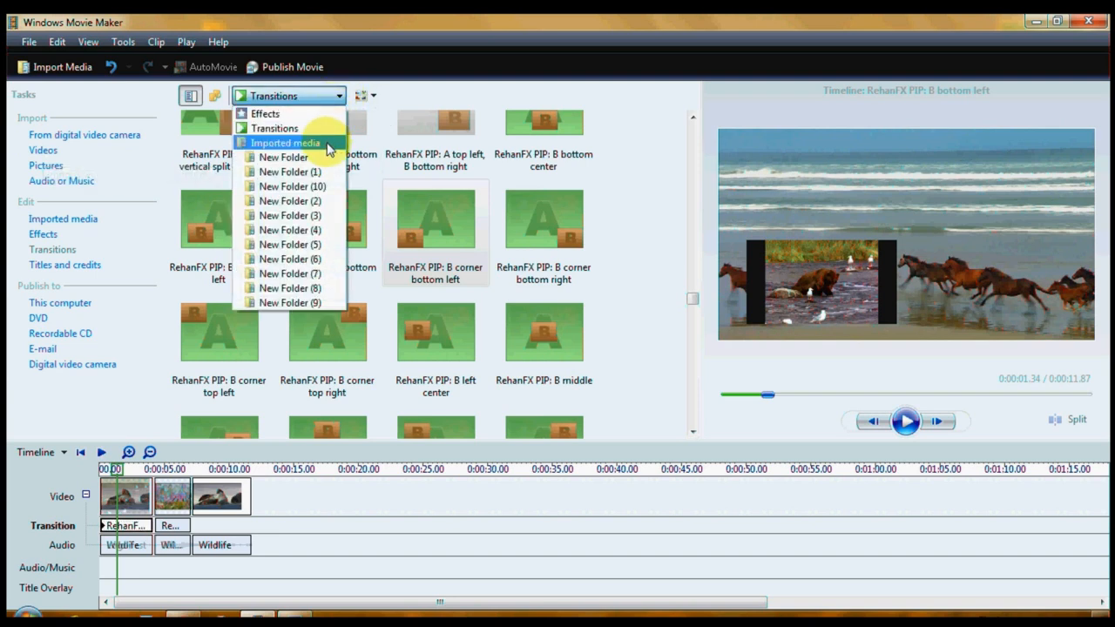
left_click(284, 143)
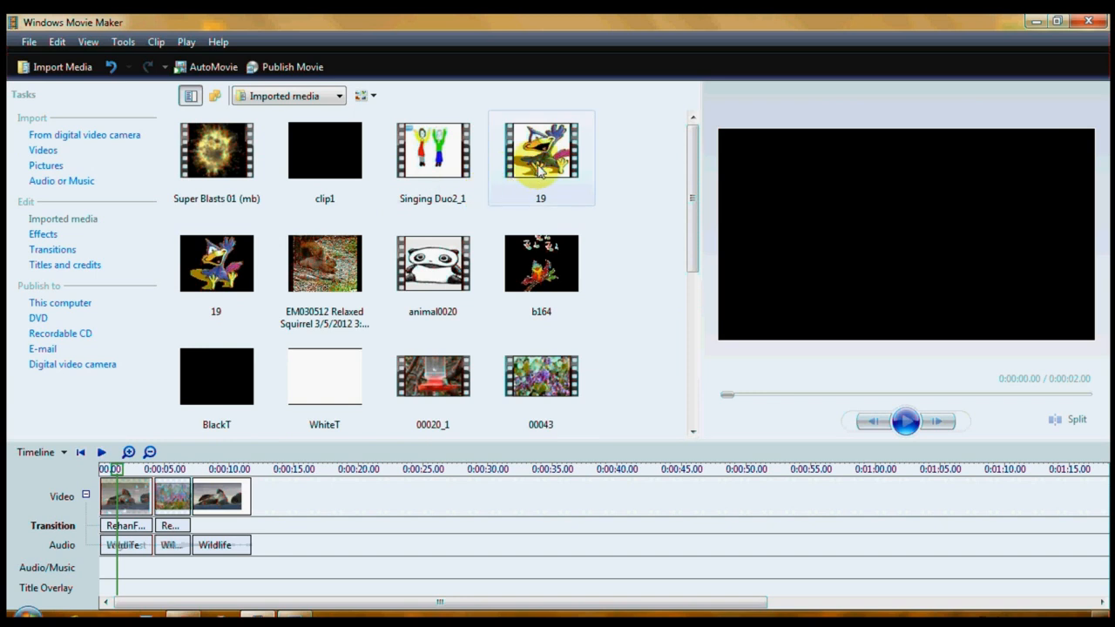
mouse_move(542, 166)
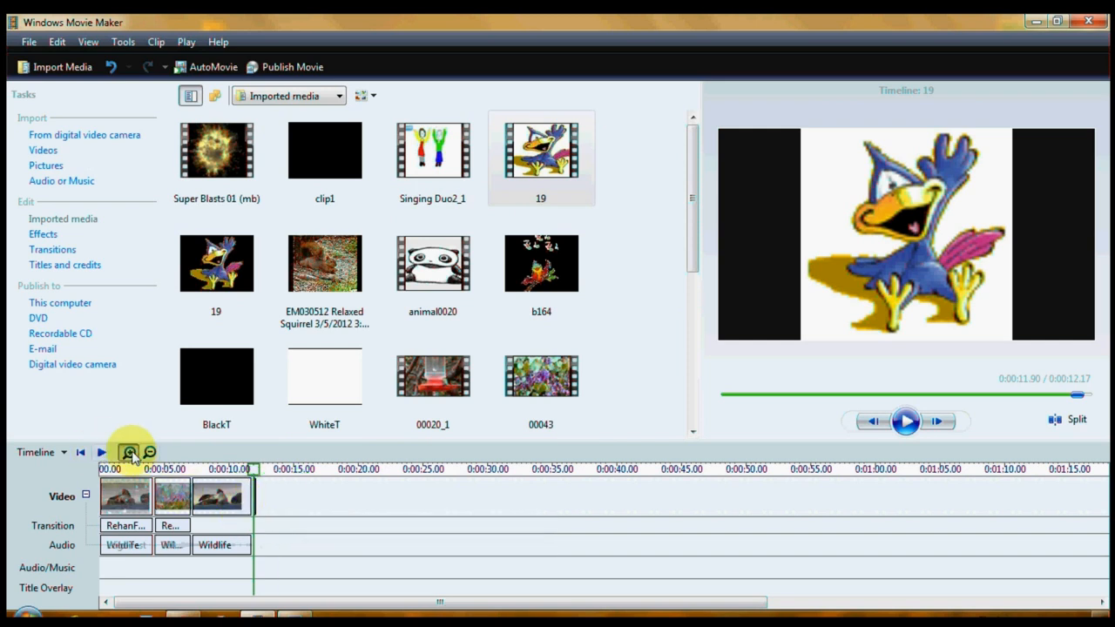
left_click(132, 453)
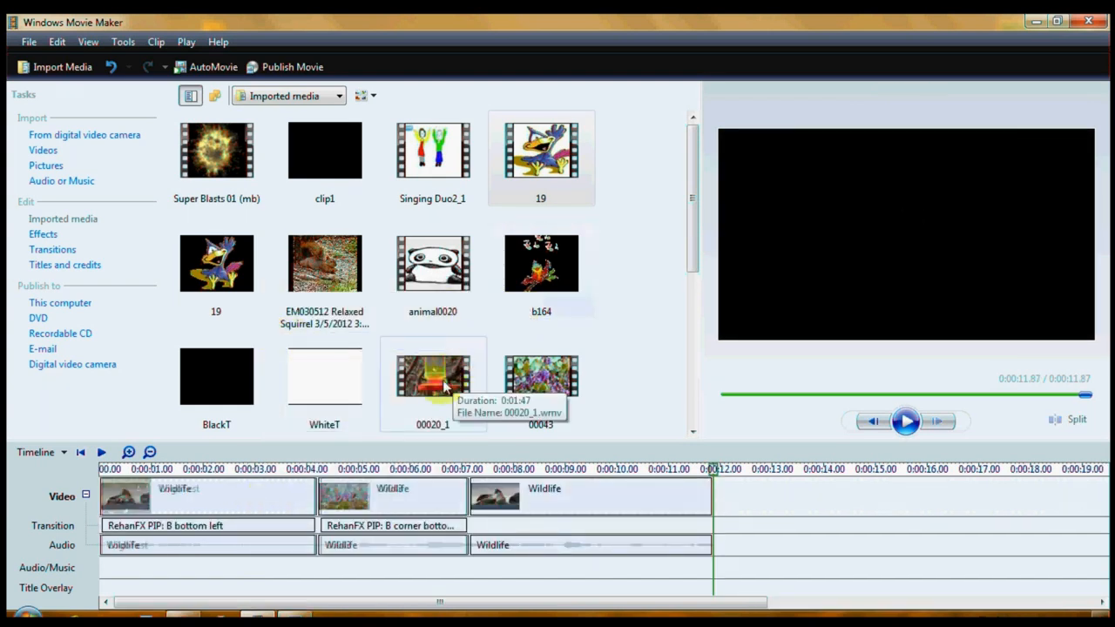
left_click_drag(432, 375, 735, 496)
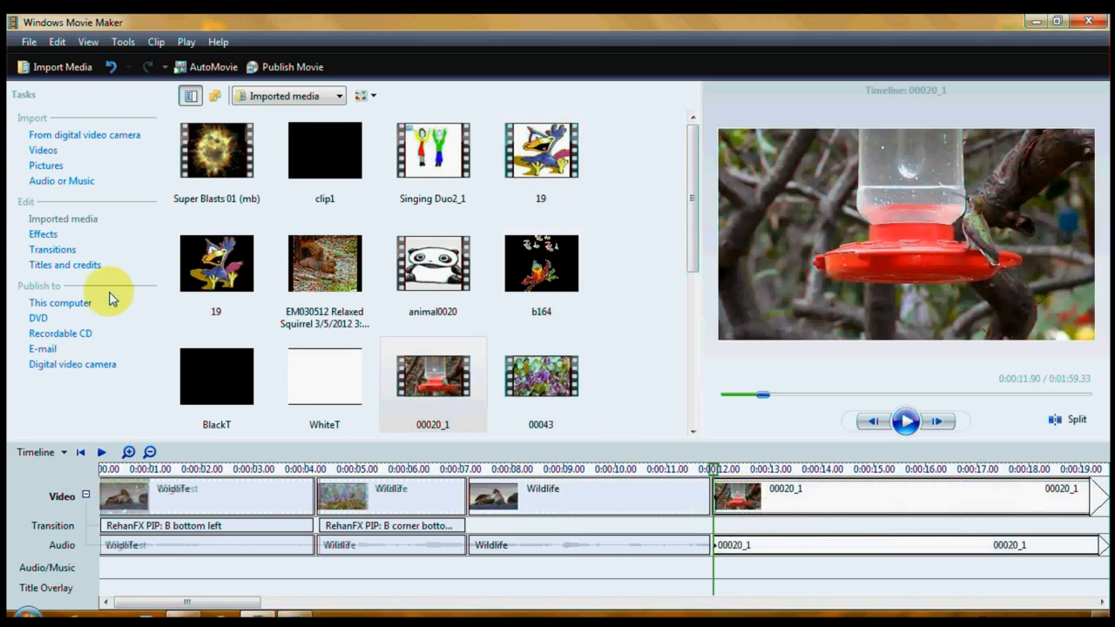
Find and select the 'RehanFX PIP: A top left, B bottom right' transition.
left_click(52, 249)
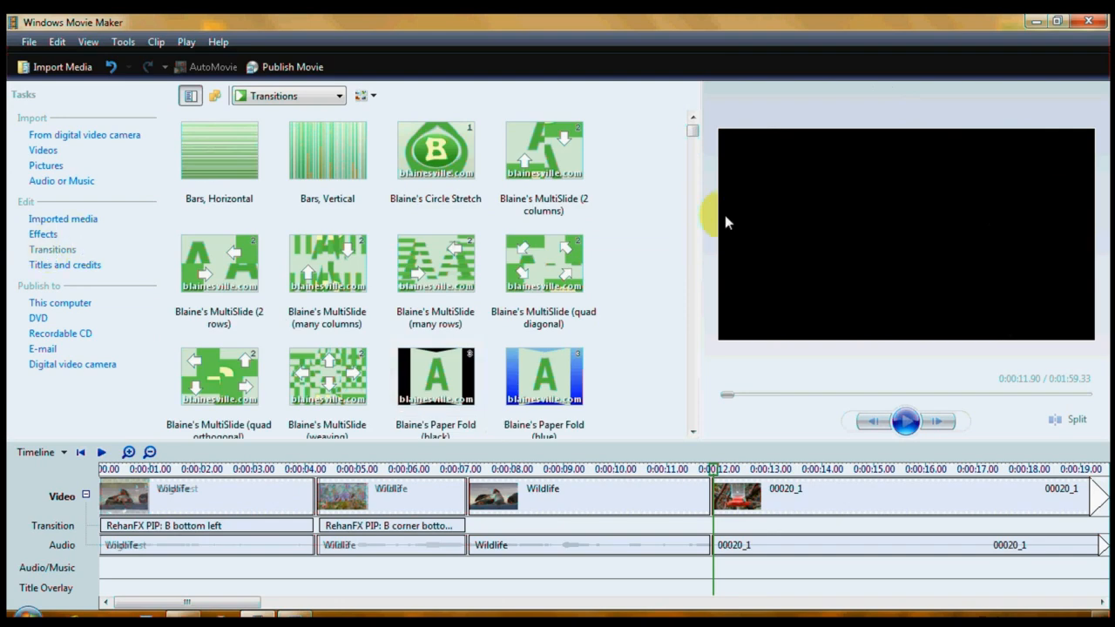
scroll("down", 3)
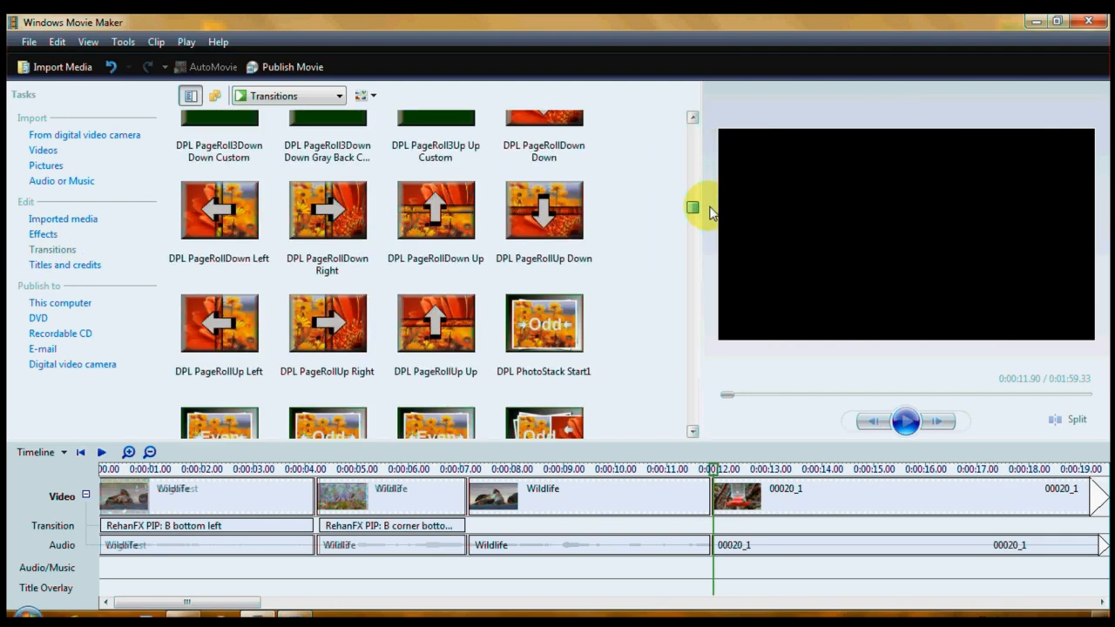
scroll("down", 3)
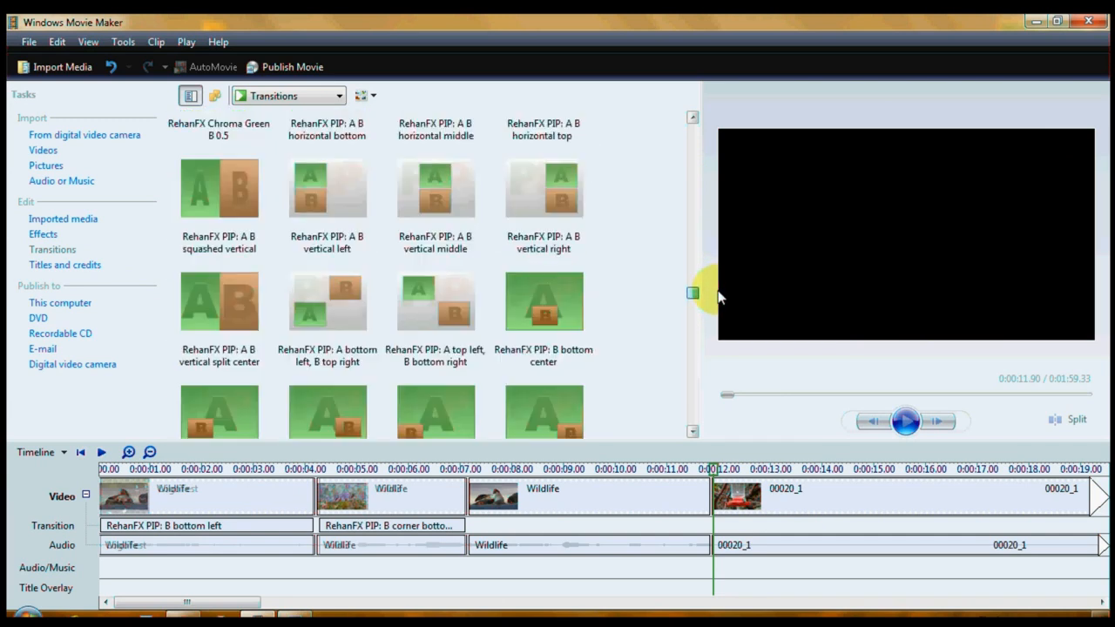
scroll("down", 3)
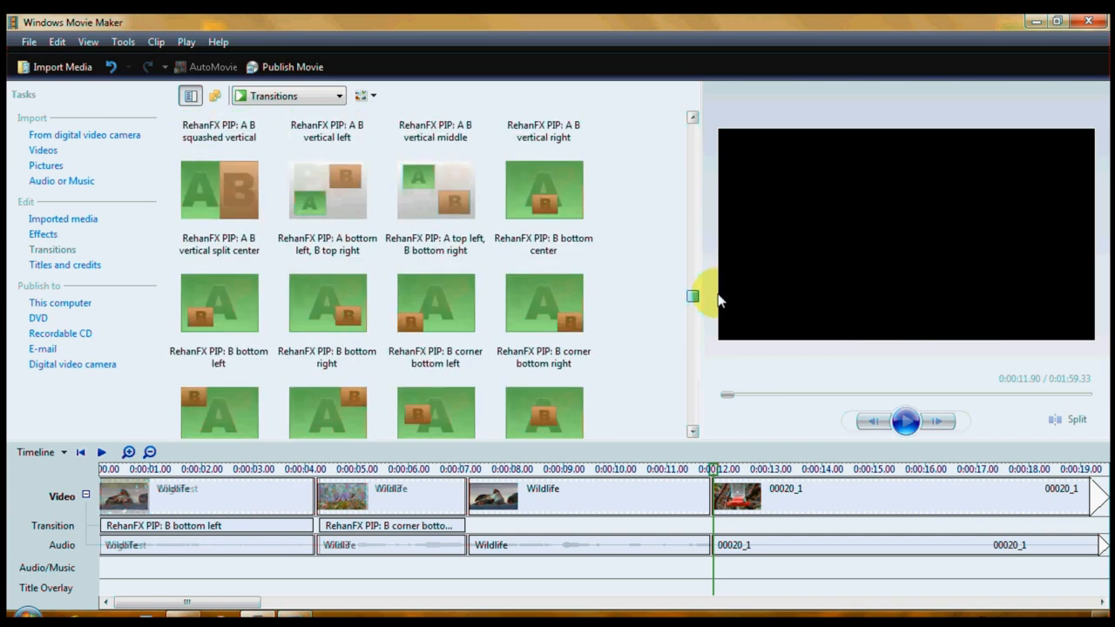
mouse_move(425, 192)
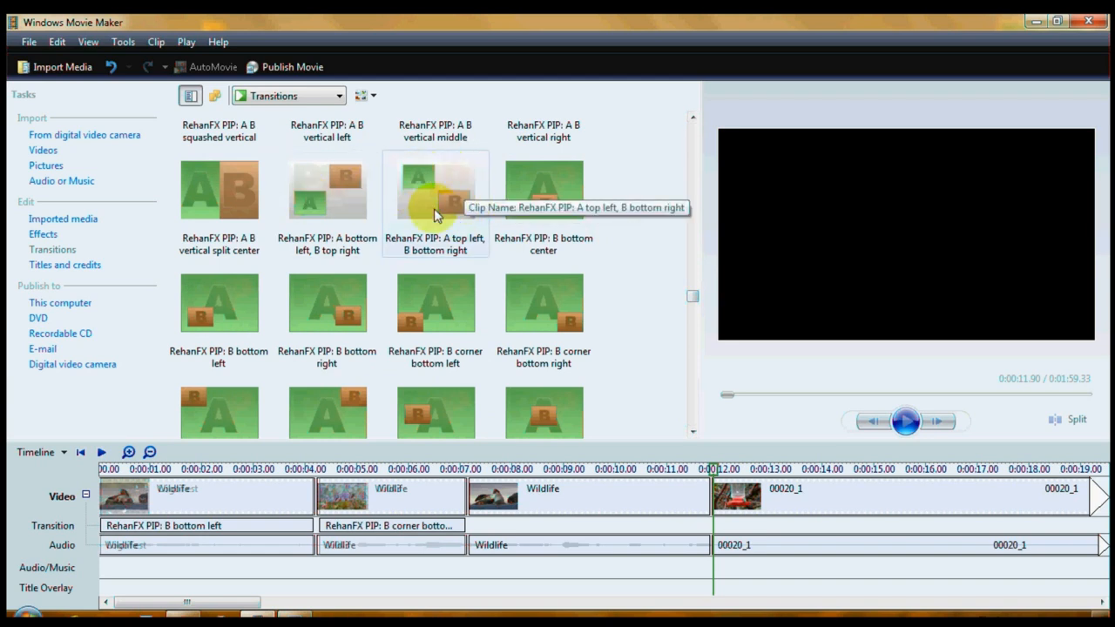
left_click(436, 192)
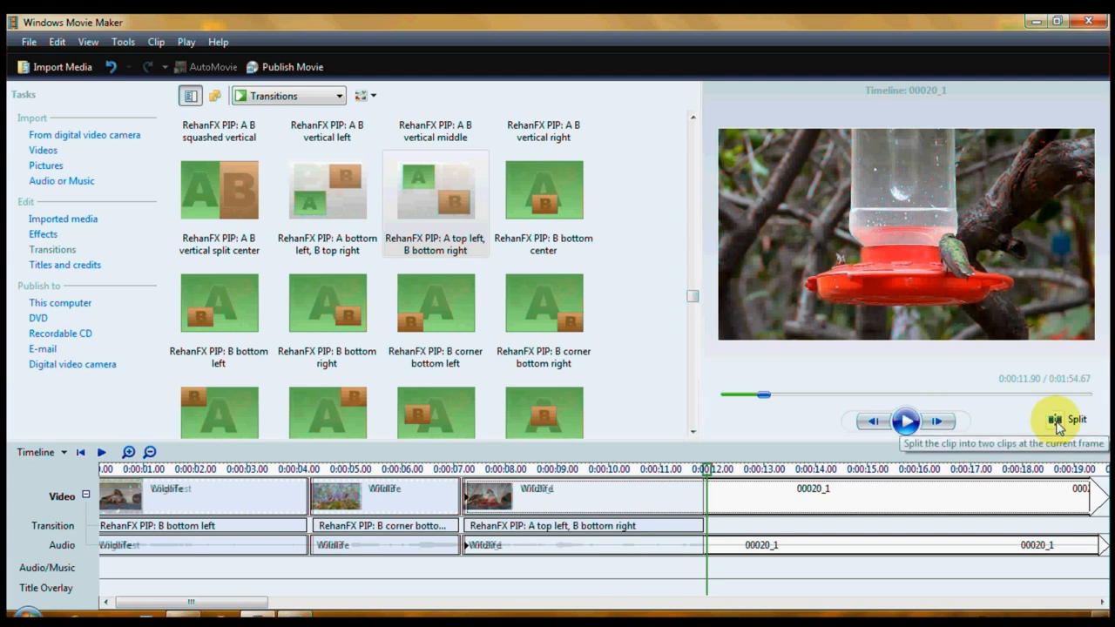
Apply it at the cut before the feeder clip and play the preview from the puffin clip.
right_click(810, 487)
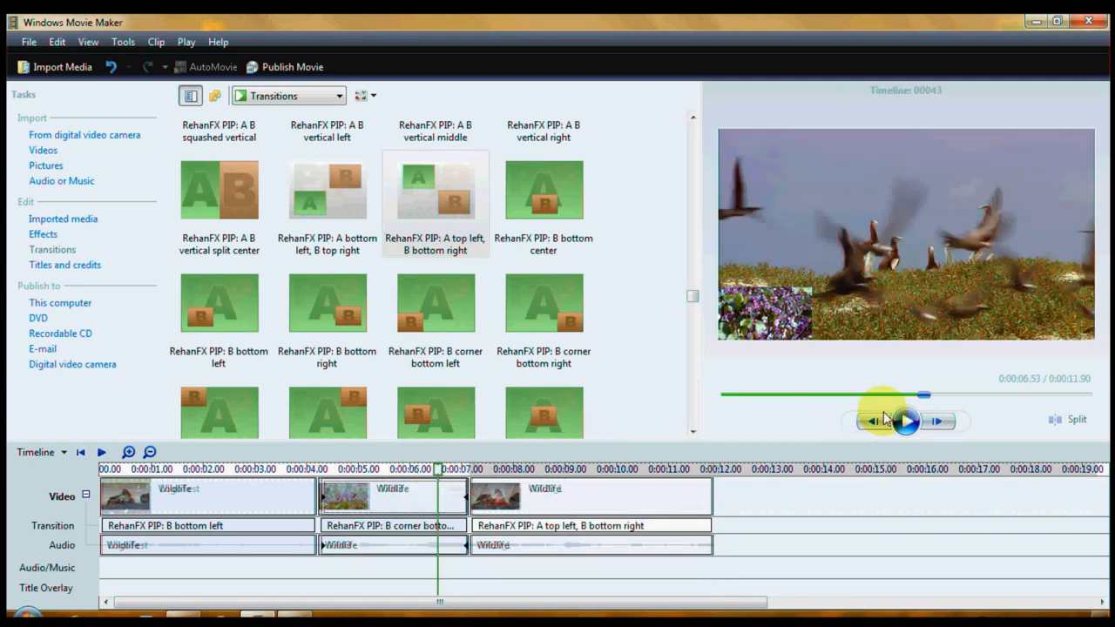
left_click(904, 419)
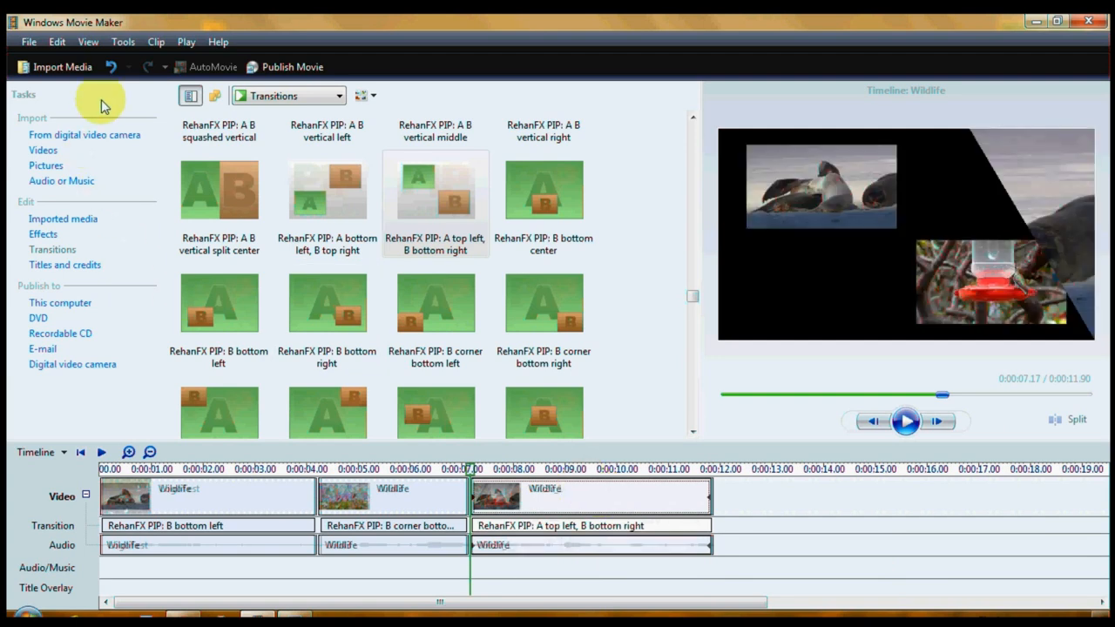
Review the default transition duration and 4:3 aspect ratio in Options and confirm.
left_click(122, 41)
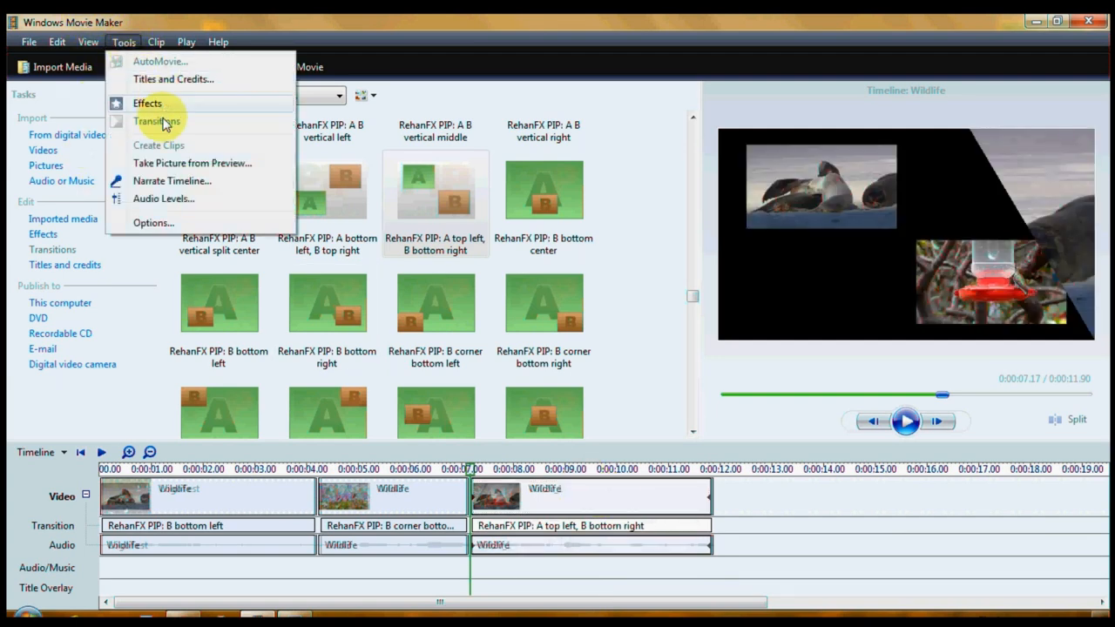
left_click(153, 223)
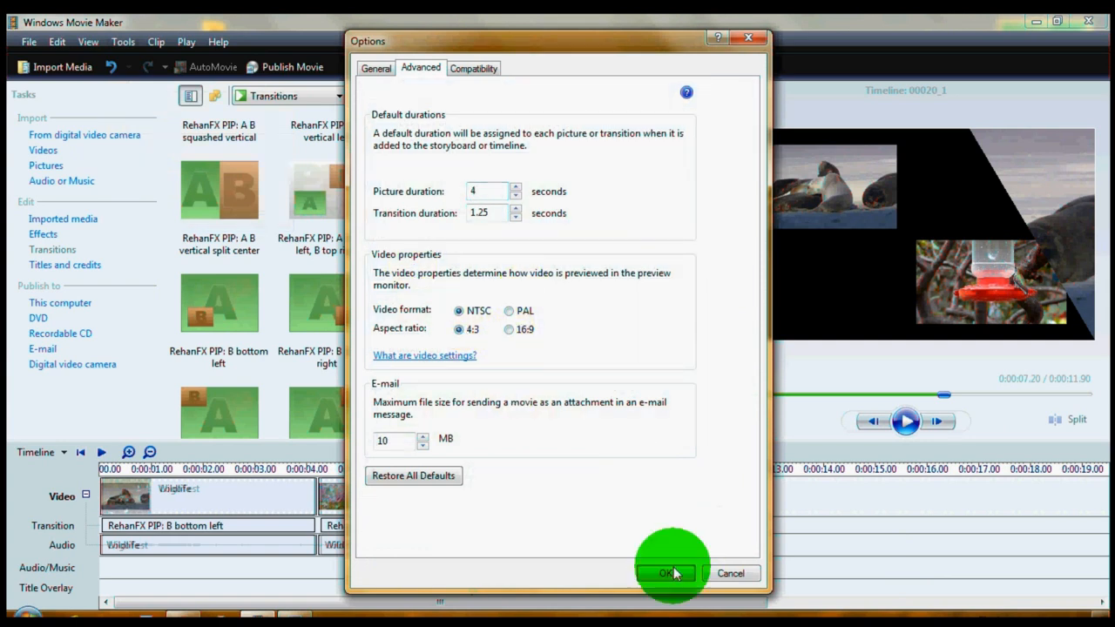
left_click(672, 573)
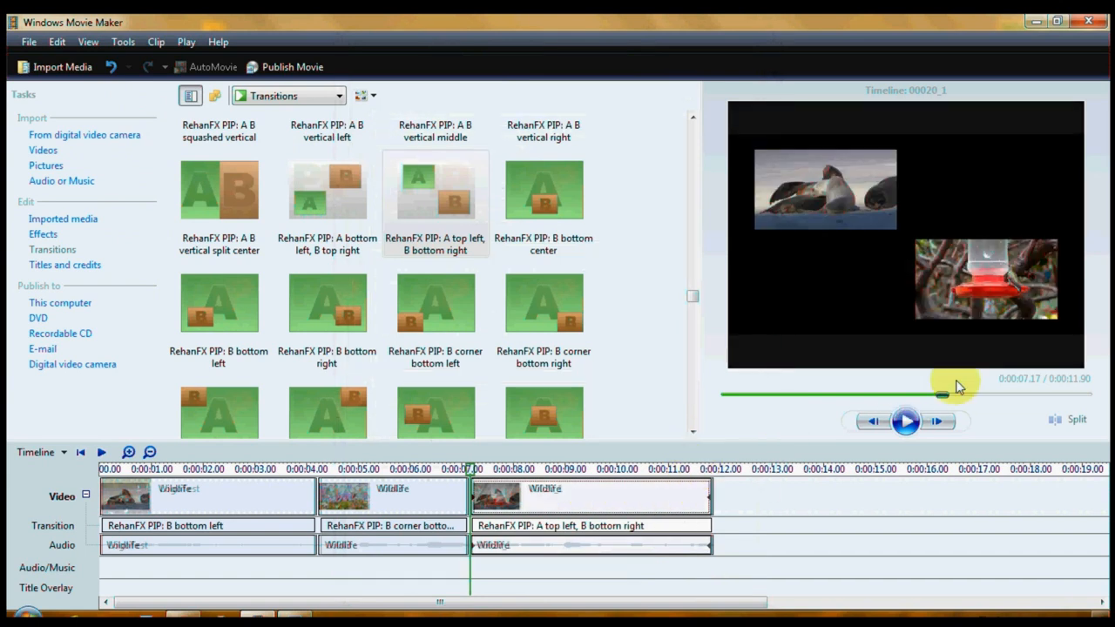
Play the timeline through to its end.
left_click(904, 420)
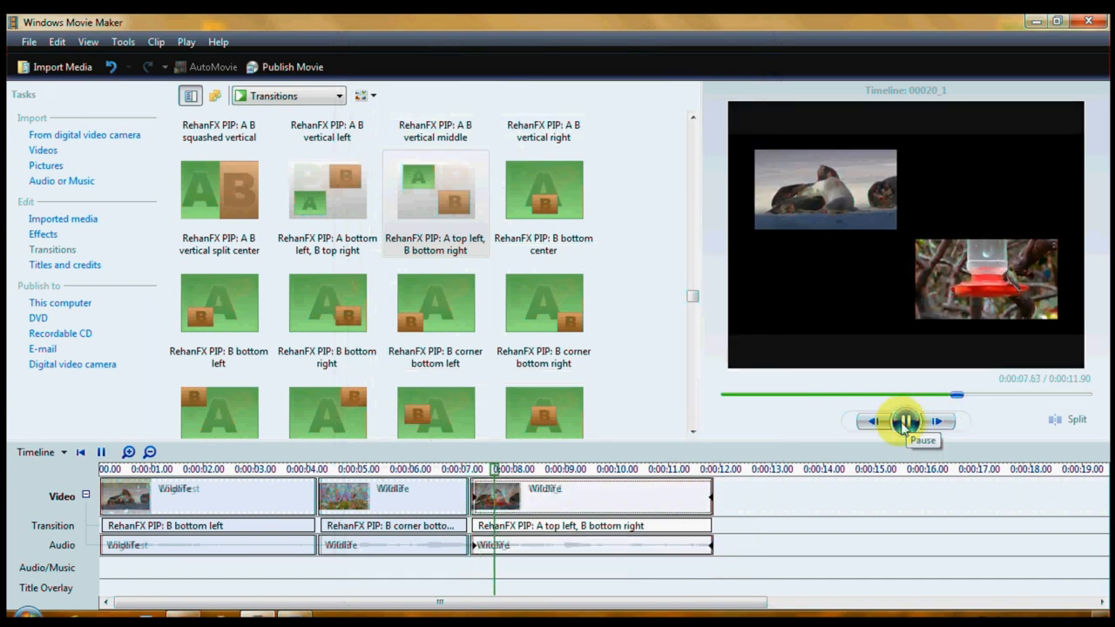
left_click(904, 420)
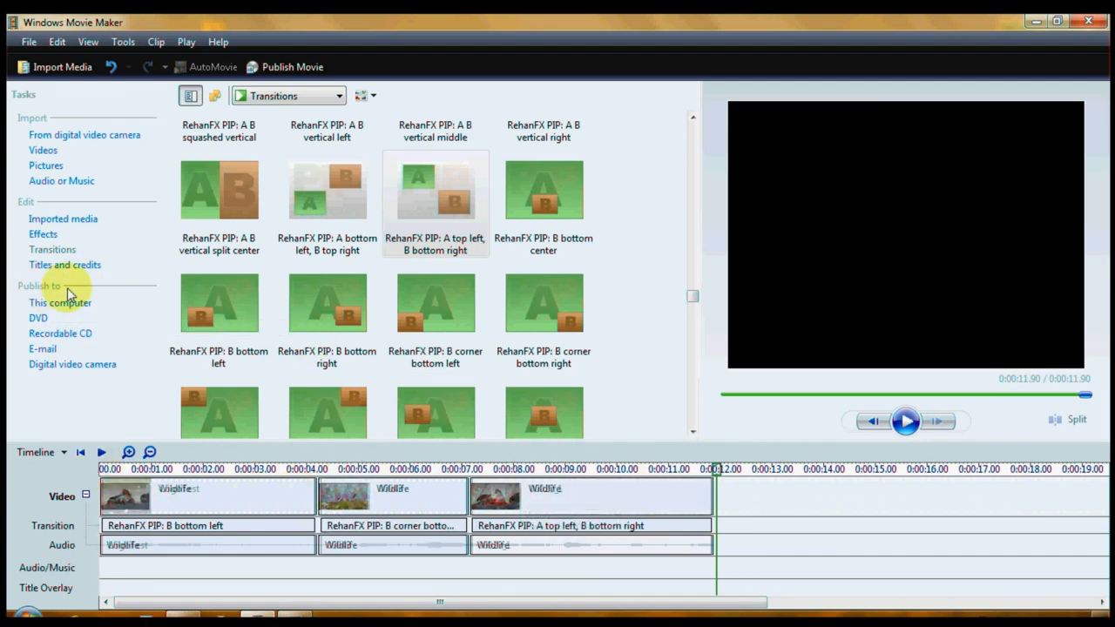
mouse_move(59, 303)
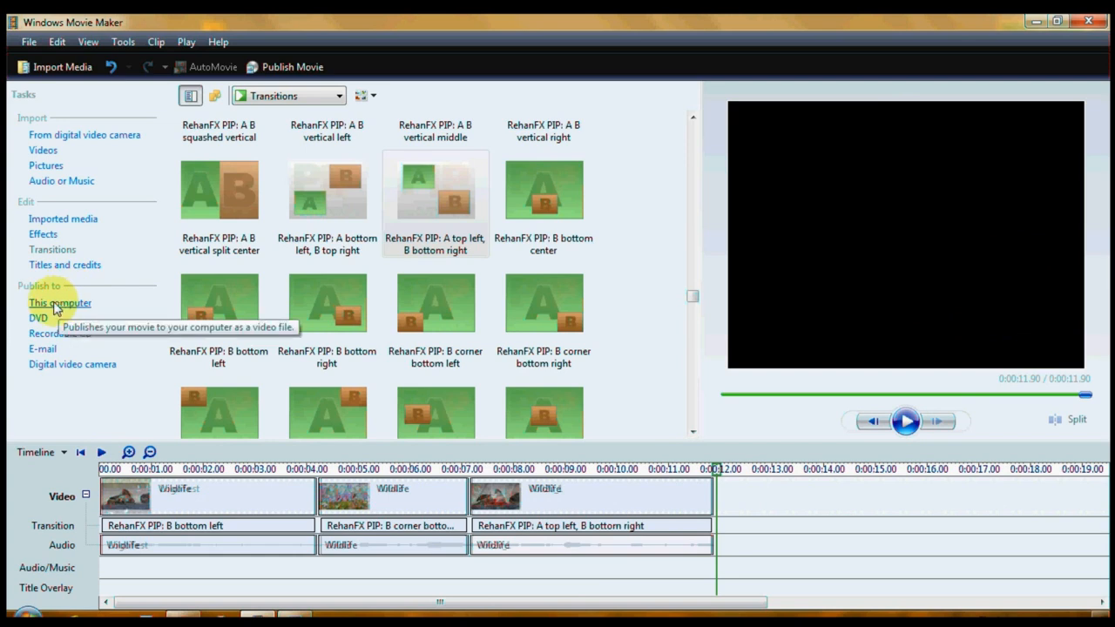
mouse_move(108, 293)
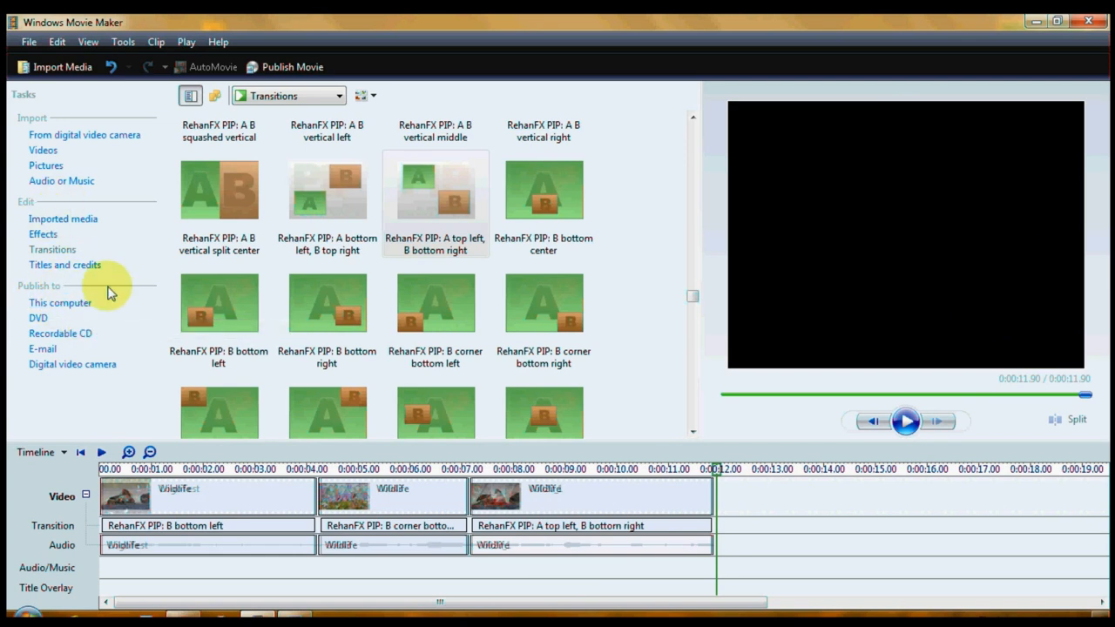
mouse_move(189, 96)
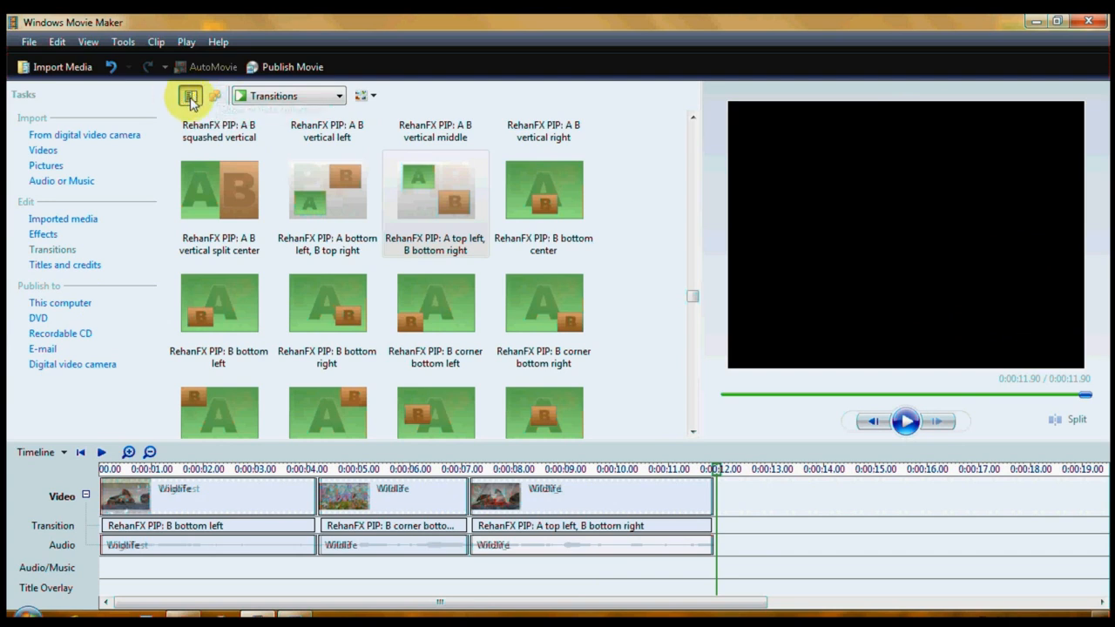
left_click(177, 97)
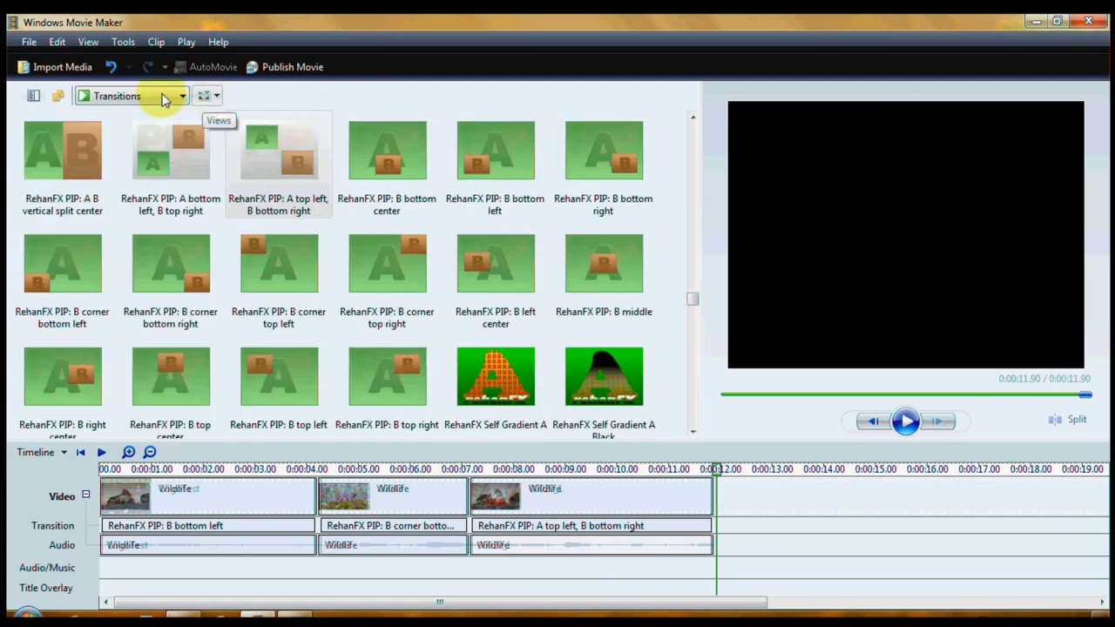
mouse_move(36, 97)
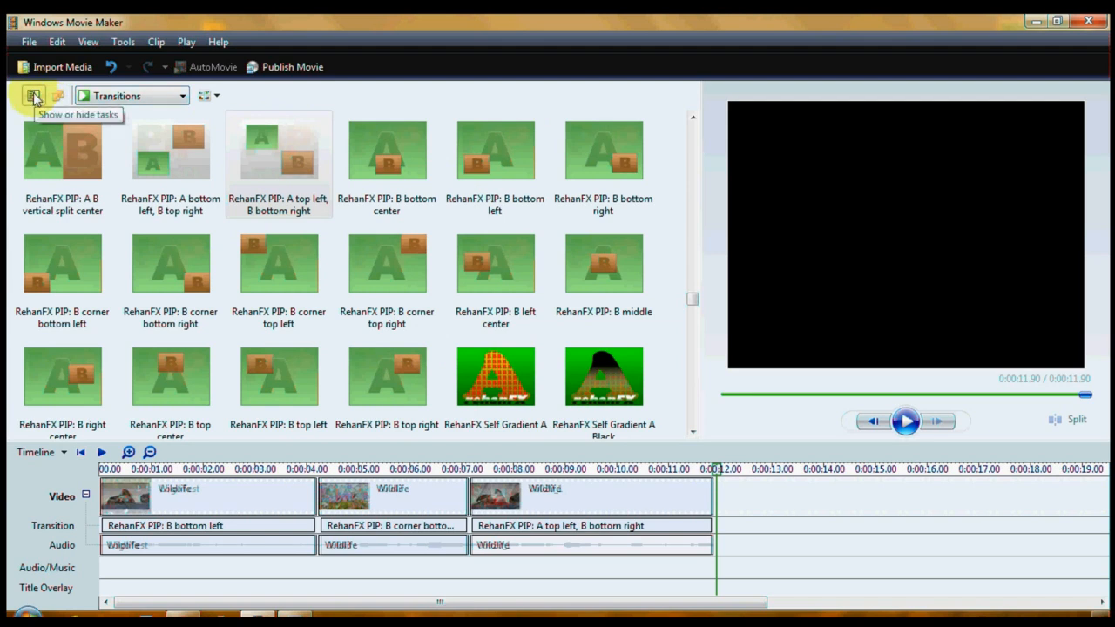
left_click(37, 96)
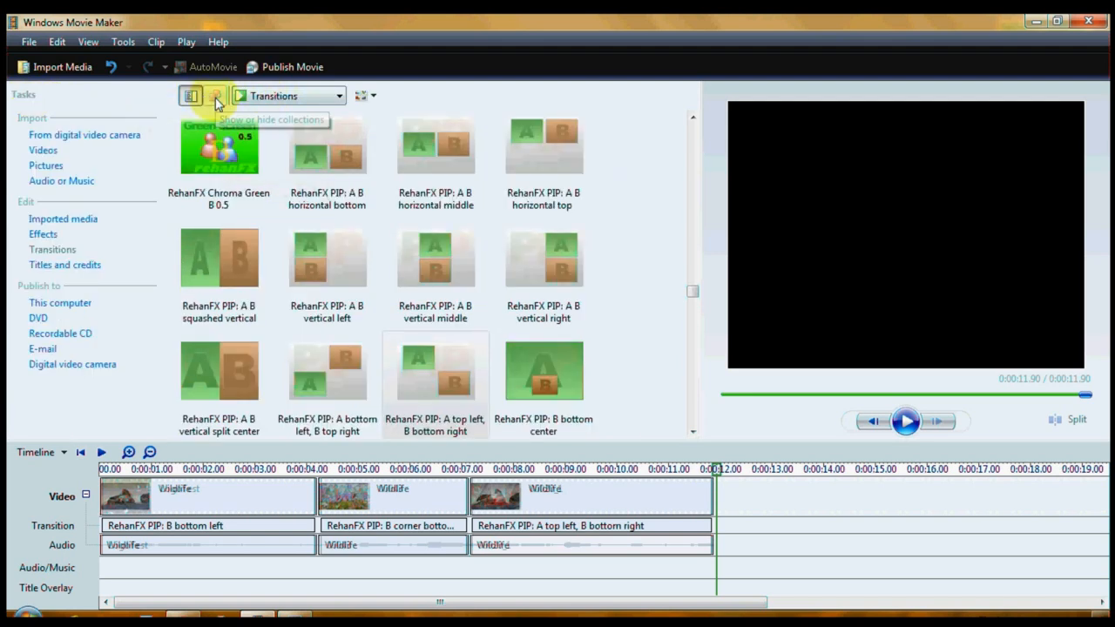
left_click(216, 96)
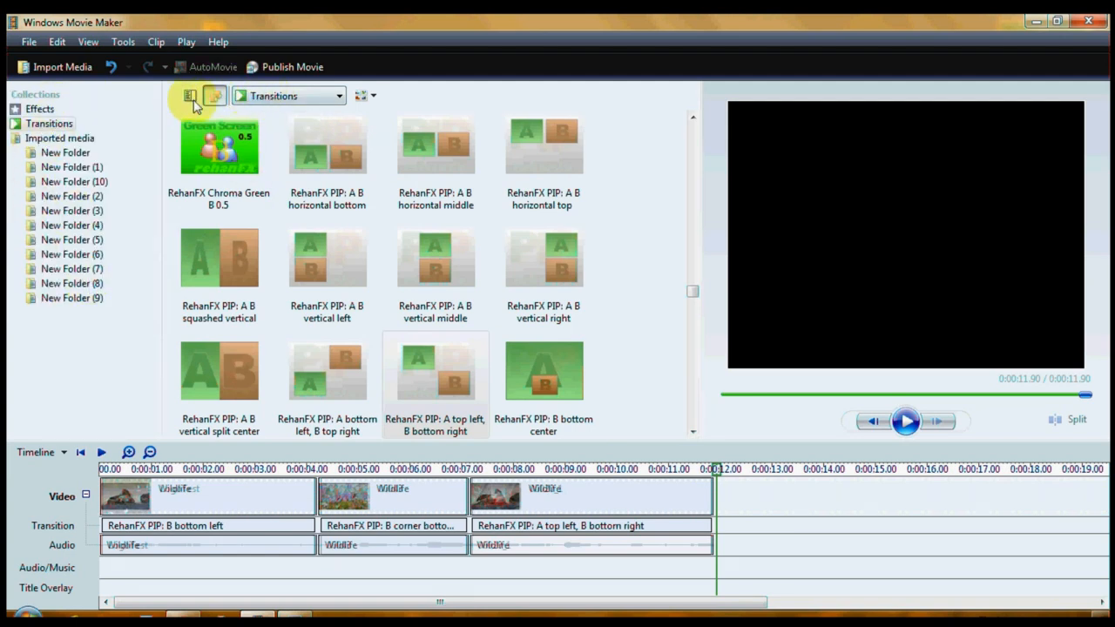
mouse_move(185, 97)
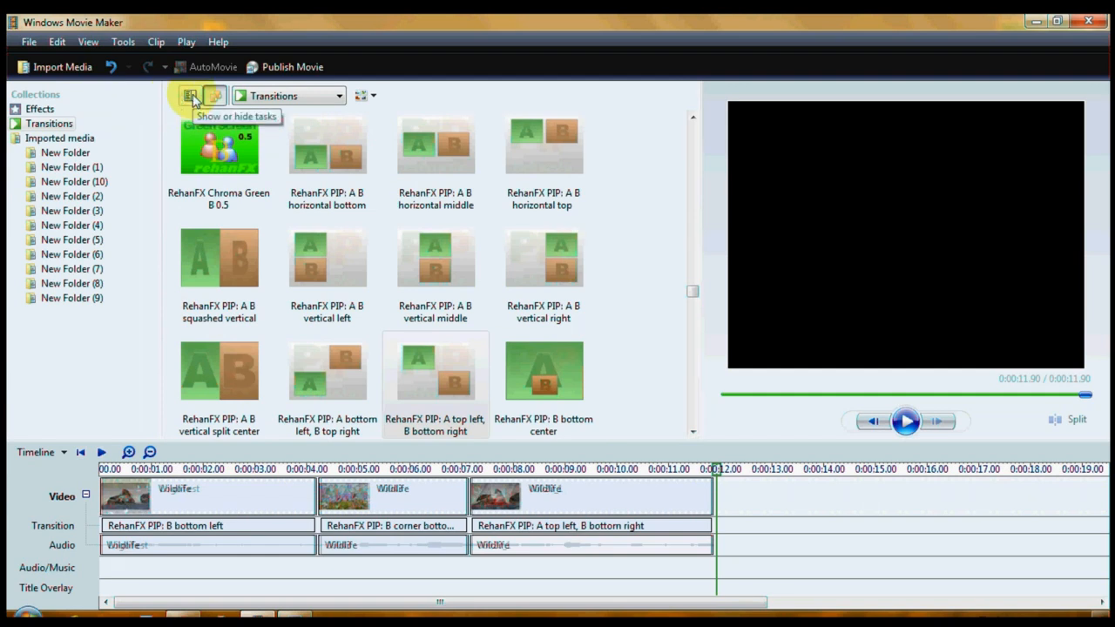
left_click(190, 96)
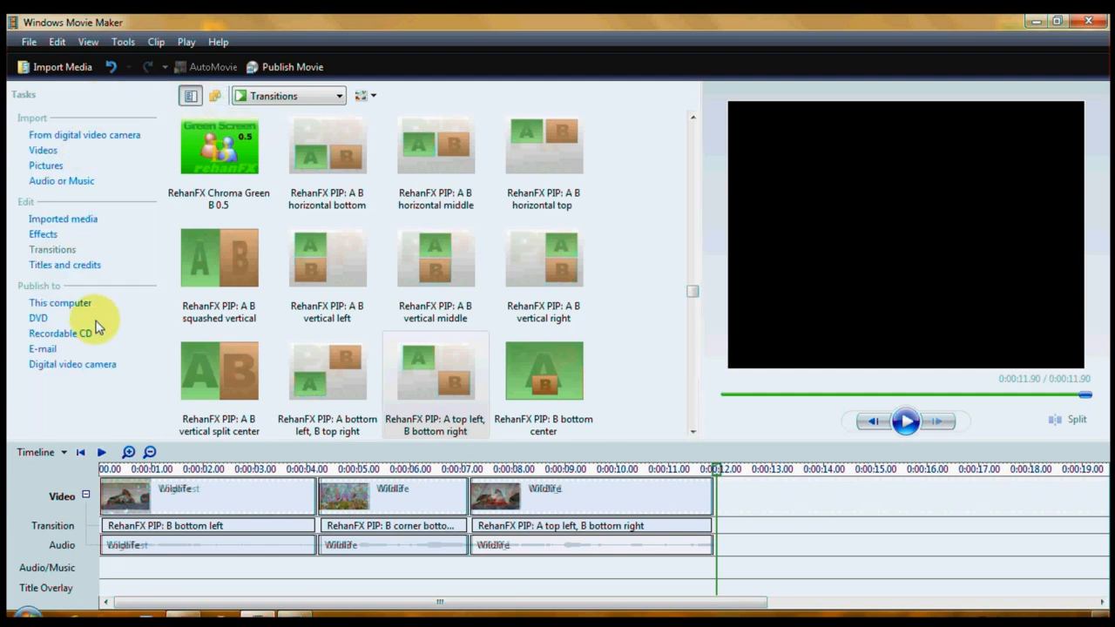
left_click(59, 304)
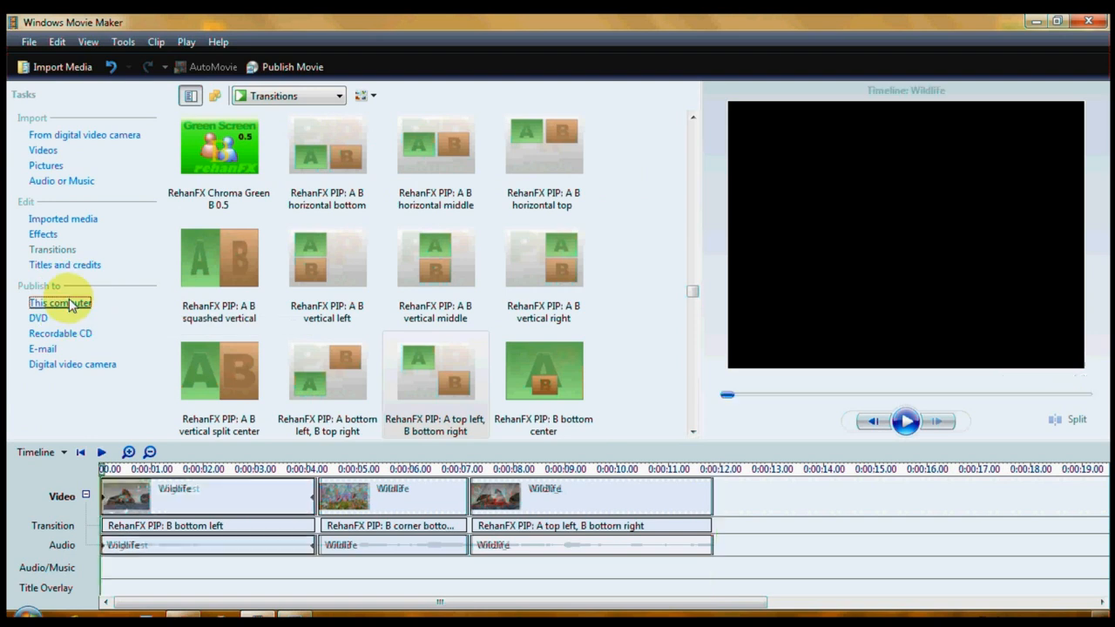
Start publishing to This computer with the file named 'PIP Test'.
left_click(59, 303)
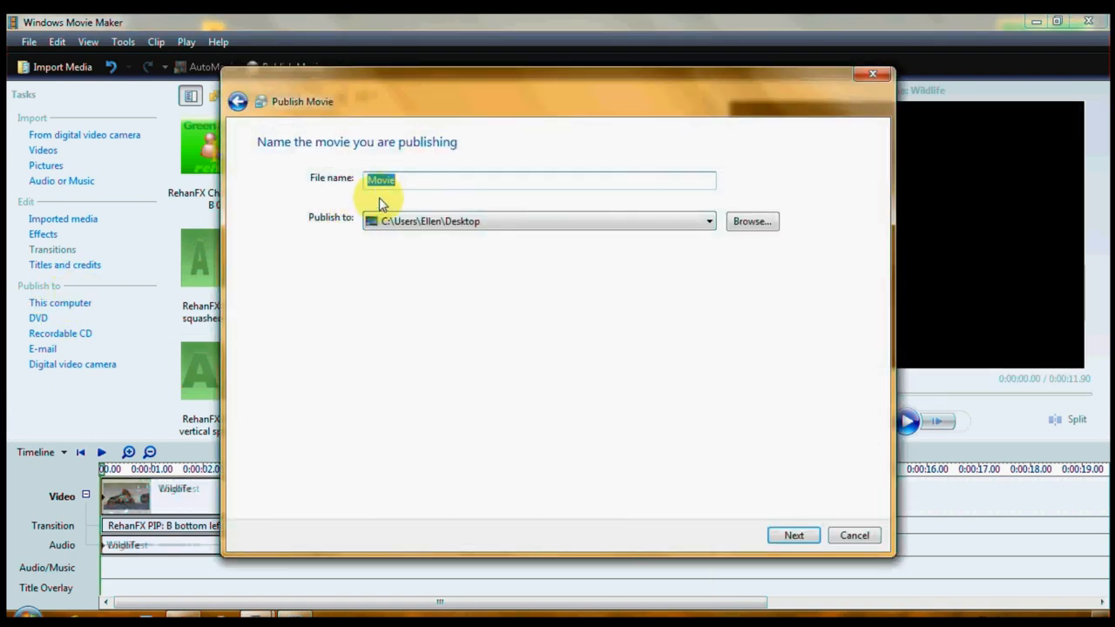
mouse_move(394, 409)
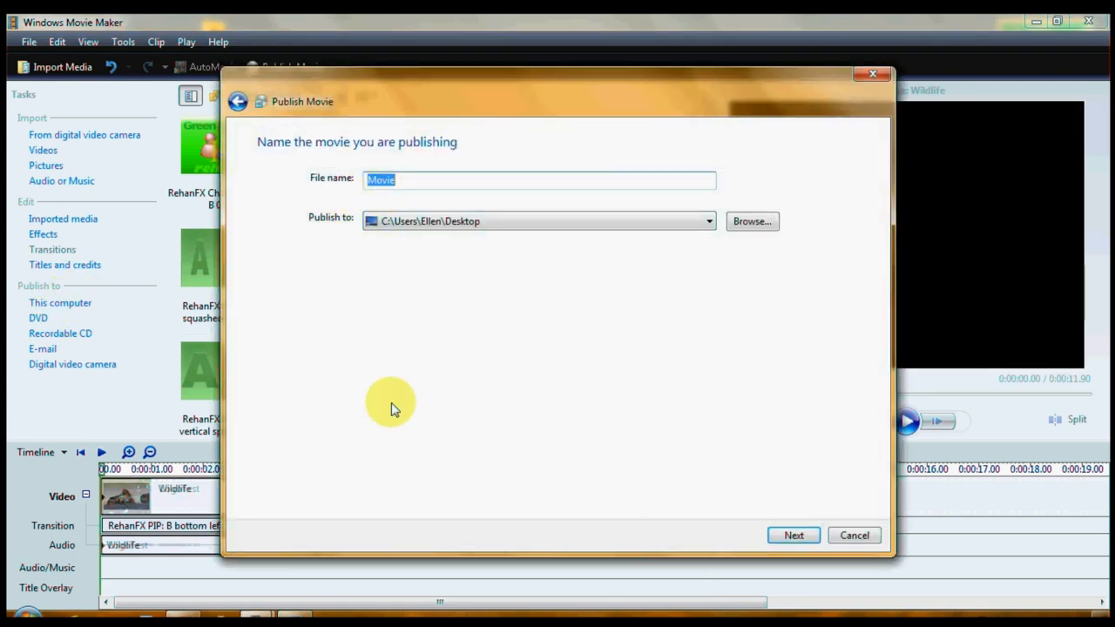
type("PIP Tet")
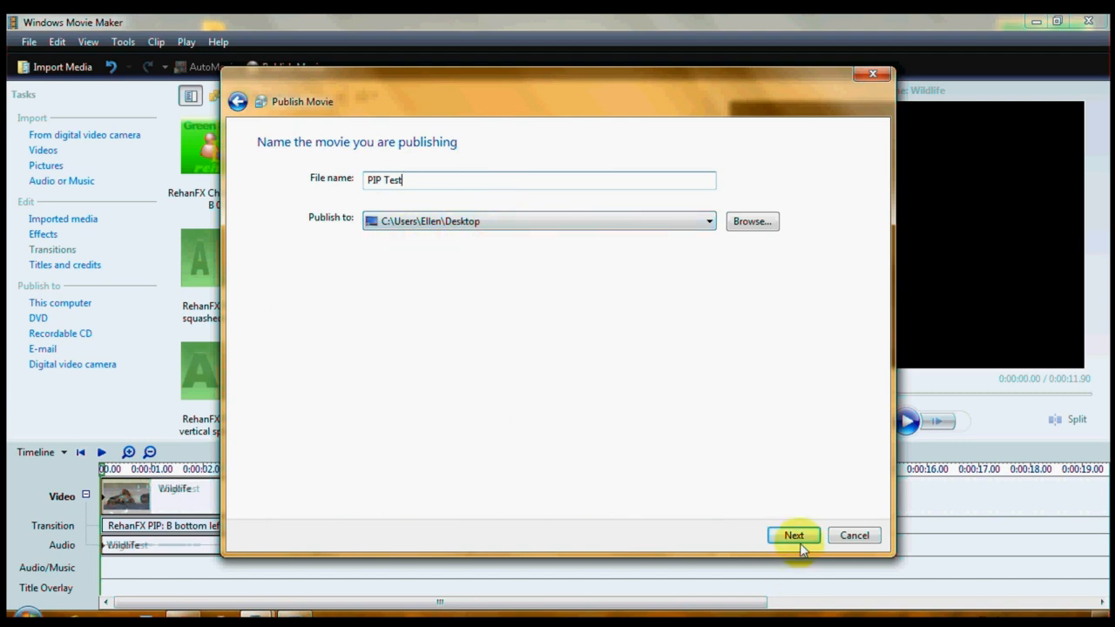
left_click(792, 534)
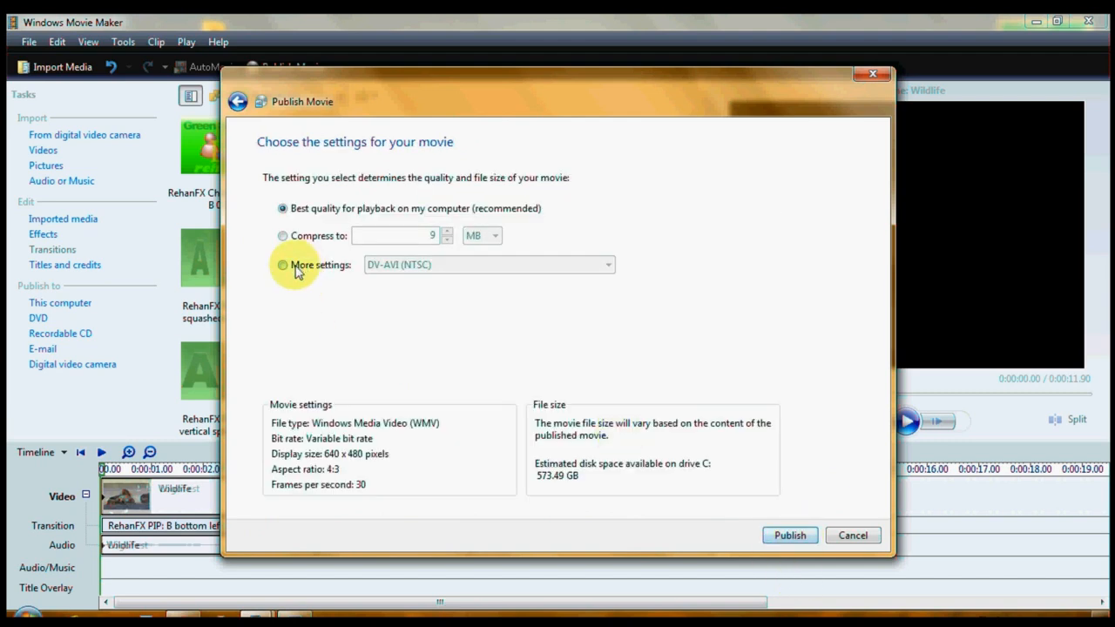
Under More settings choose Windows Media DVD Quality (3.0 Mbps).
left_click(283, 265)
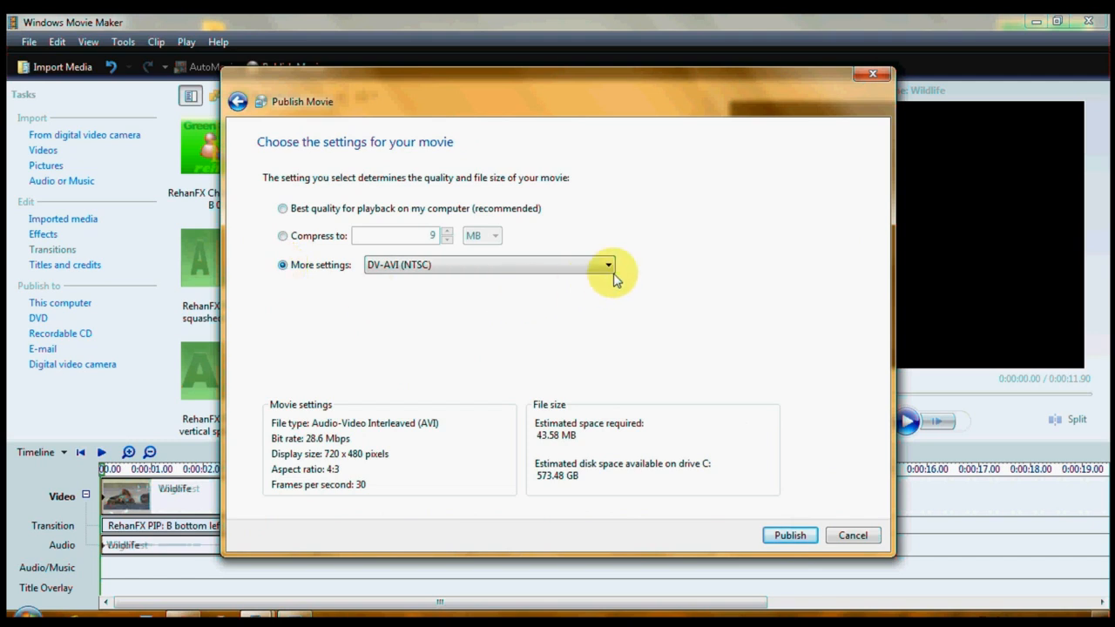
left_click(606, 265)
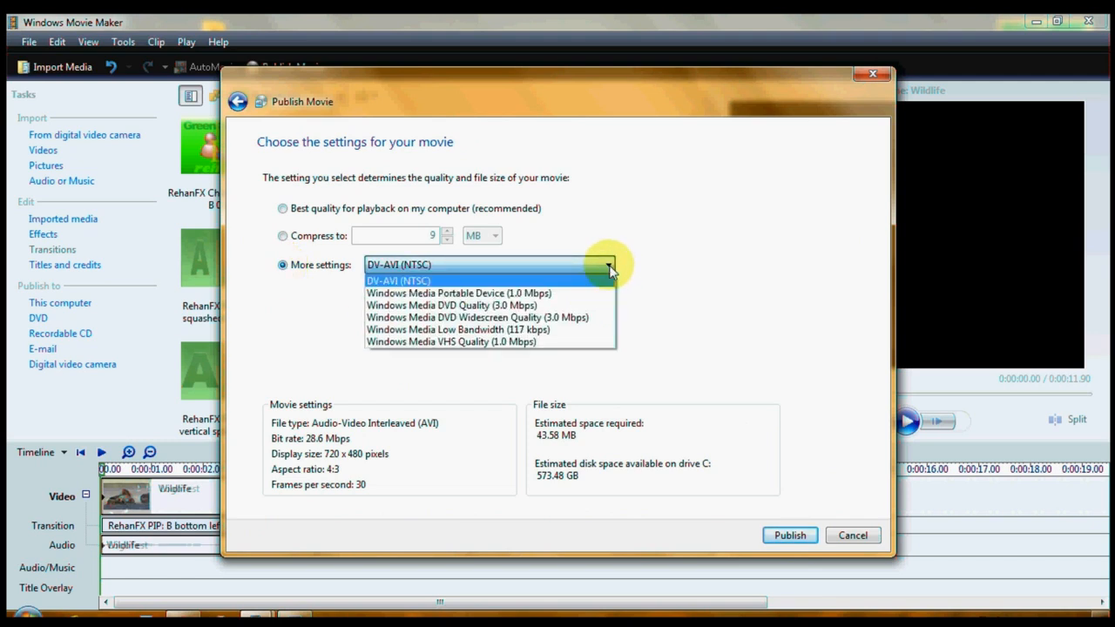
mouse_move(449, 359)
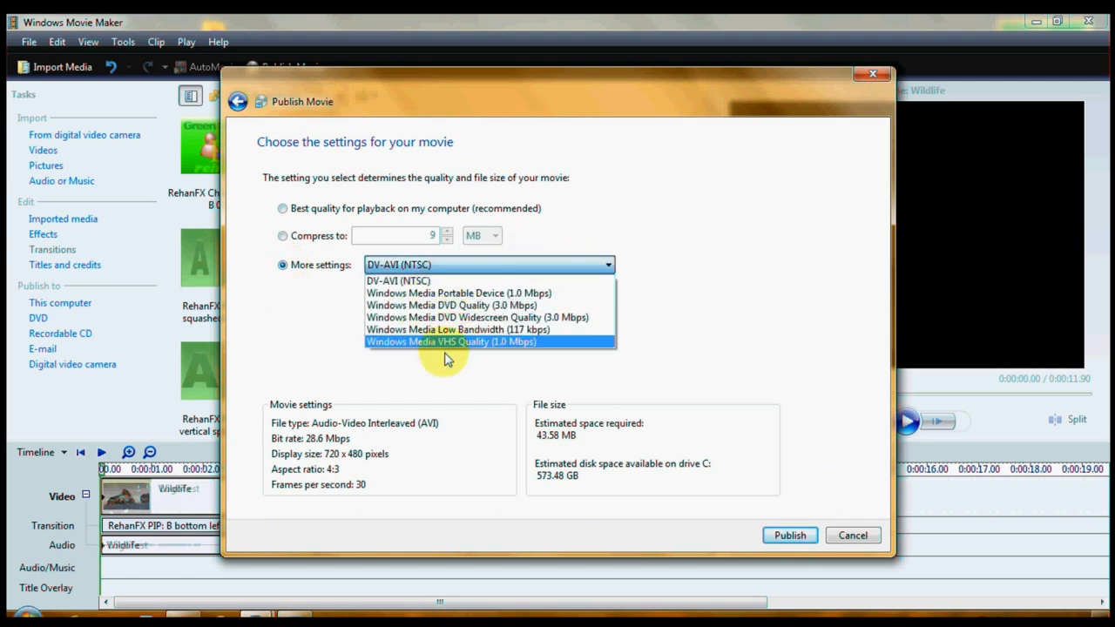
mouse_move(453, 305)
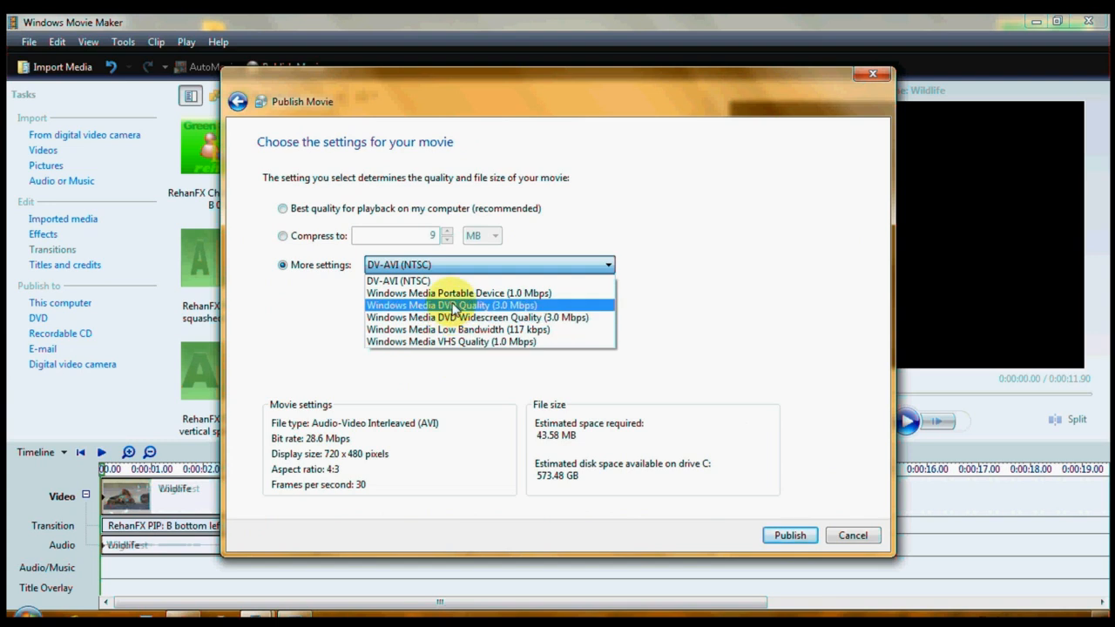
mouse_move(456, 300)
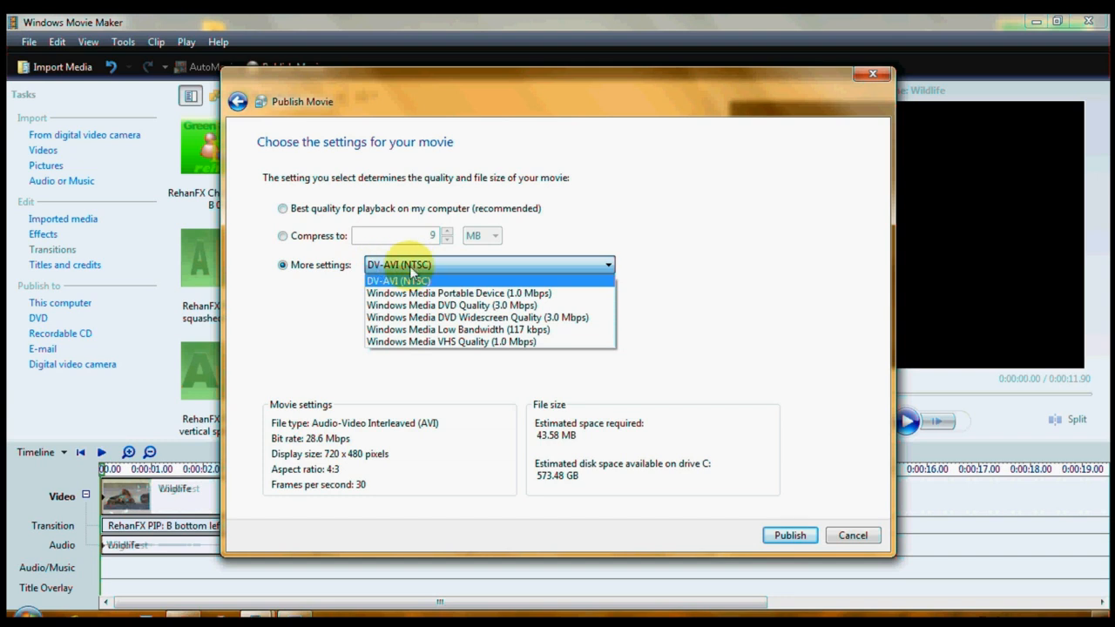
mouse_move(465, 293)
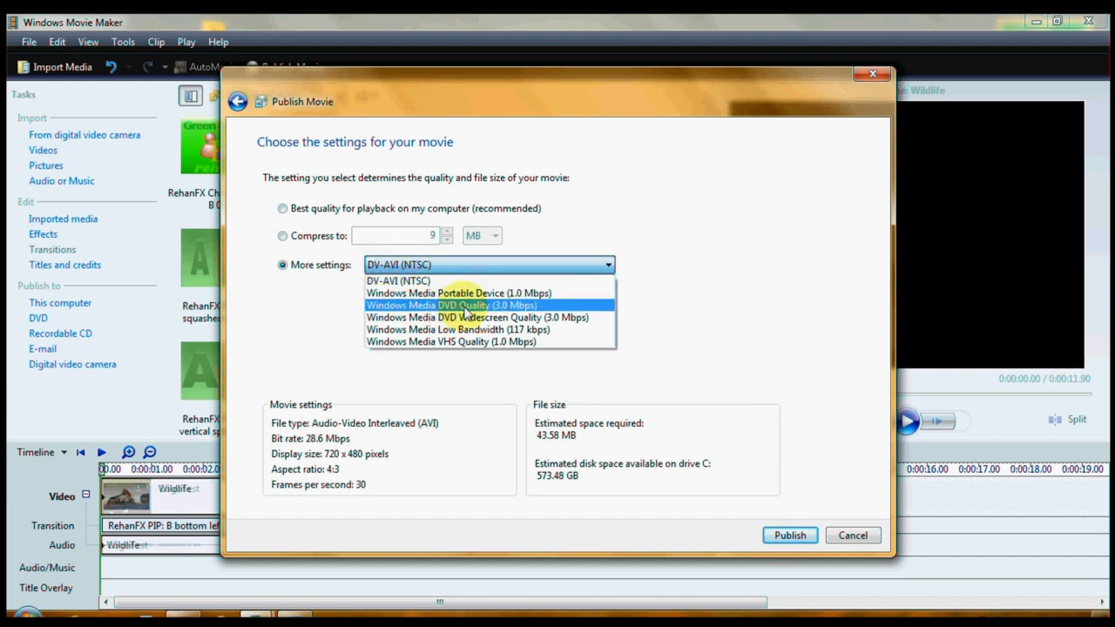
mouse_move(477, 314)
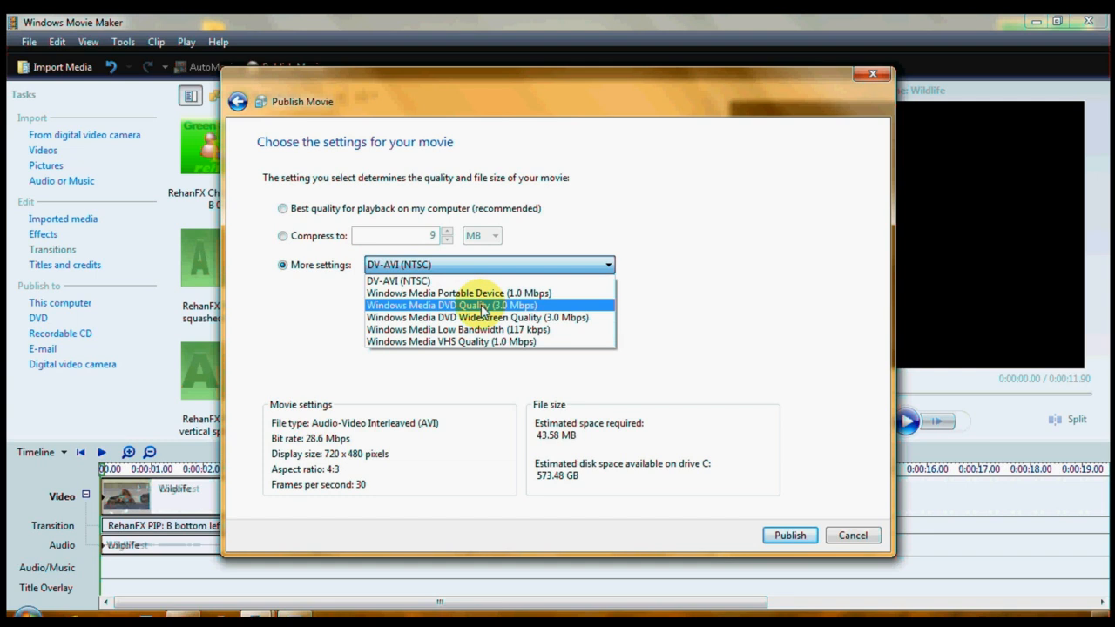
left_click(451, 305)
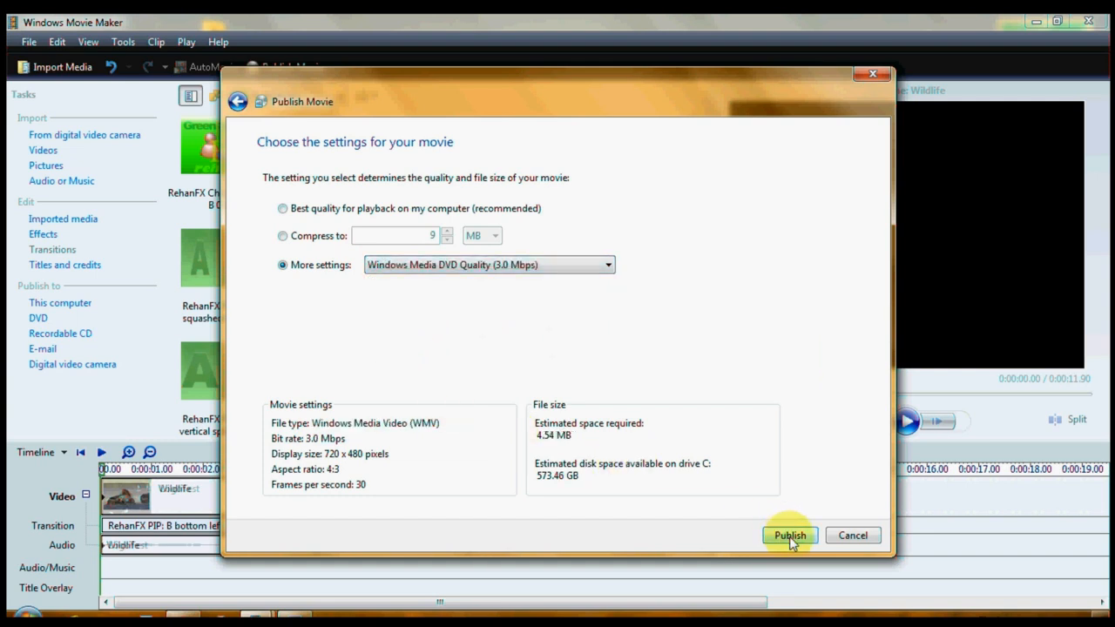
Begin publishing the PIP Test movie as WMV to the desktop.
left_click(789, 536)
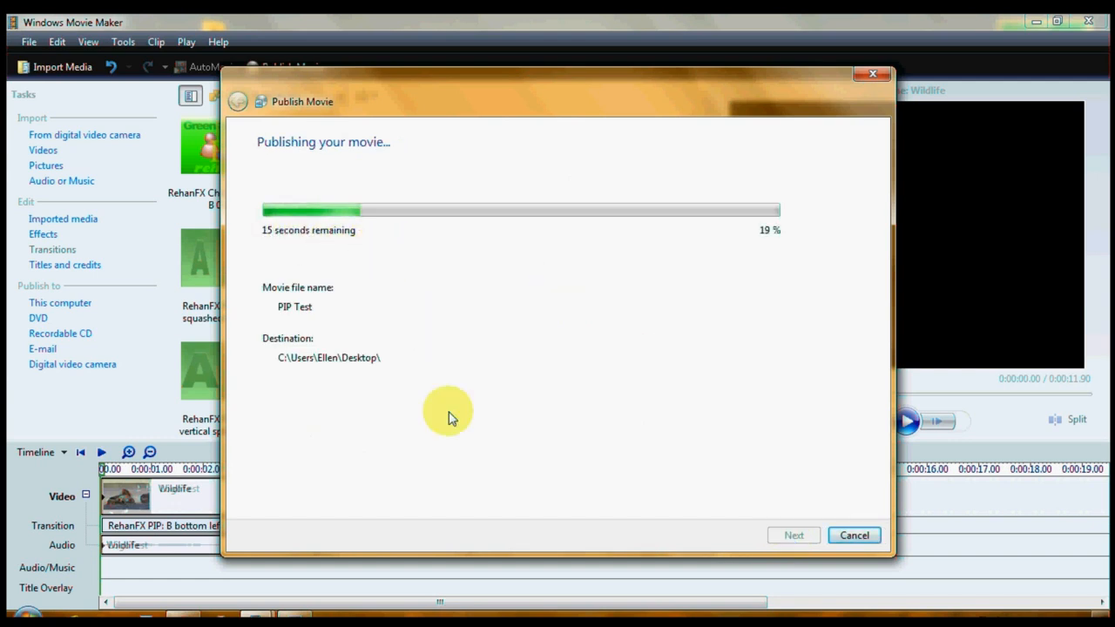
mouse_move(477, 446)
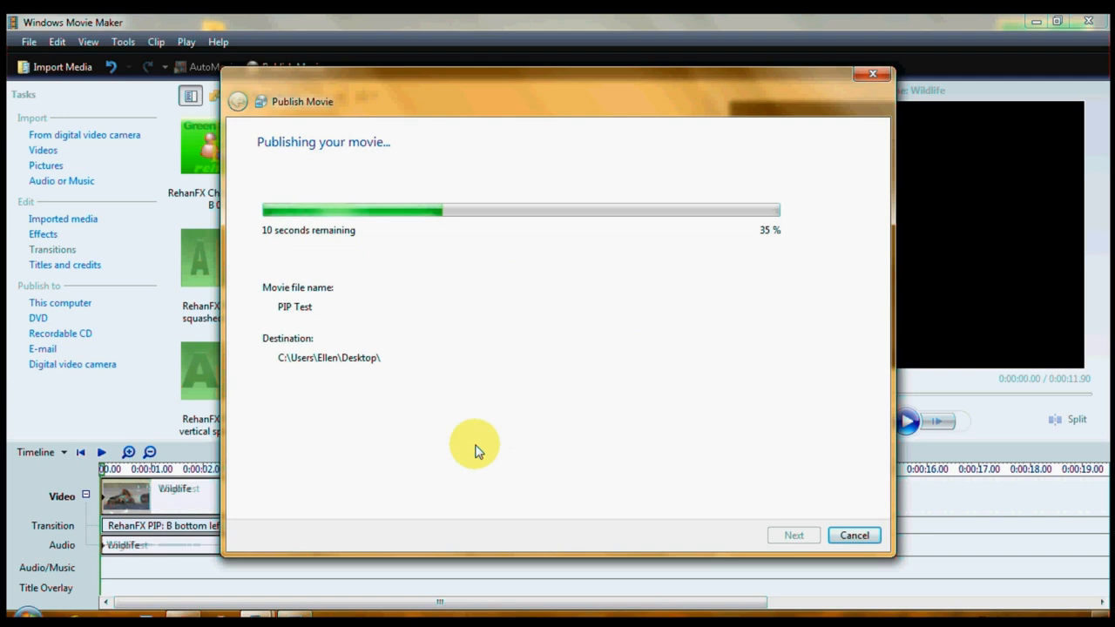